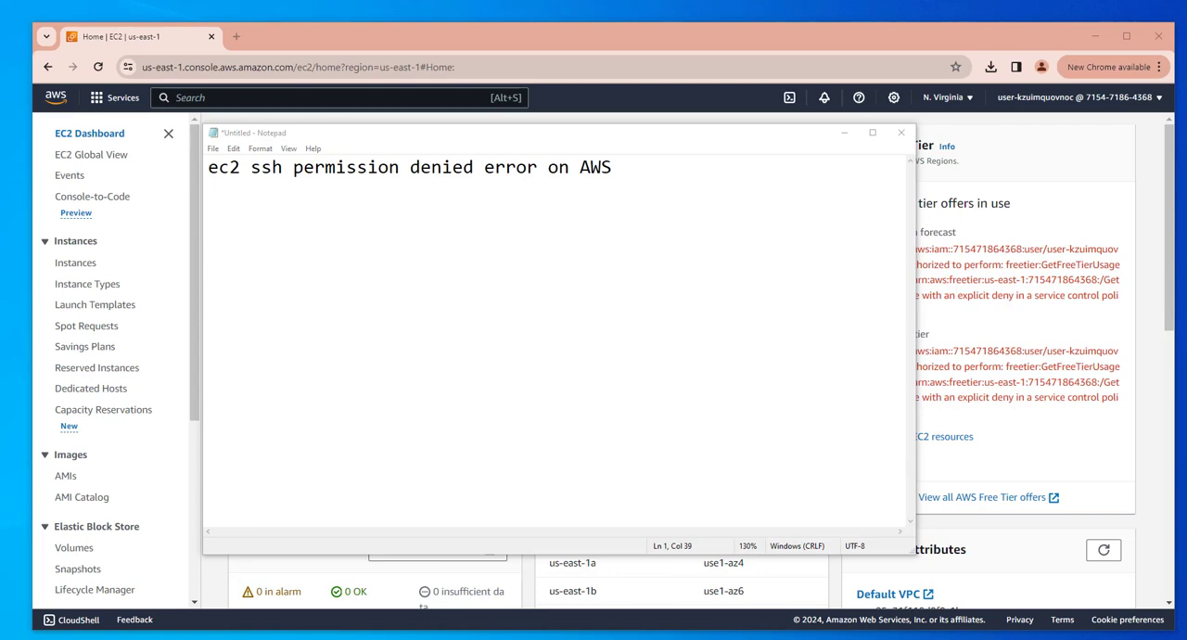
Minimize the Notepad note 'ec2 ssh permission denied error on AWS'.
click(576, 336)
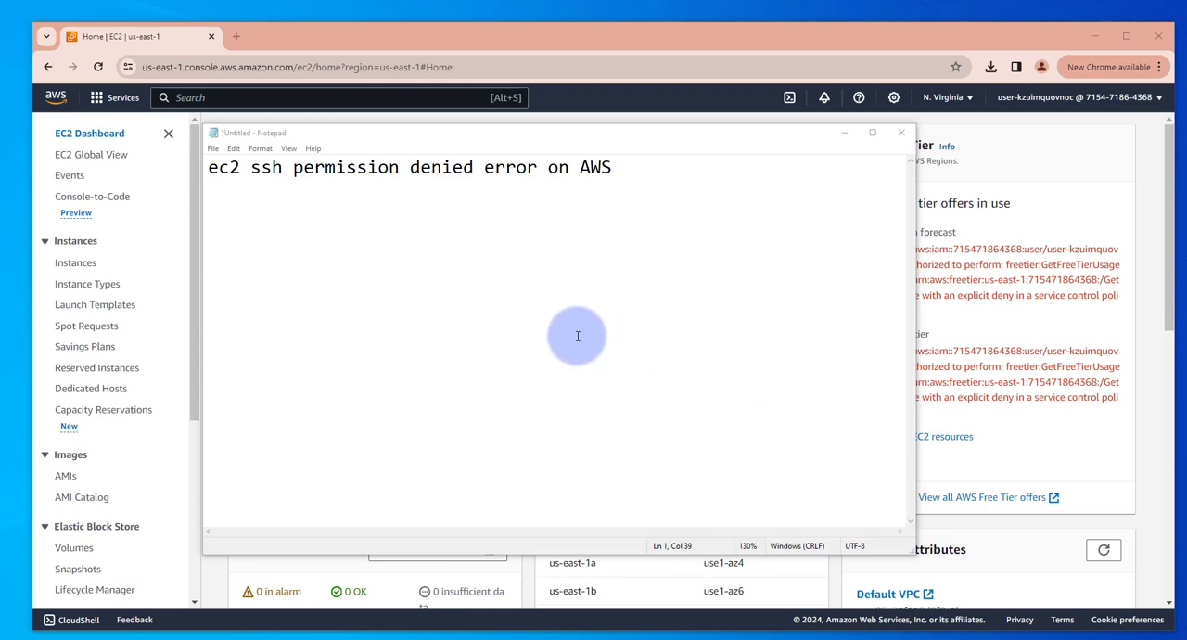
mouse_move(582, 367)
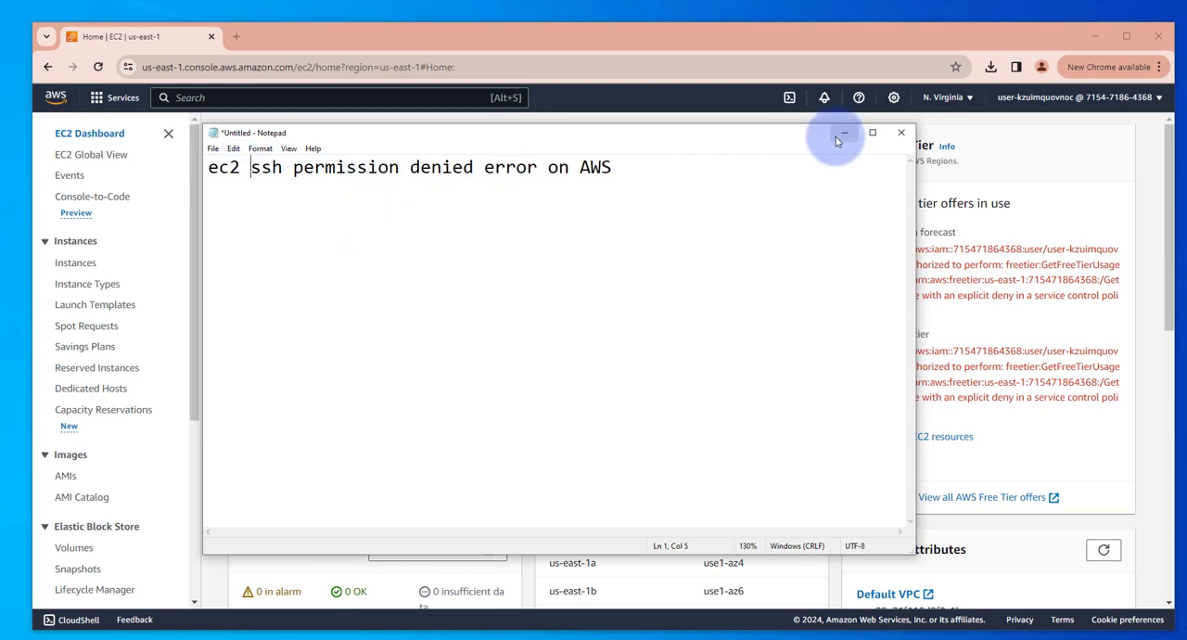
mouse_move(706, 136)
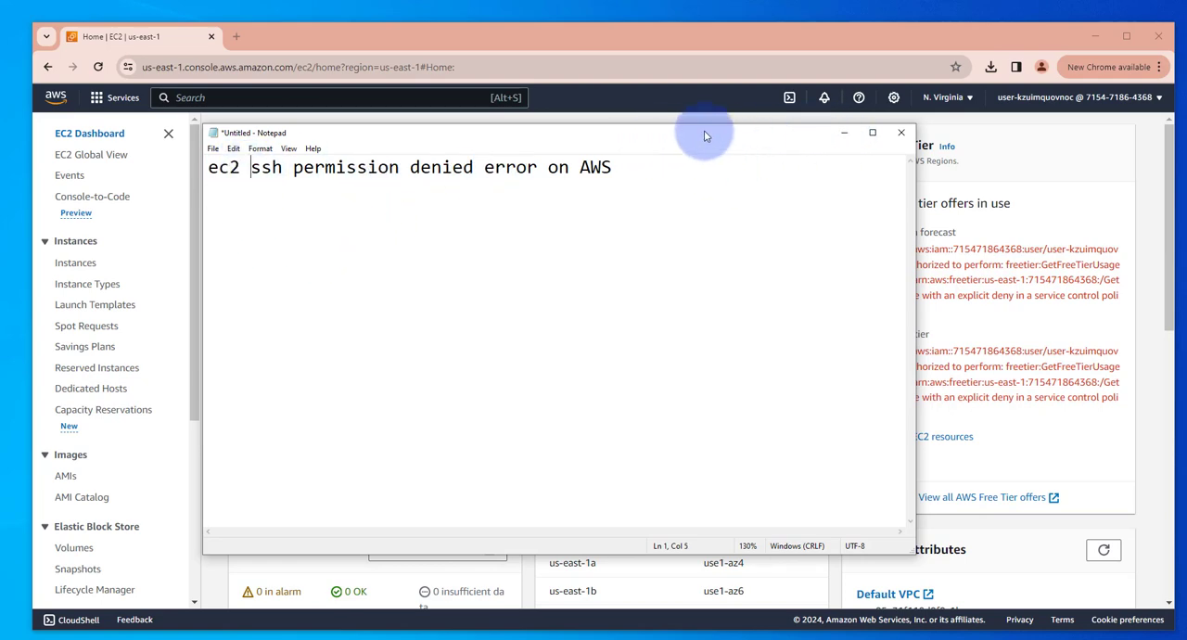
mouse_move(839, 132)
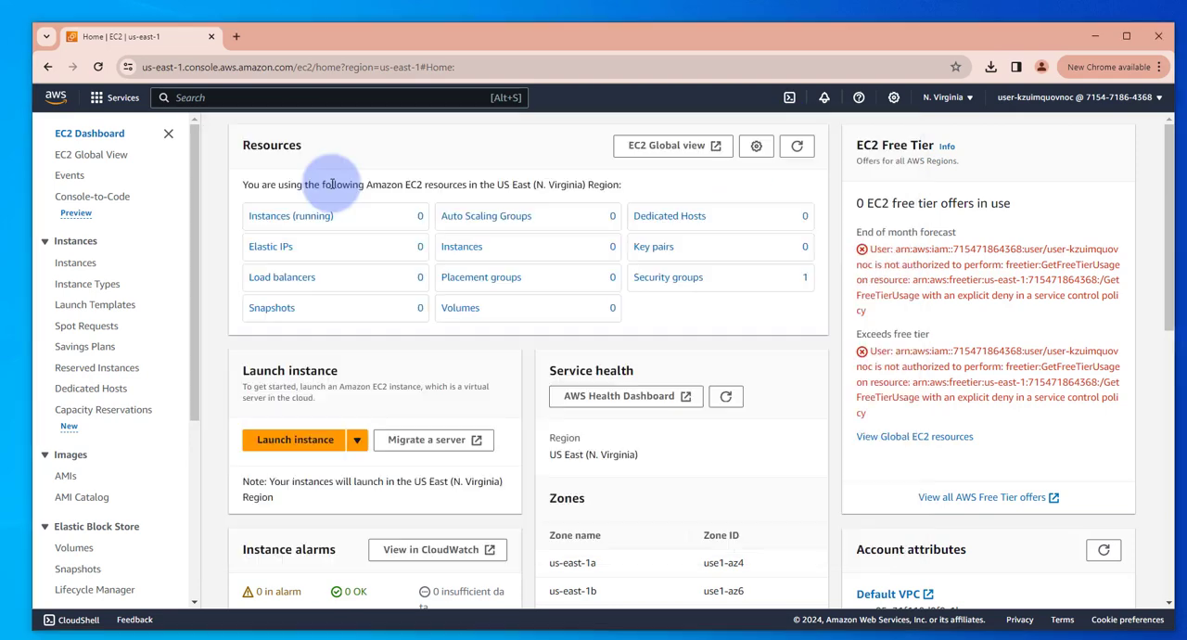
mouse_move(76, 132)
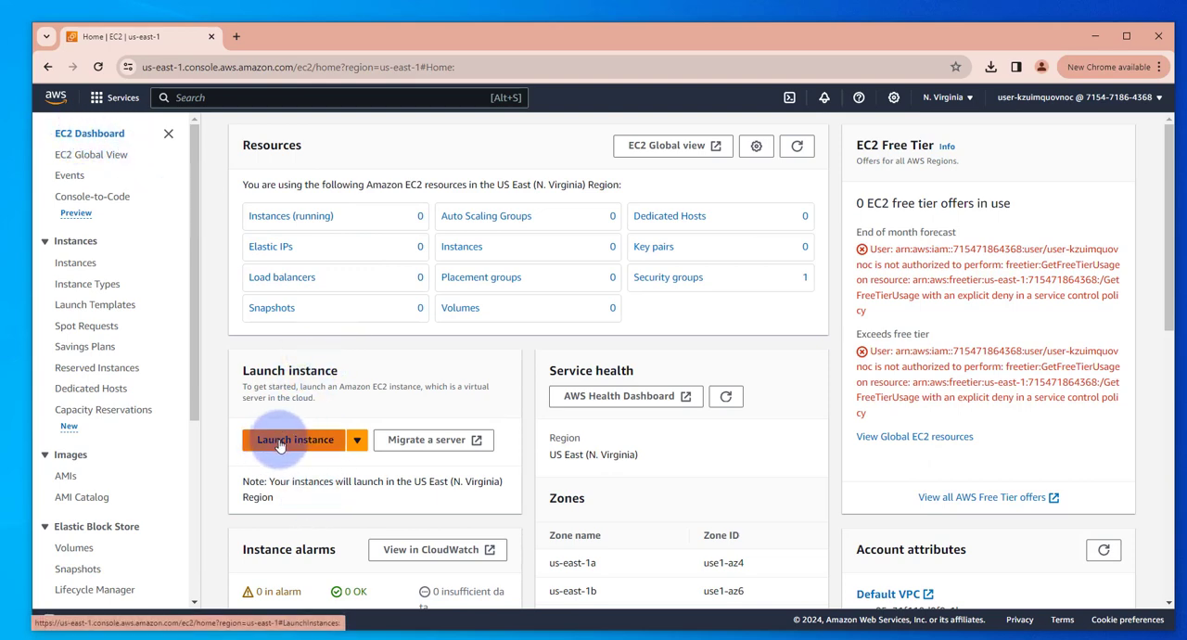
Launch a new instance with the Ubuntu Server 22.04 LTS image on t2.micro.
click(278, 439)
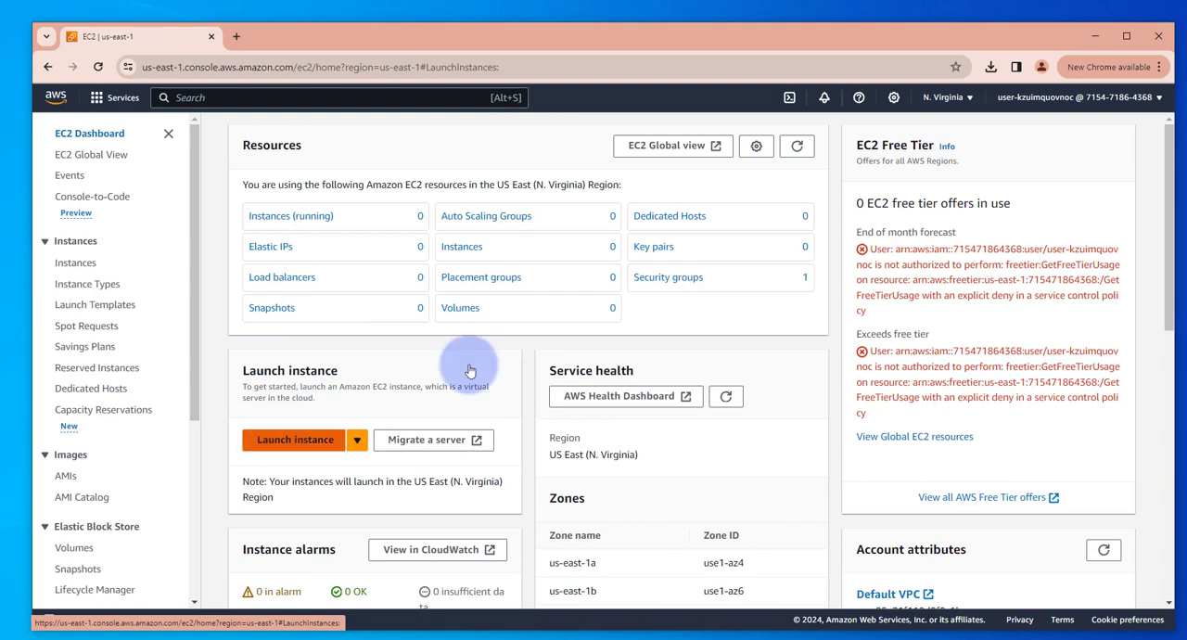
click(293, 440)
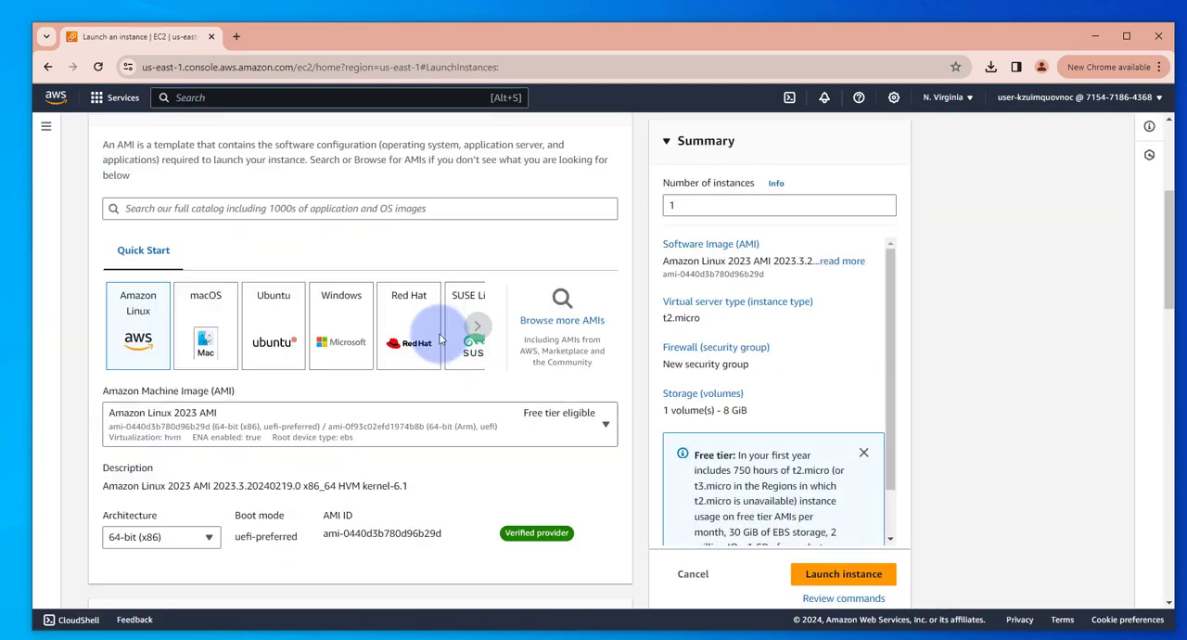
scroll(down, 3)
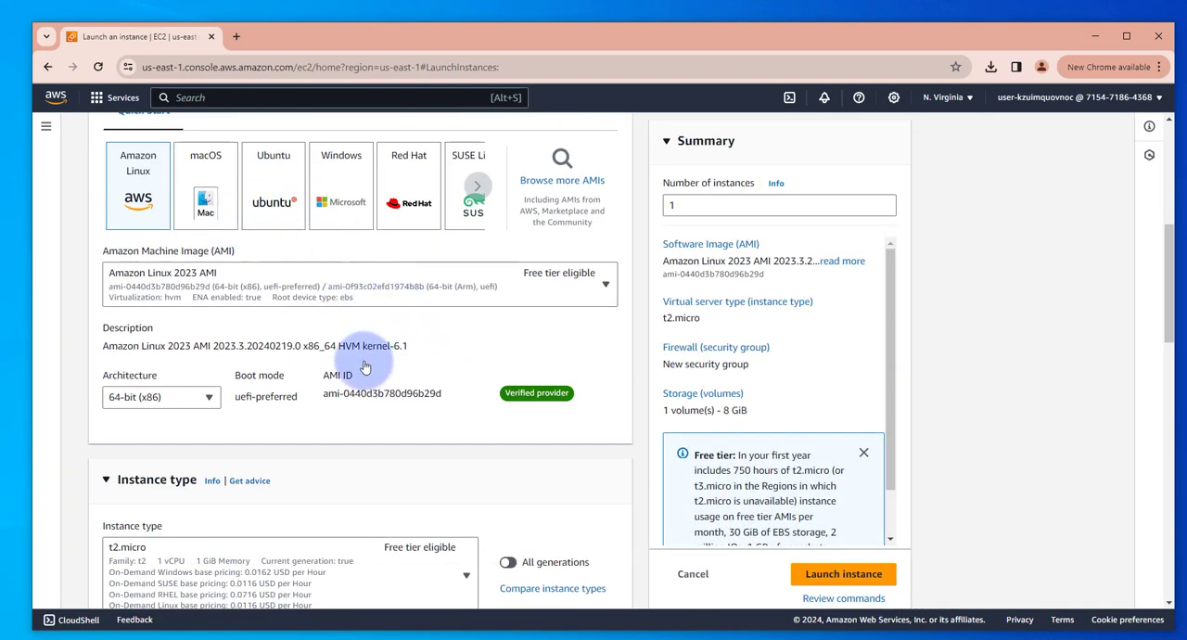
click(273, 184)
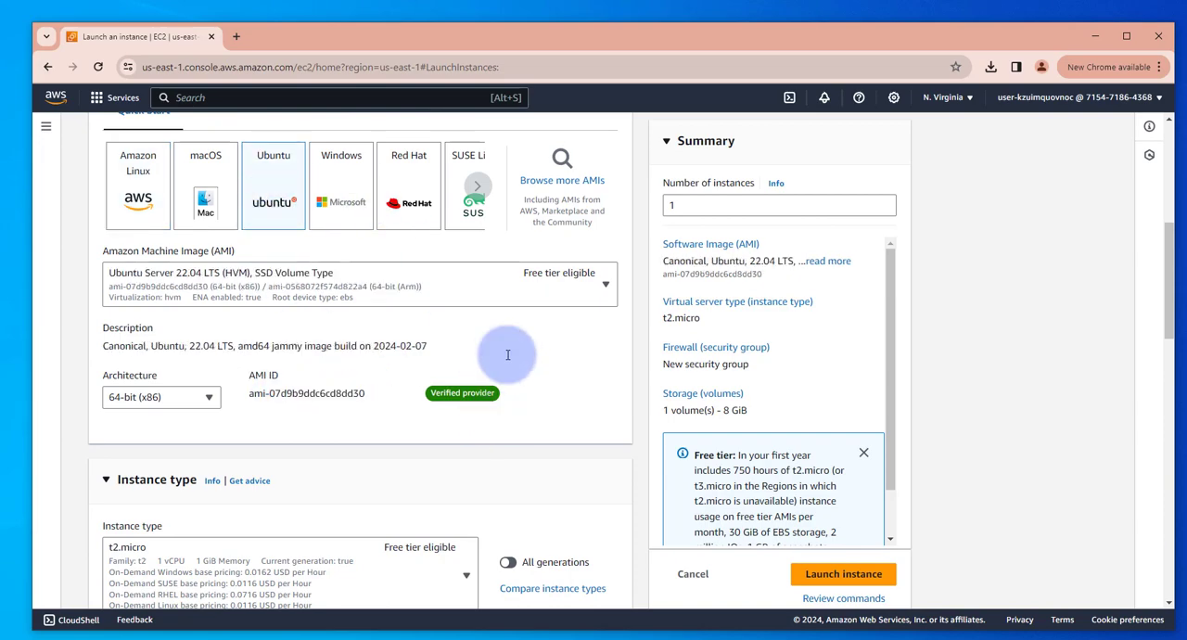
scroll(down, 3)
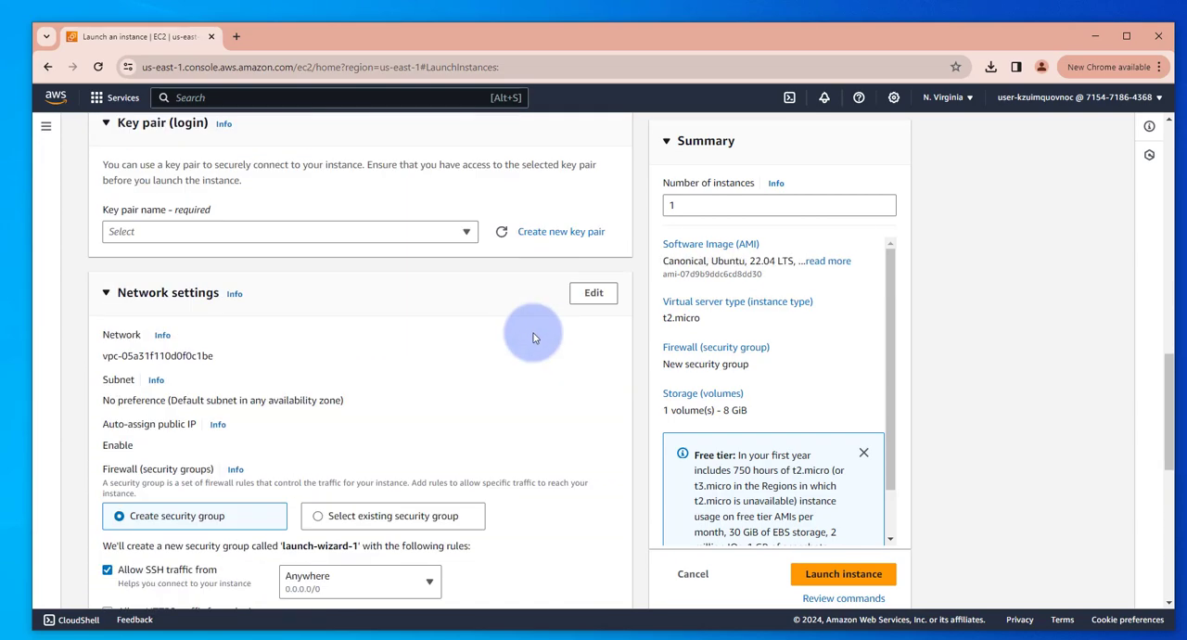
Create and download the RSA .pem key pair 'mykey'.
click(562, 231)
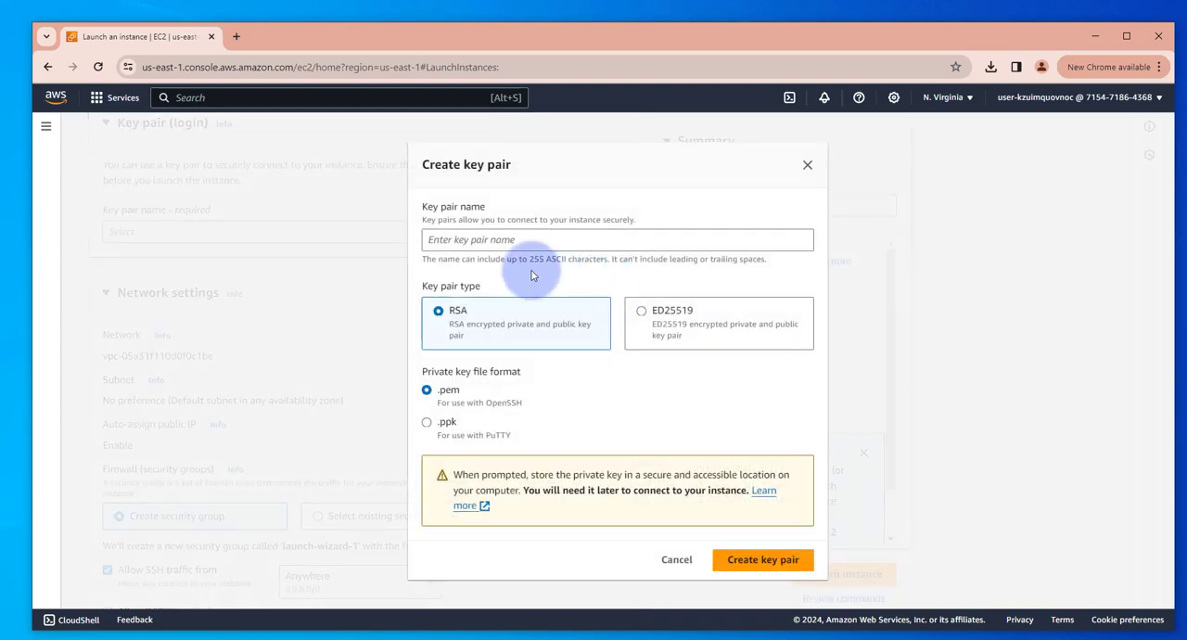
click(618, 239)
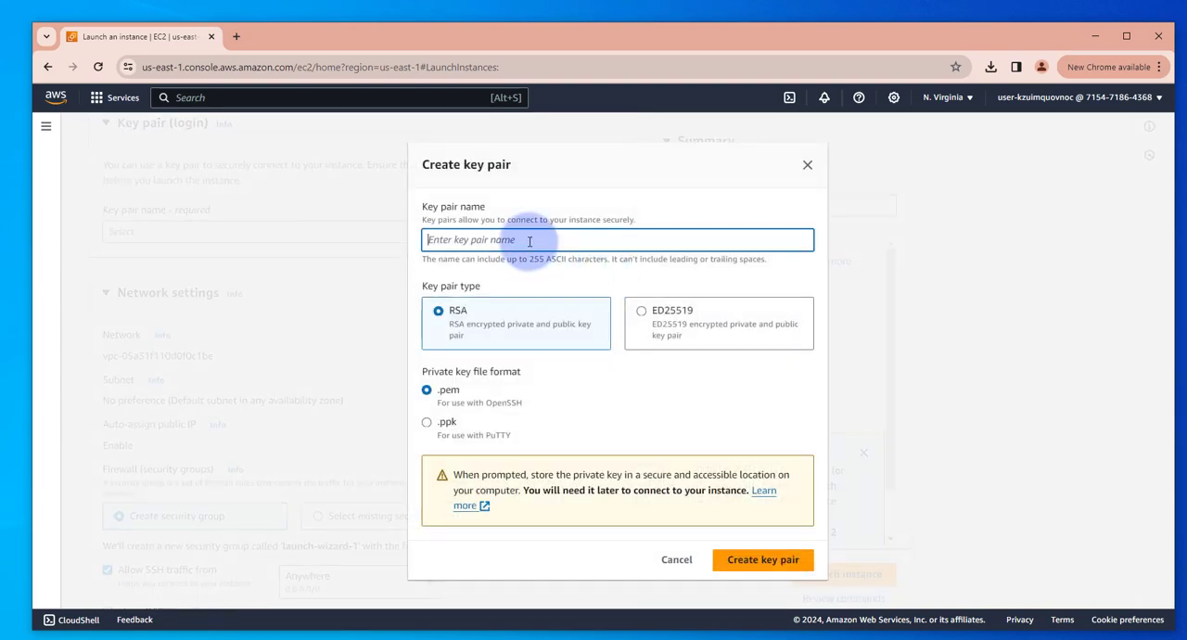
text(mykey)
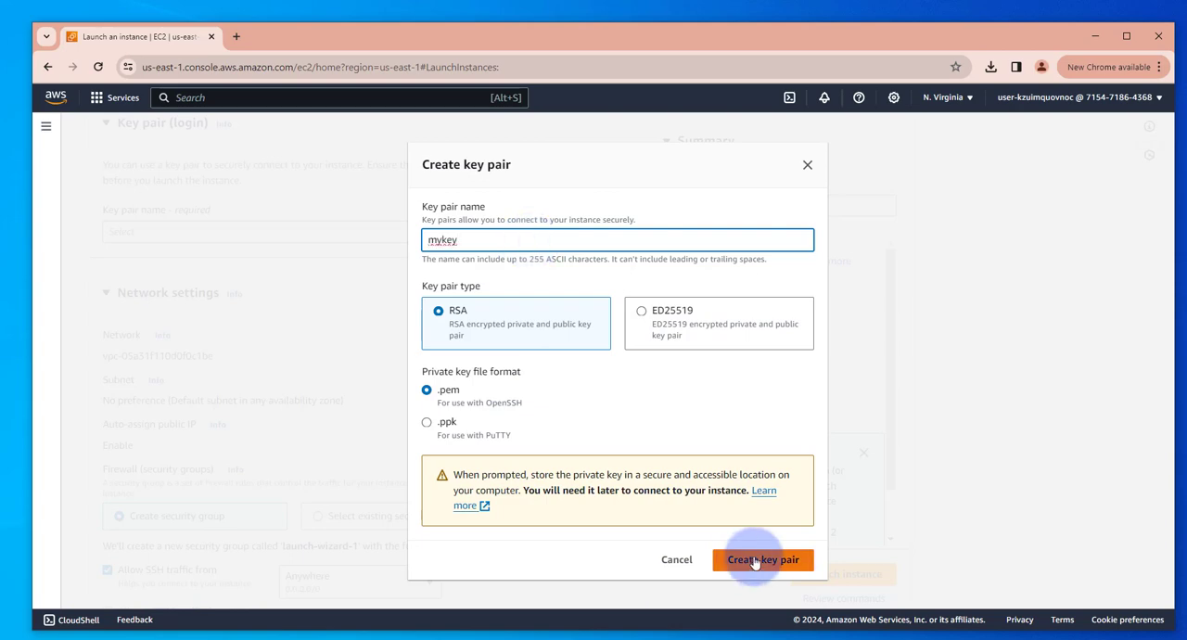
click(763, 559)
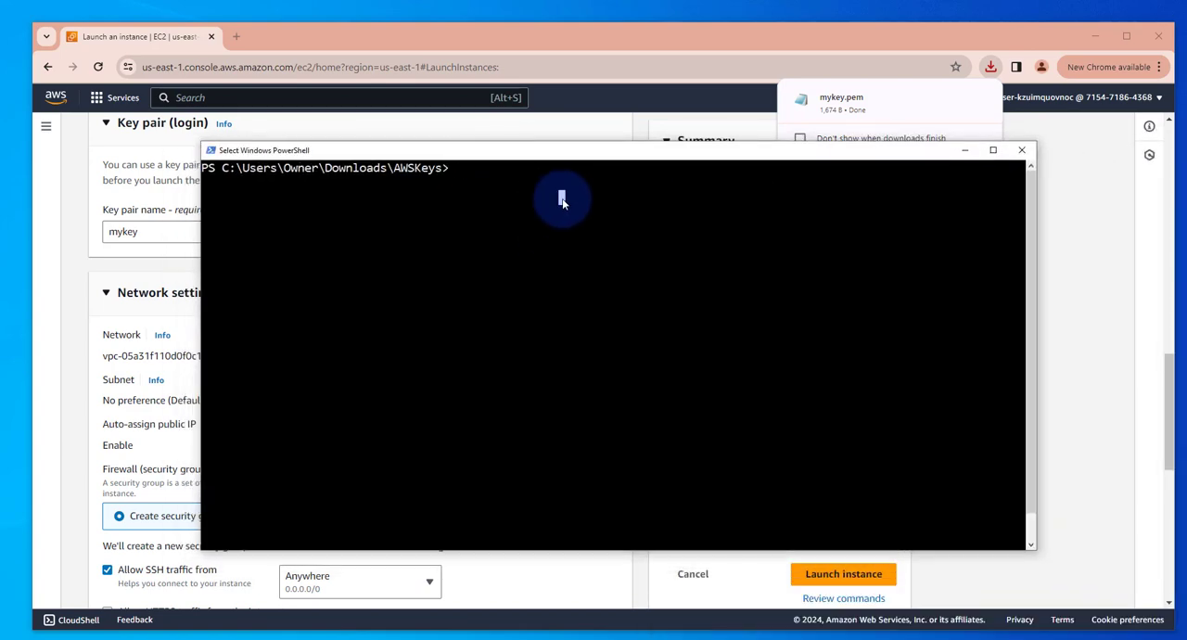
List the AWSKeys folder to confirm mykey.pem, then minimize PowerShell.
text(c)
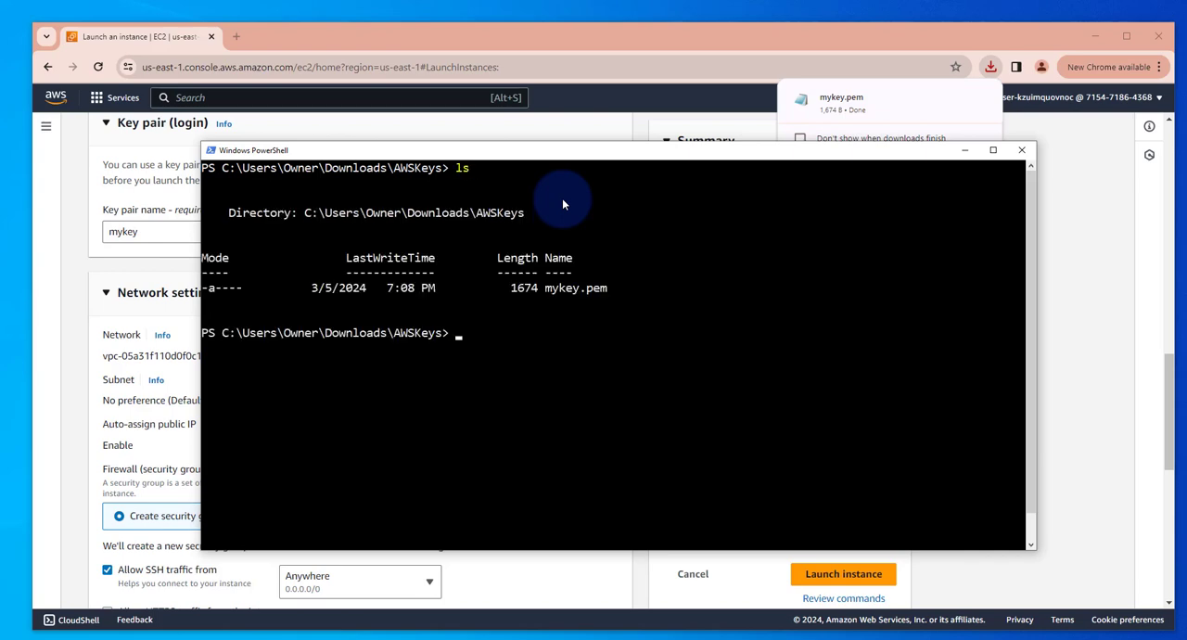
mouse_move(640, 300)
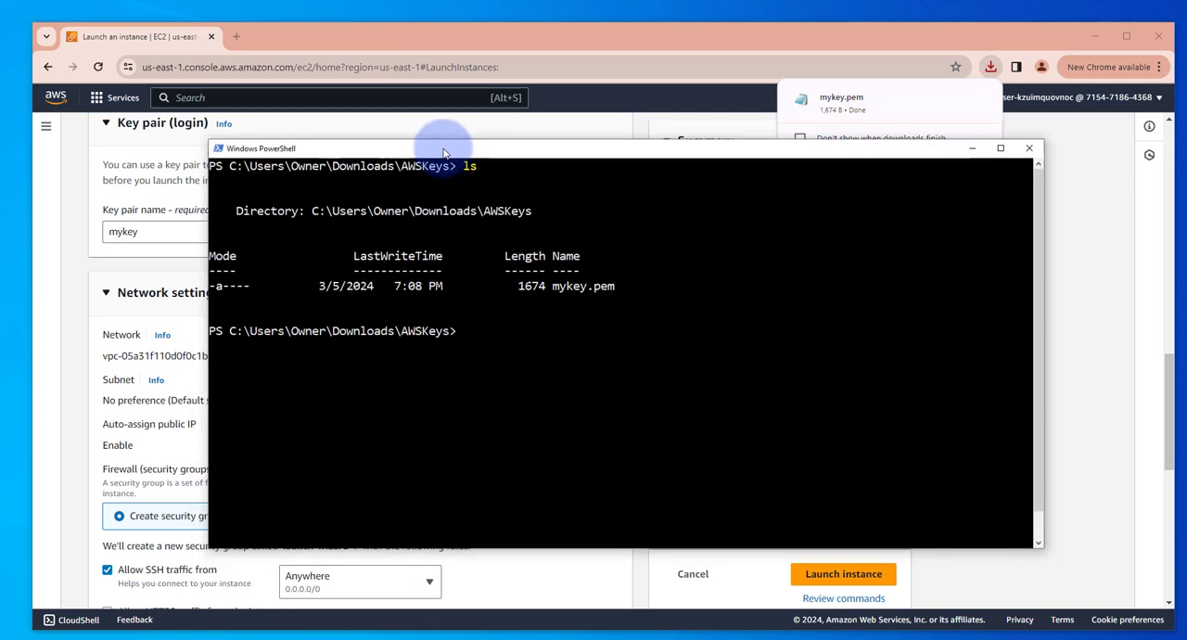
mouse_move(377, 297)
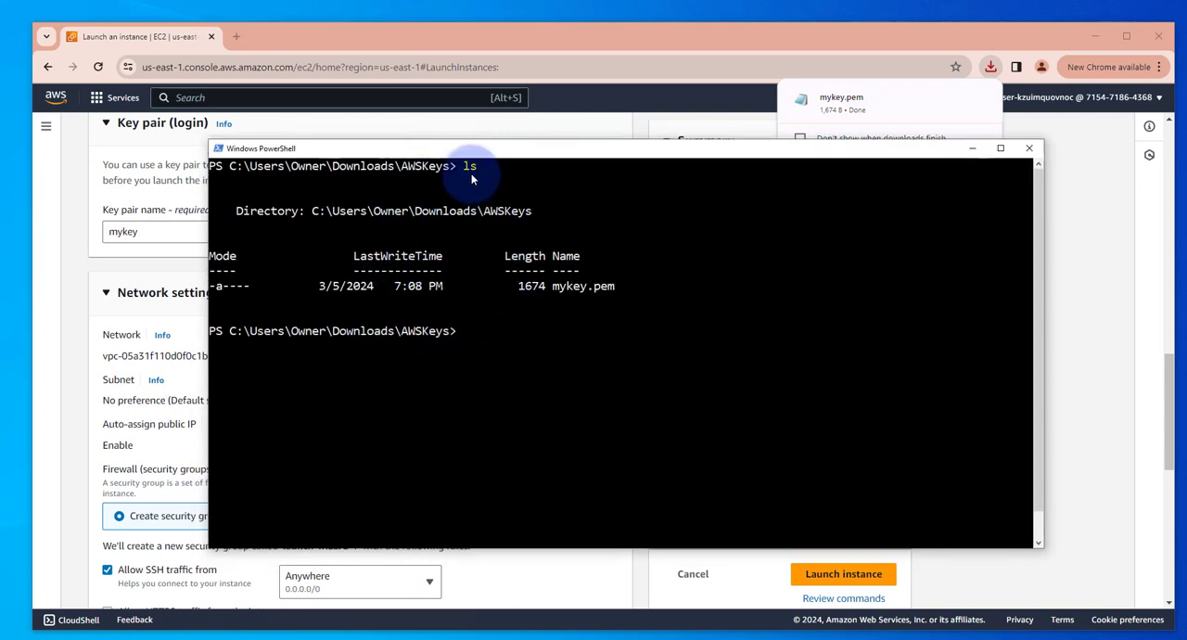
mouse_move(459, 196)
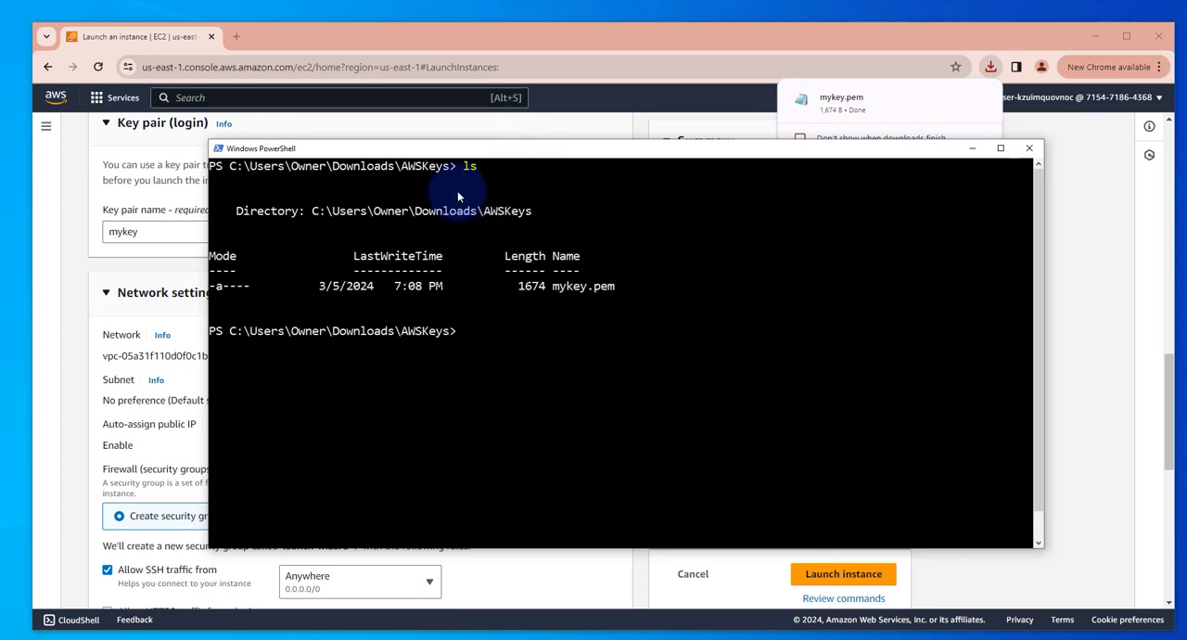
mouse_move(607, 287)
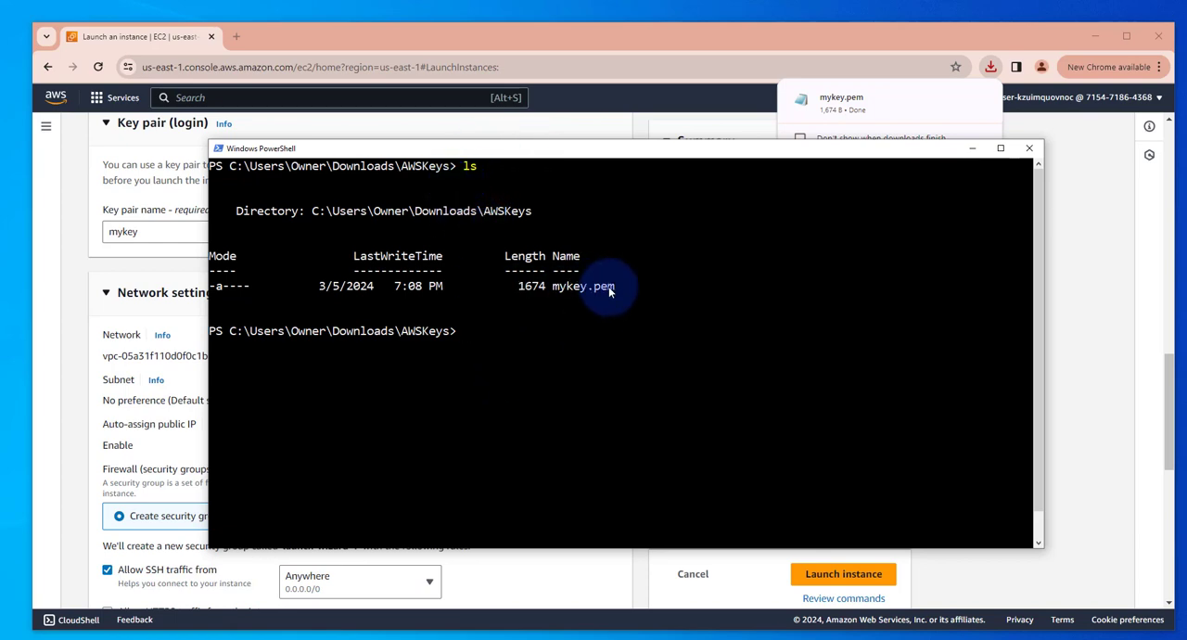
mouse_move(576, 156)
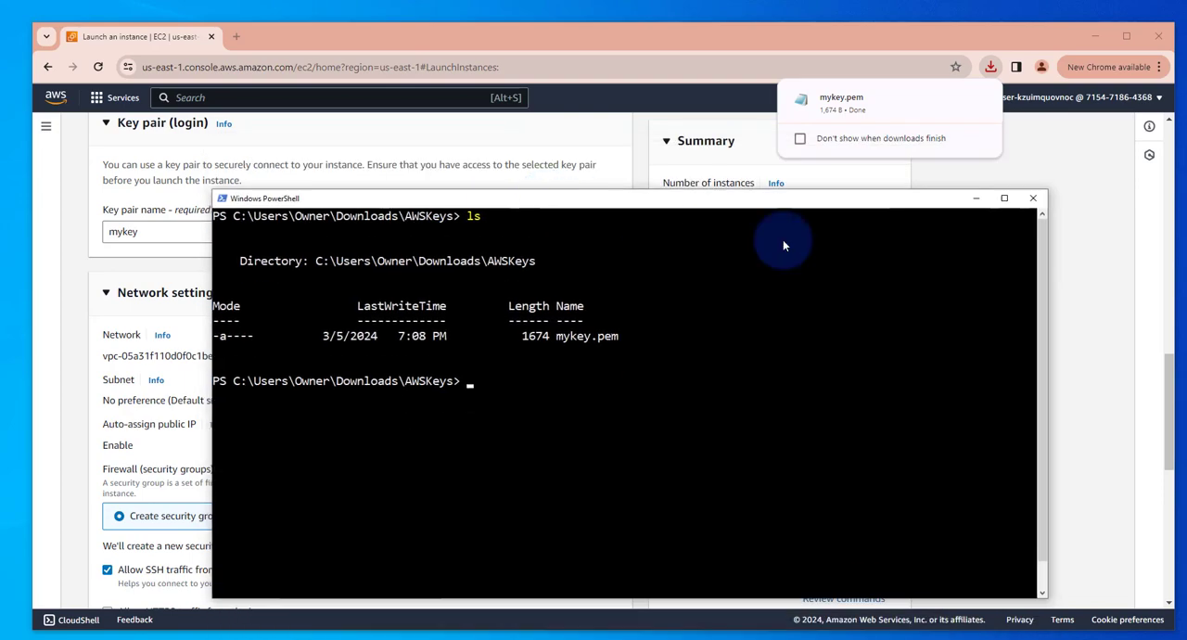
click(1033, 197)
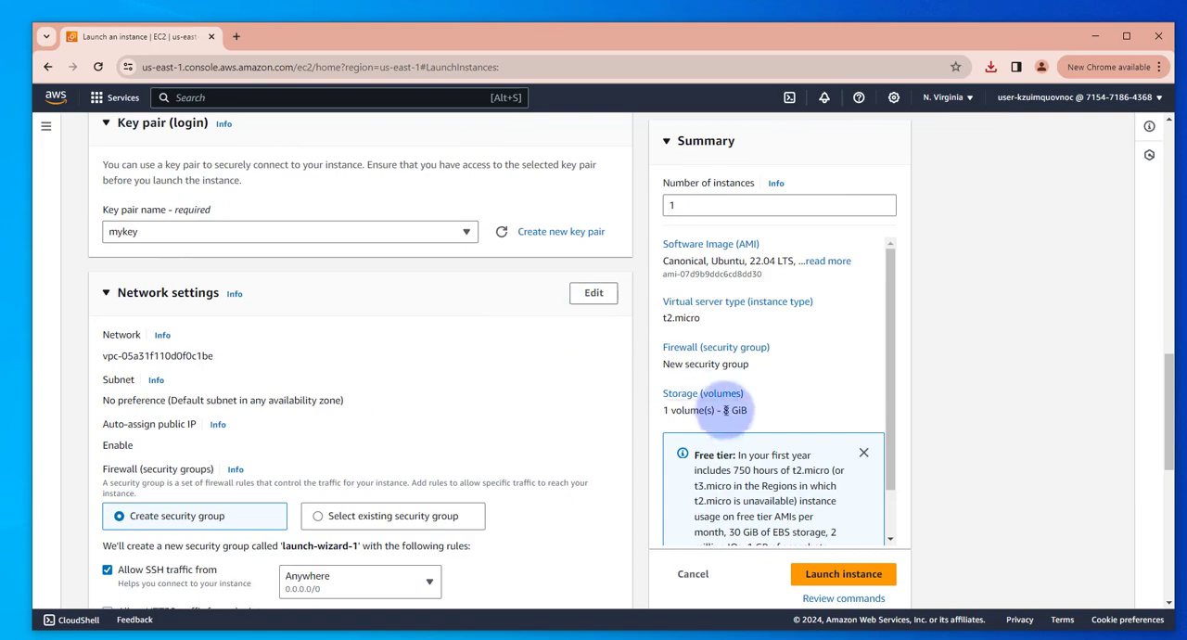
Launch the Ubuntu instance and follow the success banner's instance ID link.
scroll(down, 3)
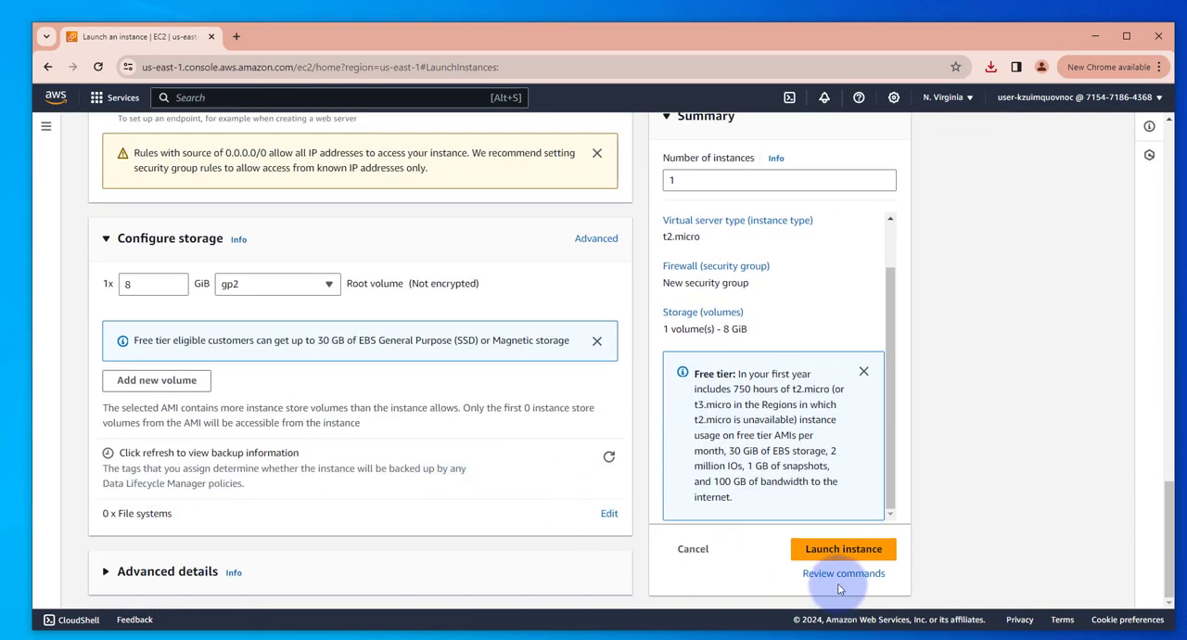
click(844, 548)
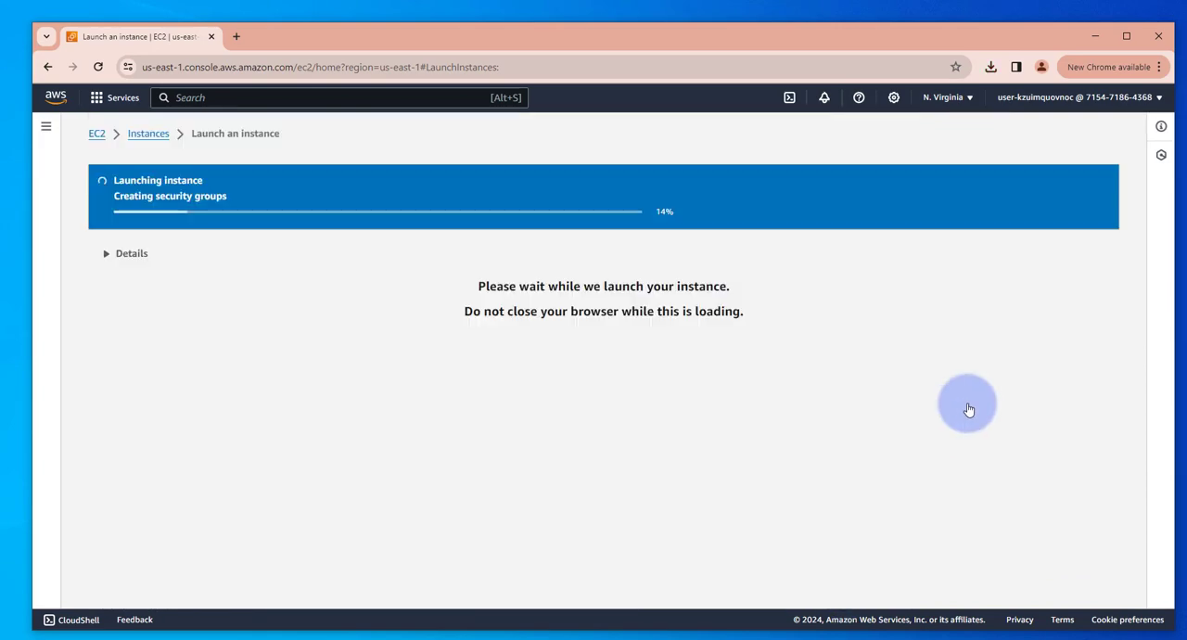
mouse_move(383, 188)
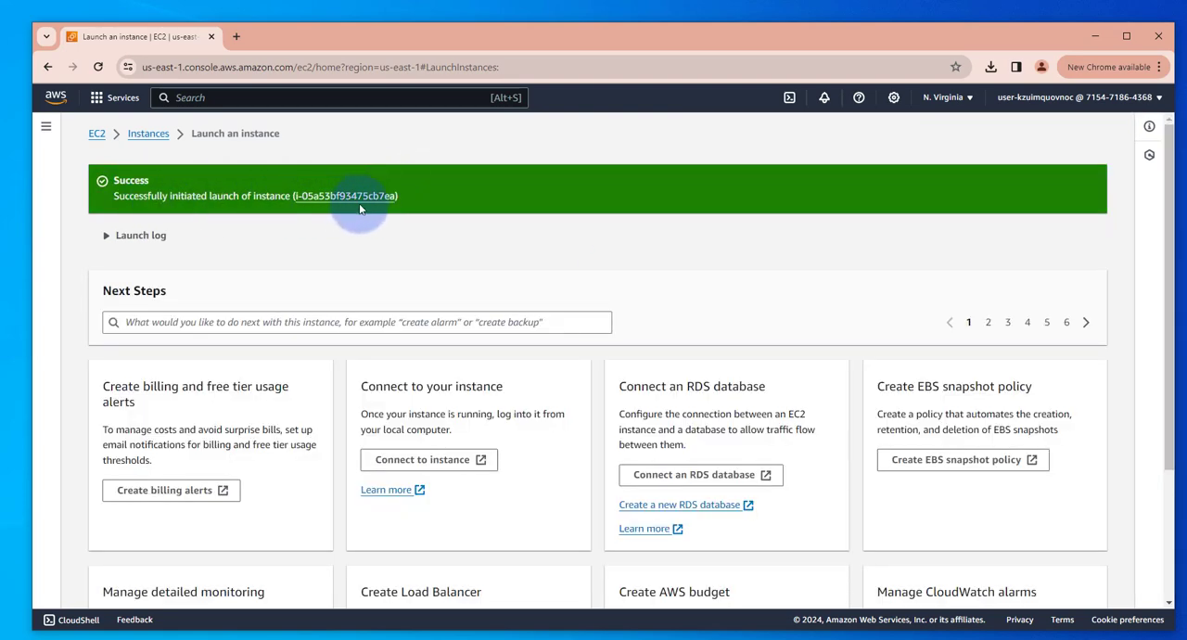
click(344, 196)
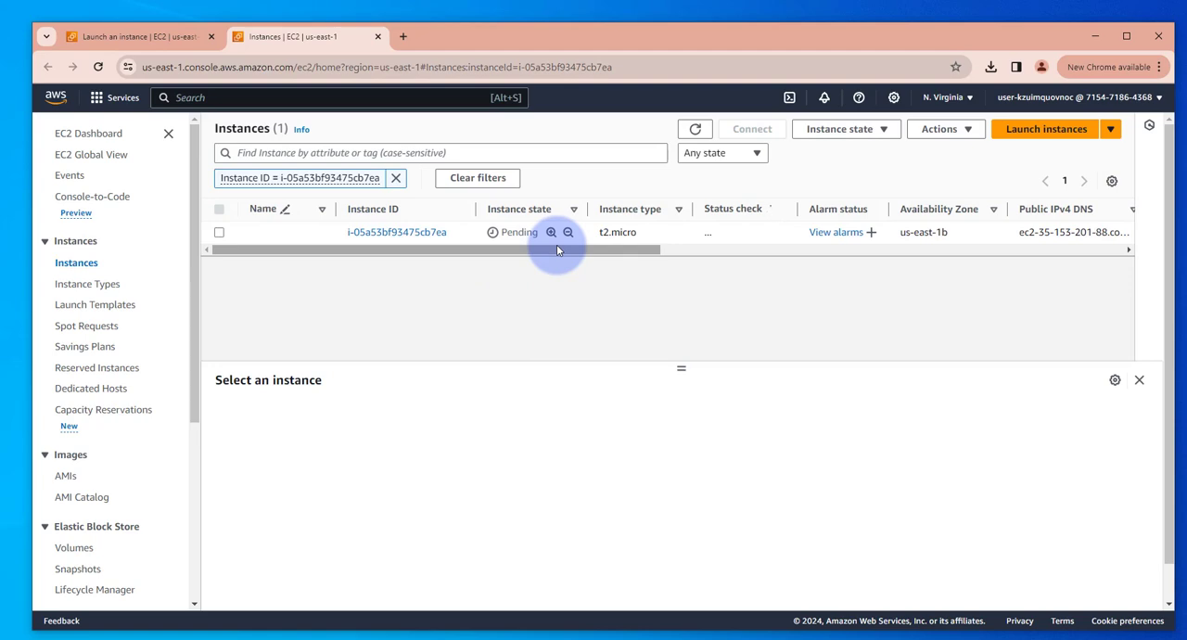
mouse_move(396, 235)
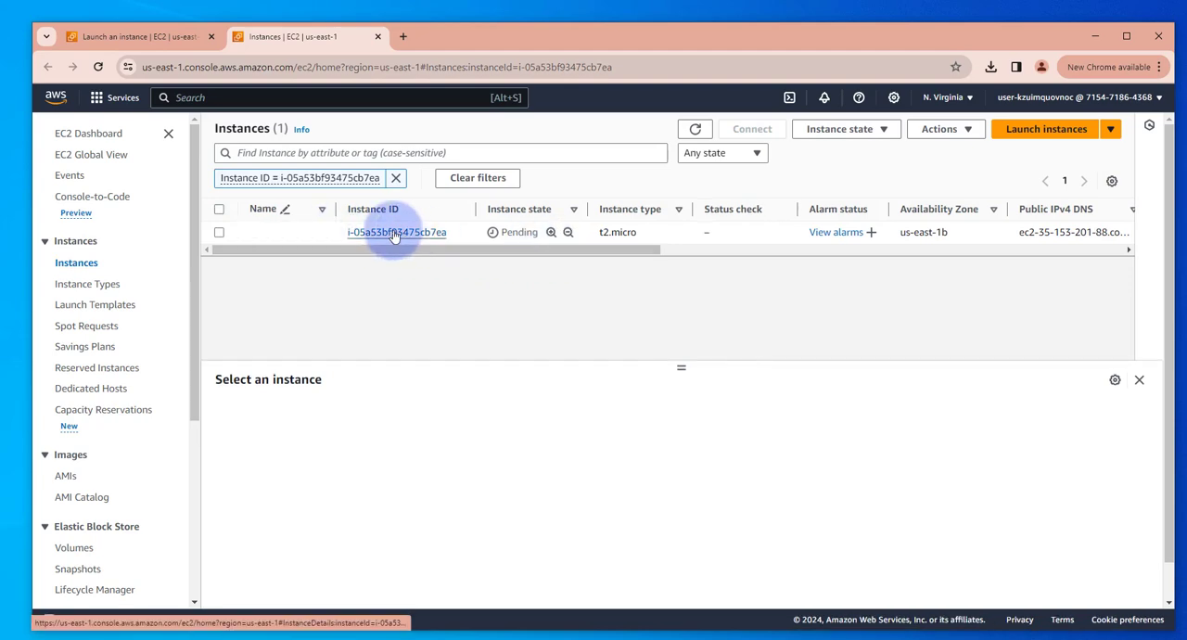
Copy the public IPv4 address of instance i-05a53bf93475cb7ea.
click(395, 231)
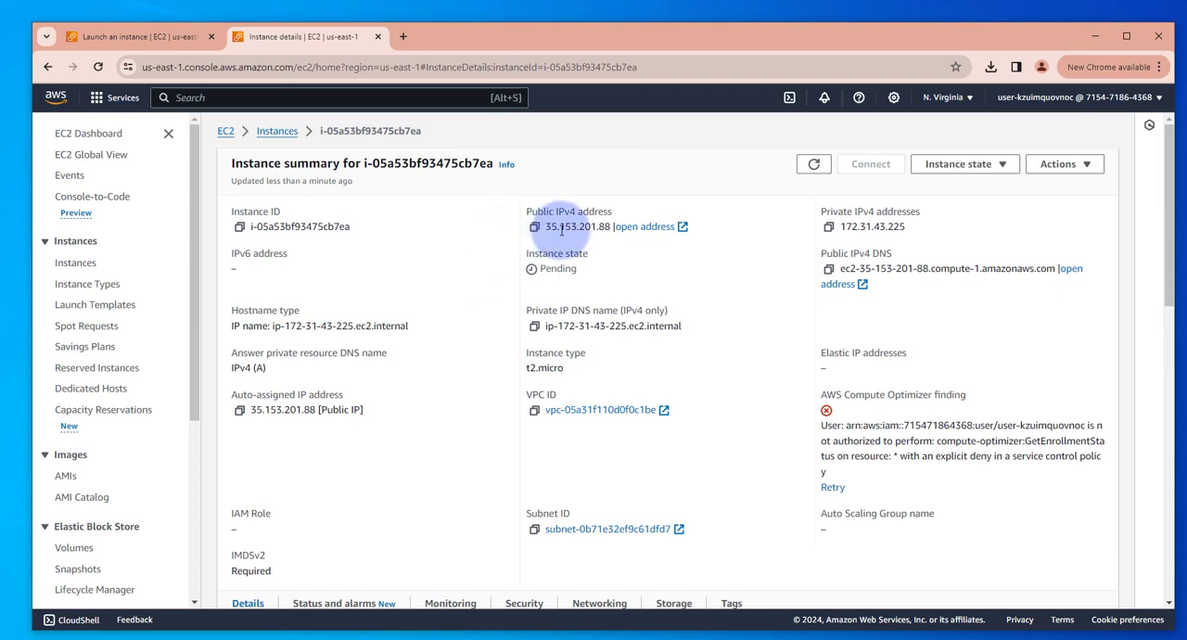
mouse_move(532, 227)
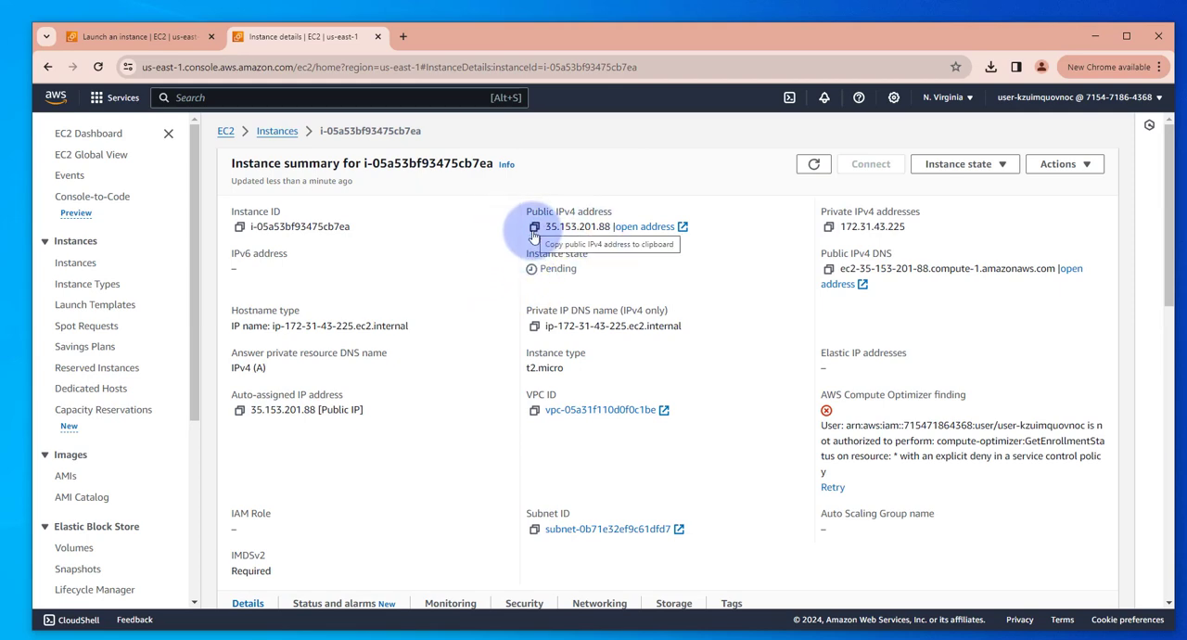
click(533, 226)
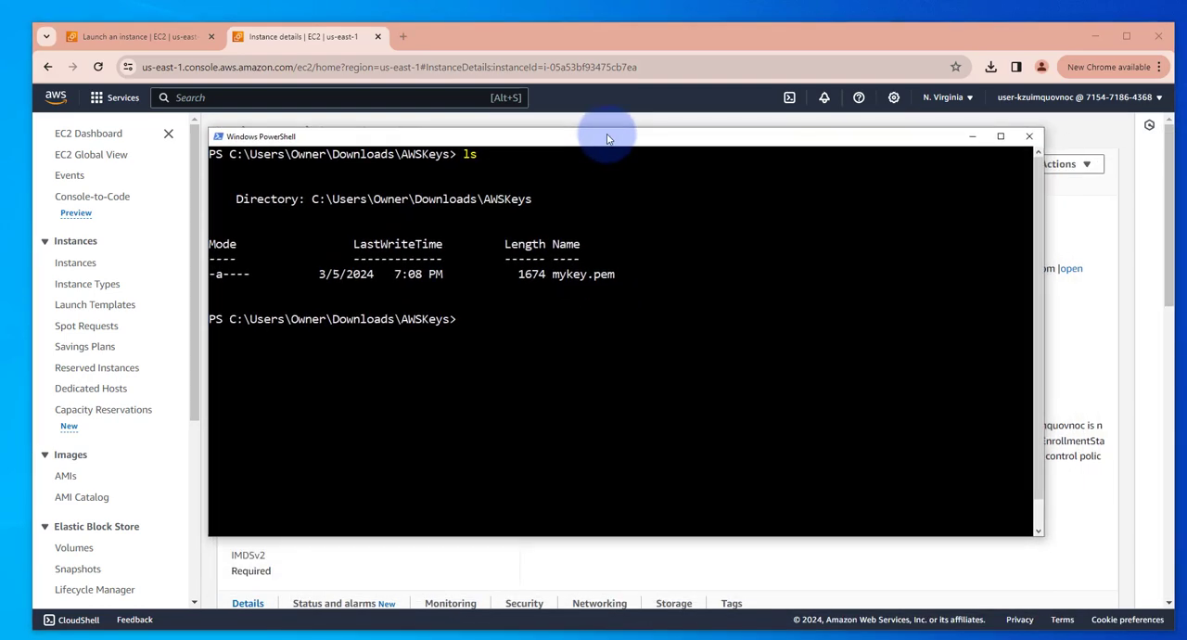
click(579, 340)
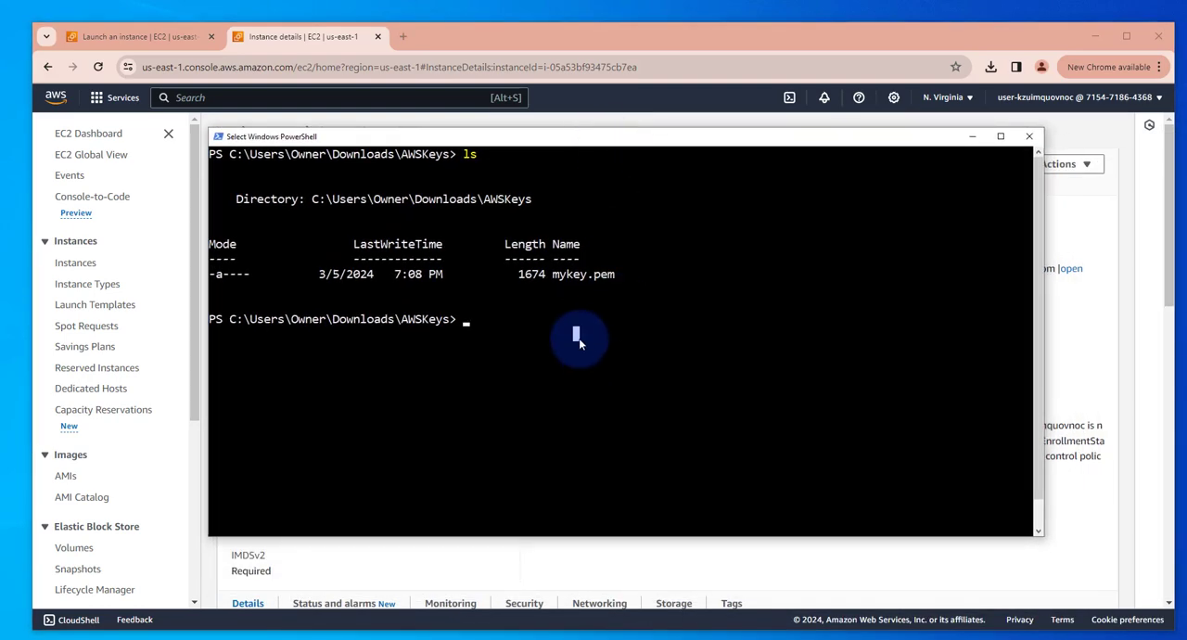
text(ssh -i)
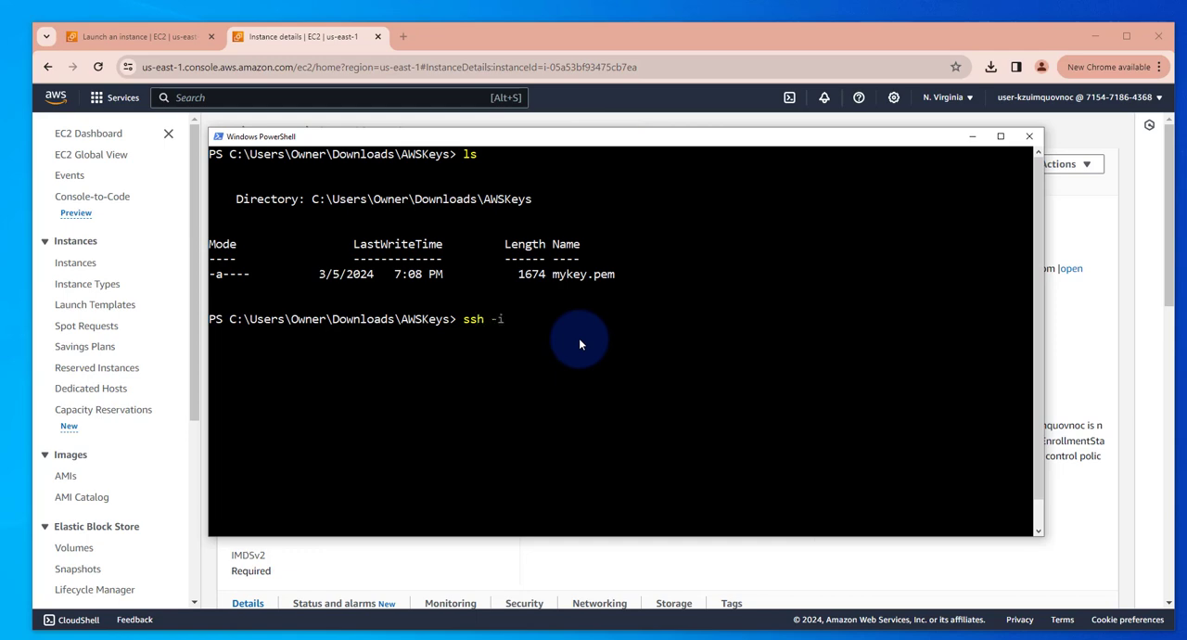
text("mykey.pem" r)
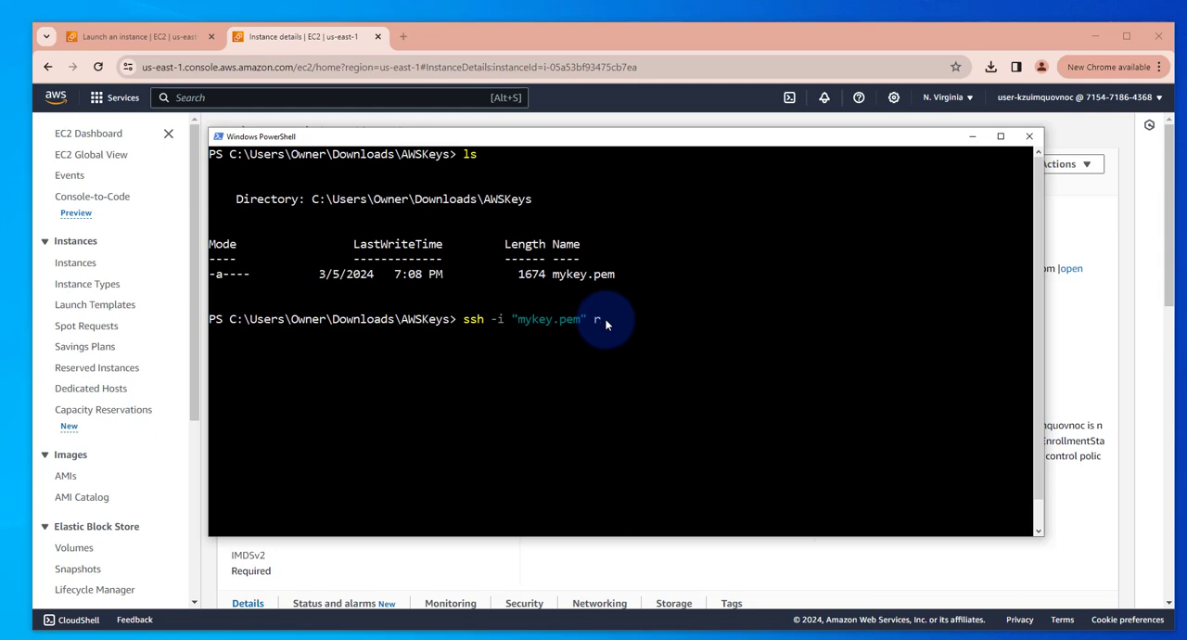
text(oot@)
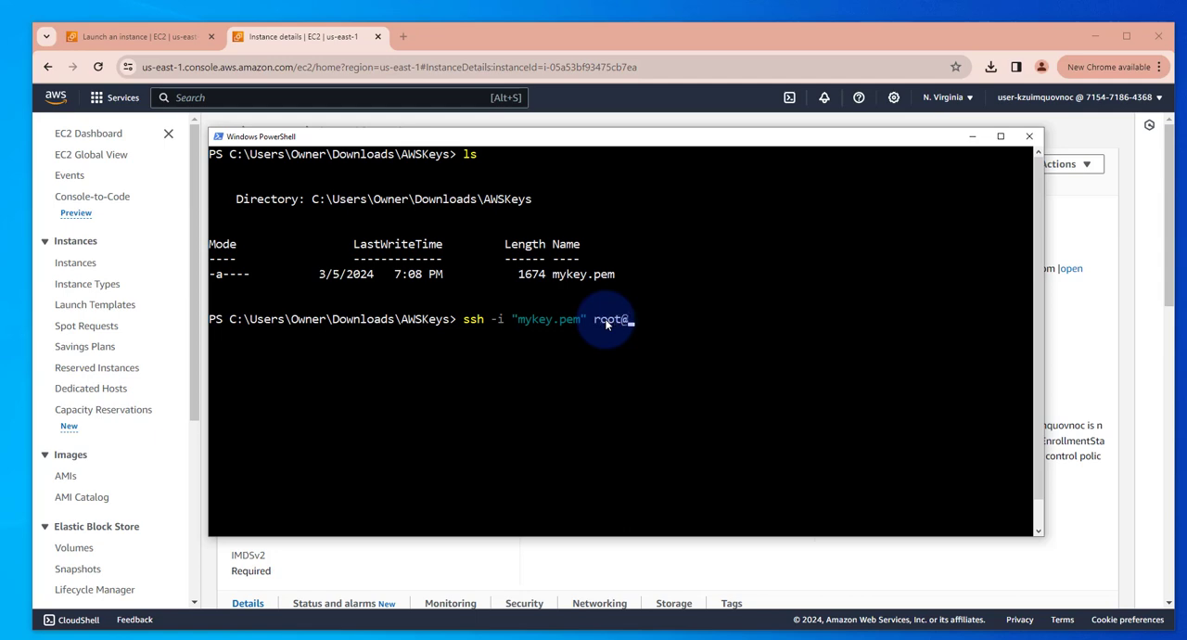
text(35.153.201.88)
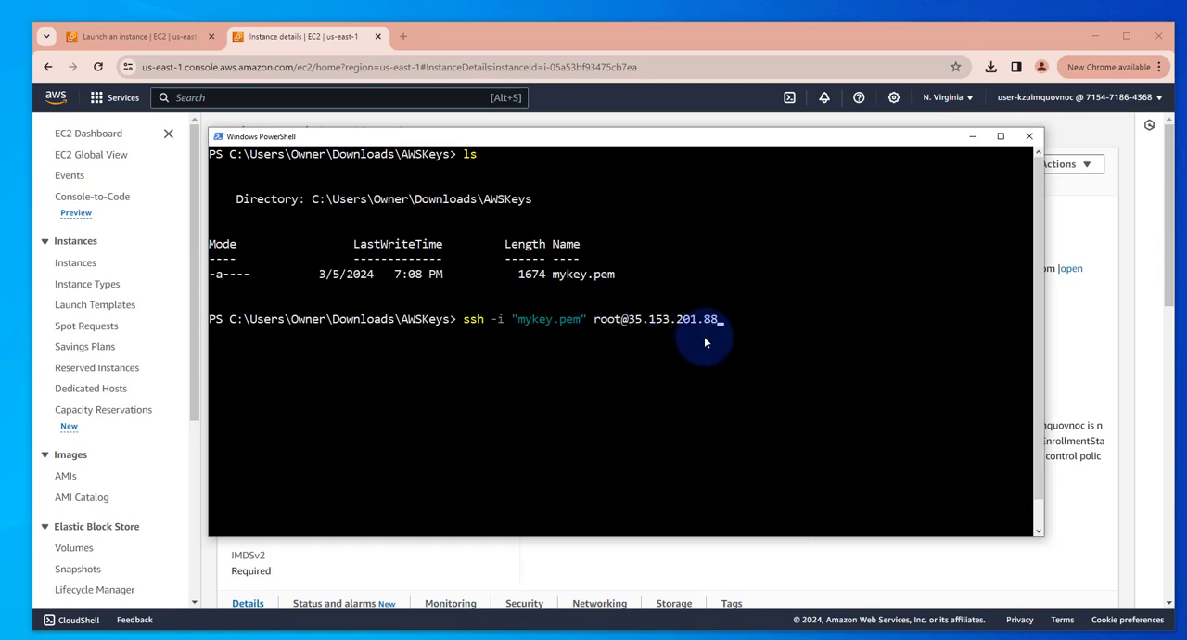
mouse_move(738, 327)
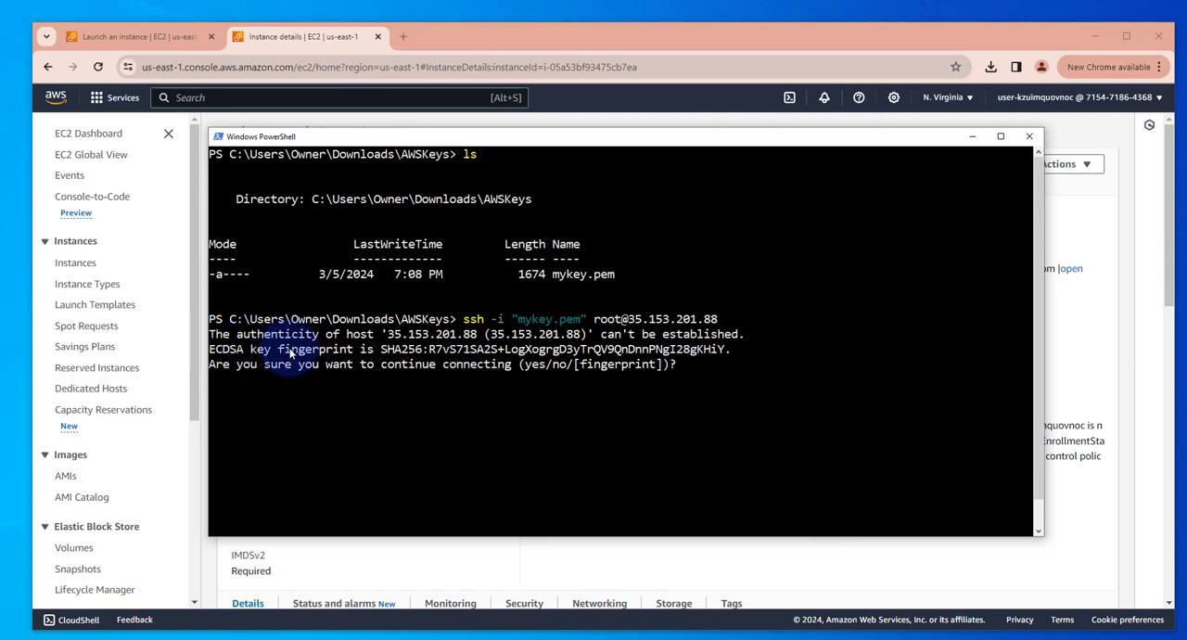
mouse_move(487, 357)
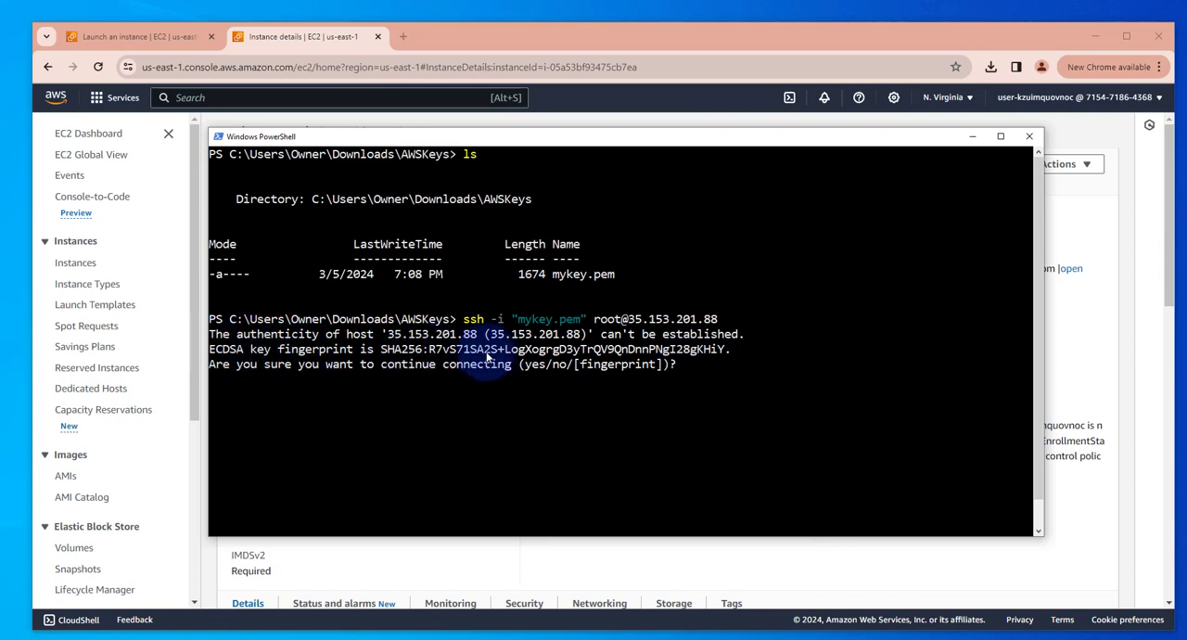
mouse_move(345, 365)
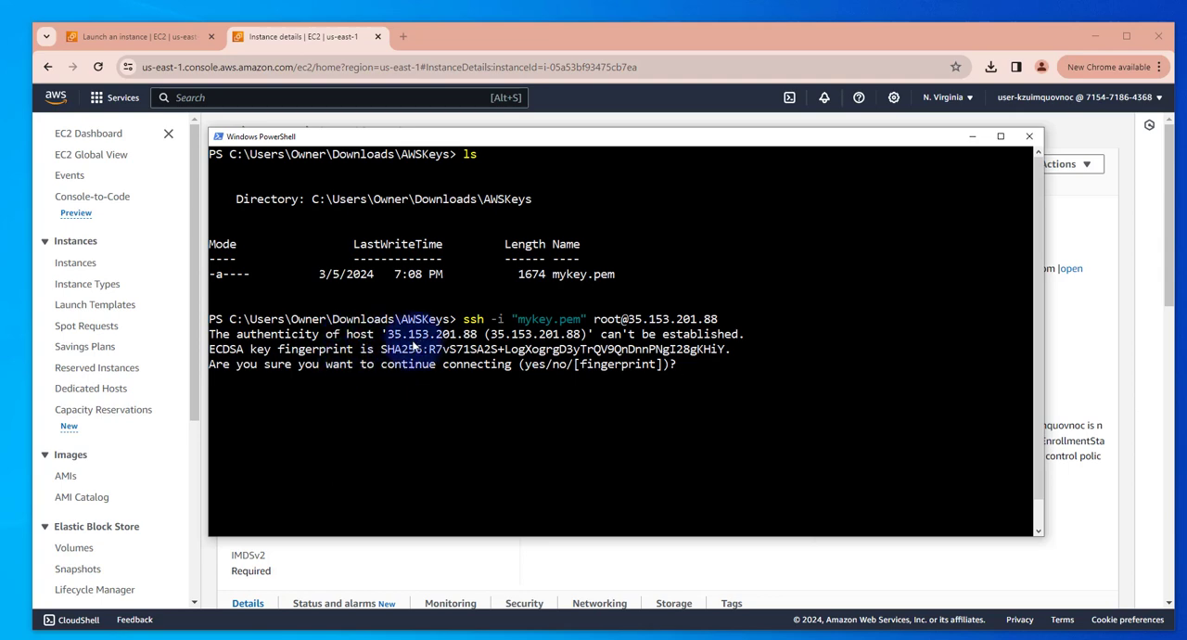
mouse_move(673, 391)
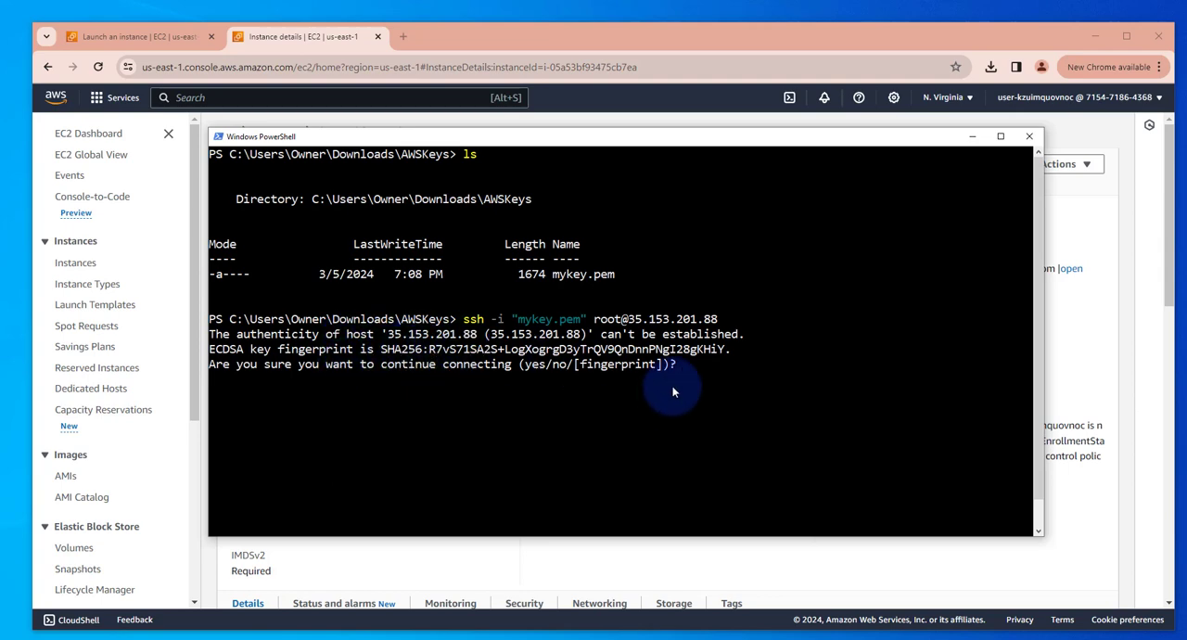
text(yes)
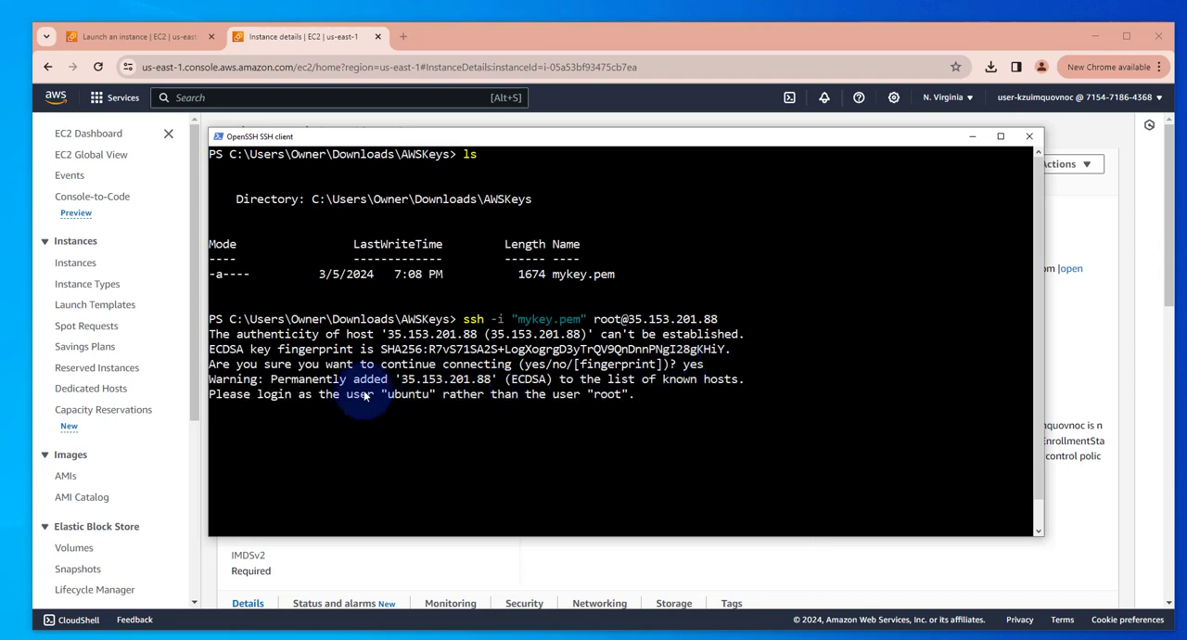
mouse_move(308, 411)
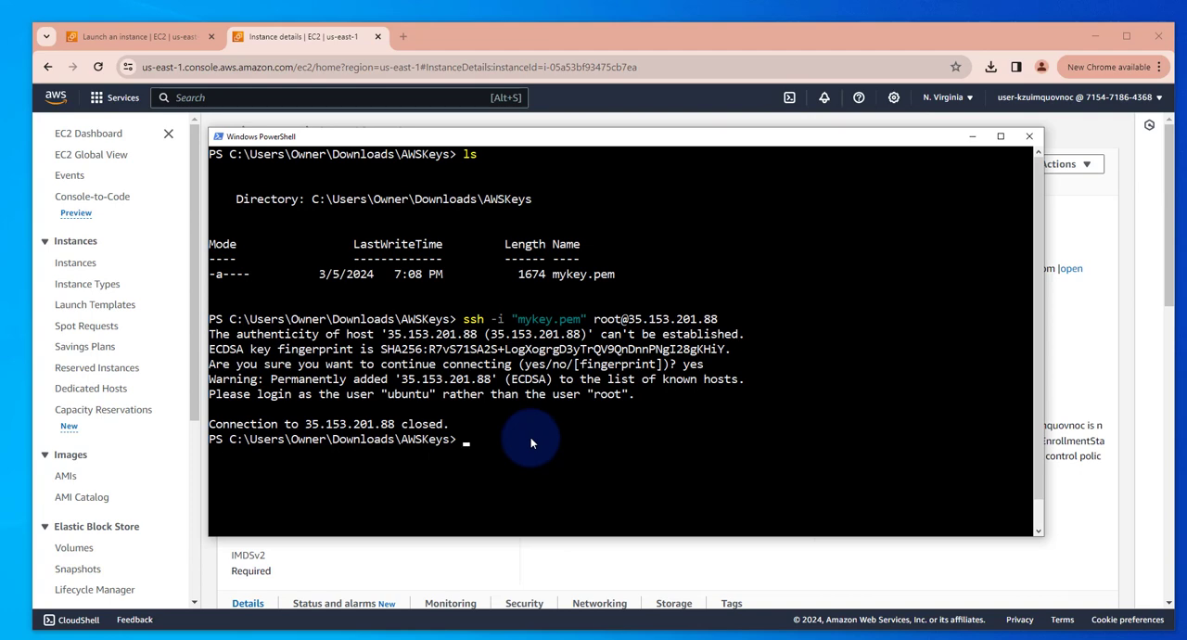
text(ssh -i "mykey.pem" root@35.153.201.88)
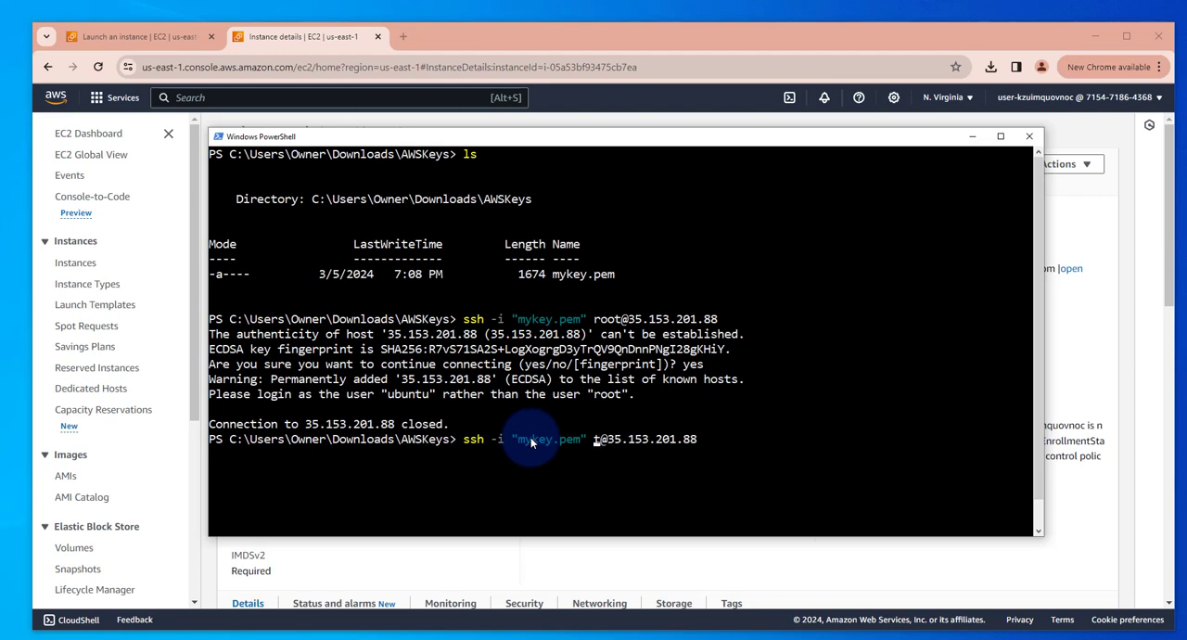
text(ub)
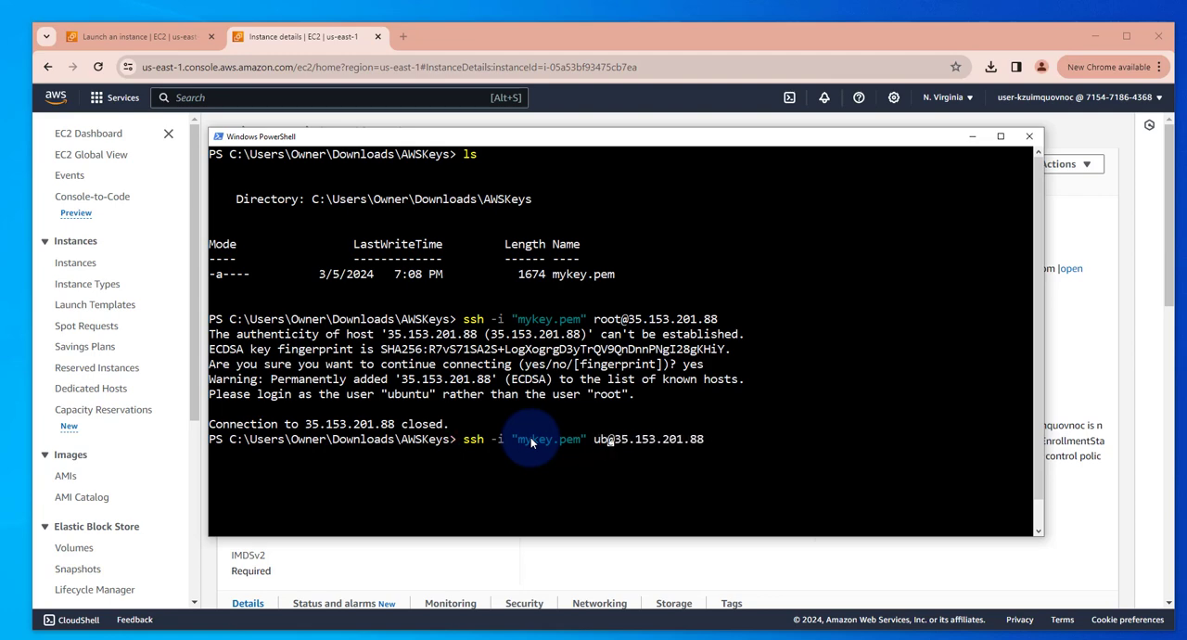
key(Enter)
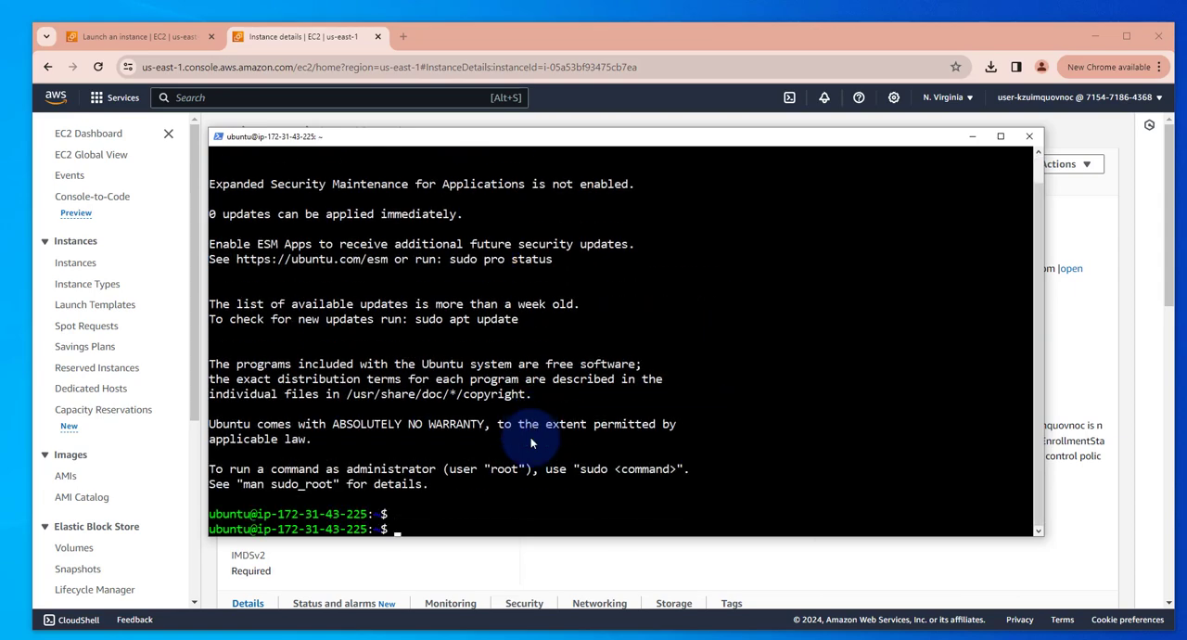
mouse_move(463, 524)
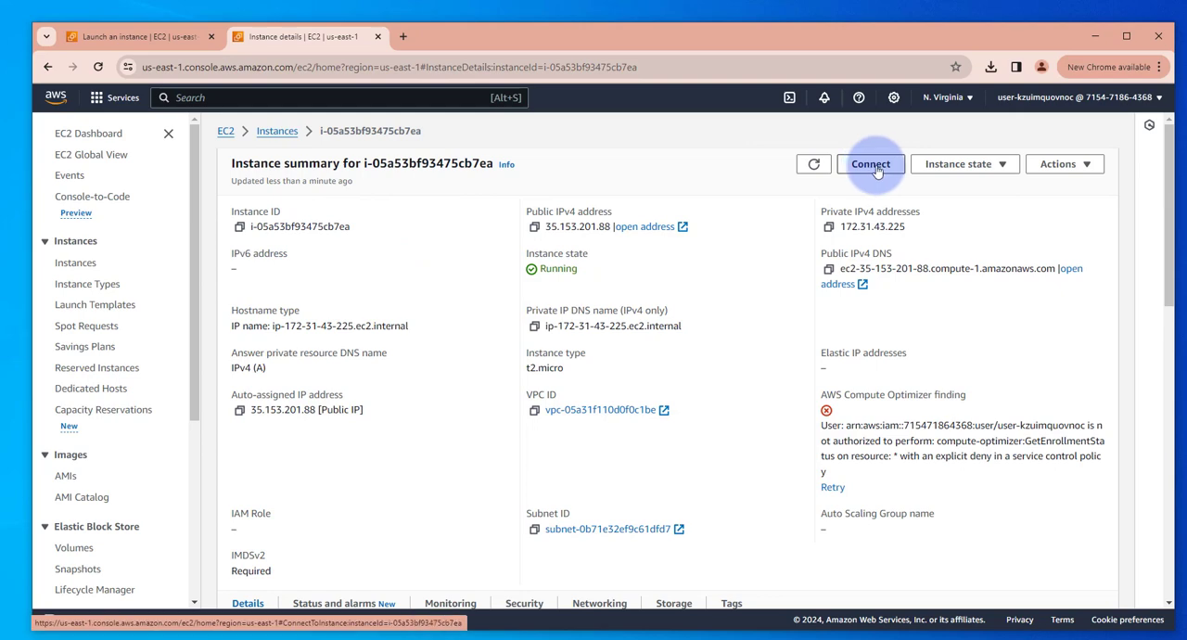
Open the instance's SSH client connection tab and select the example's 'ubuntu' username.
click(871, 163)
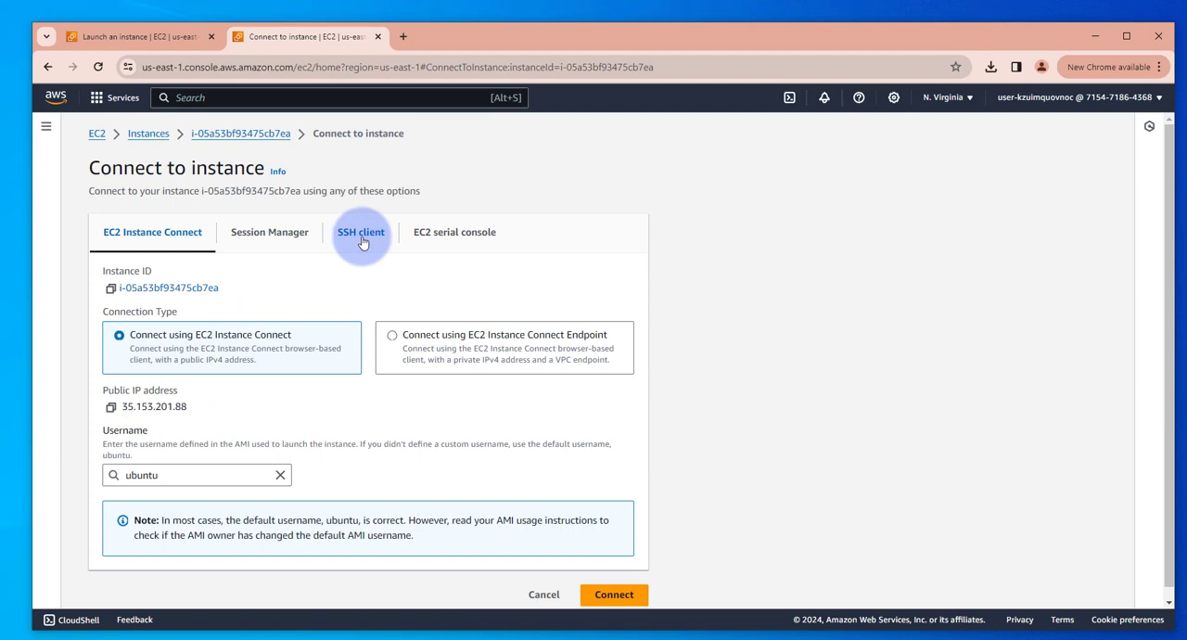
click(361, 233)
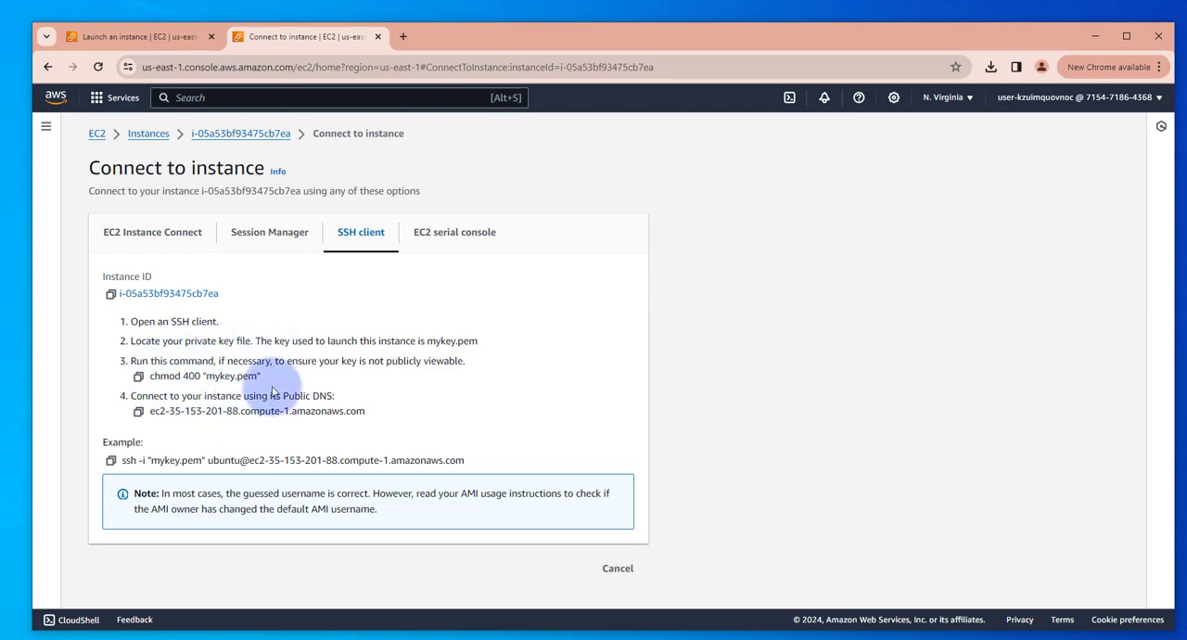
mouse_move(252, 387)
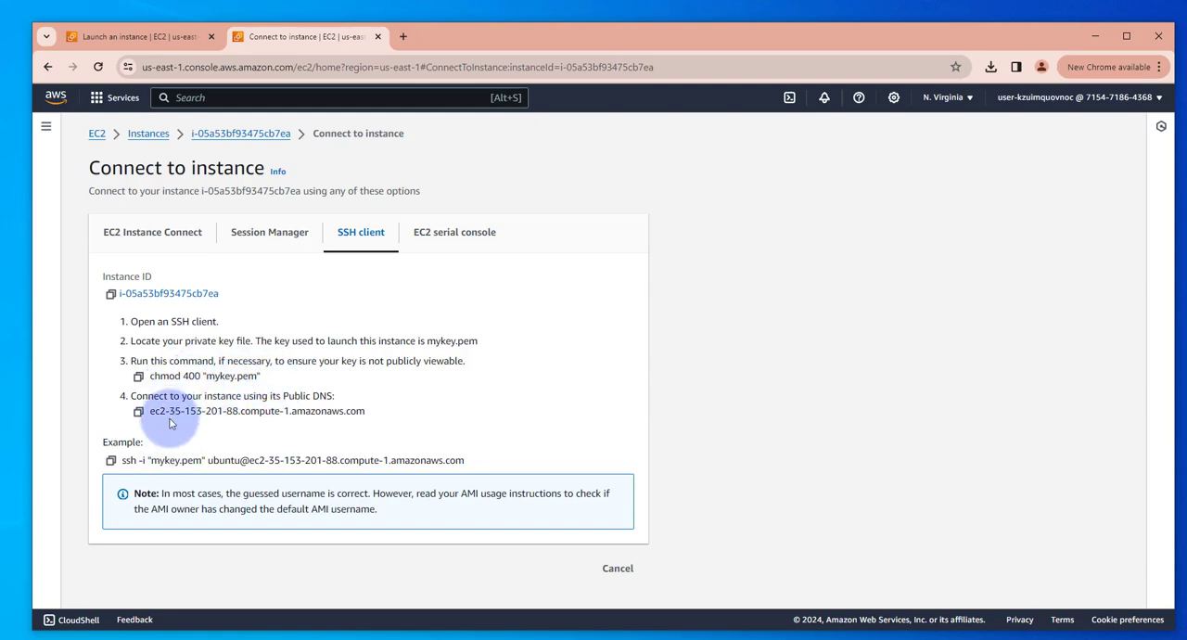
mouse_move(376, 415)
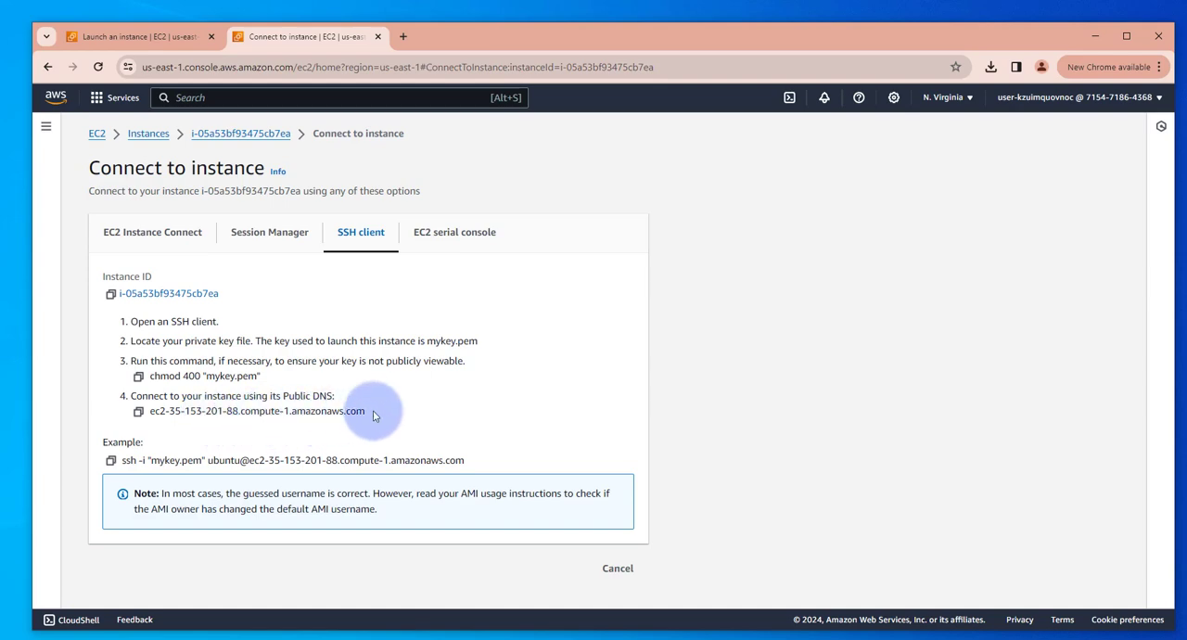
mouse_move(312, 424)
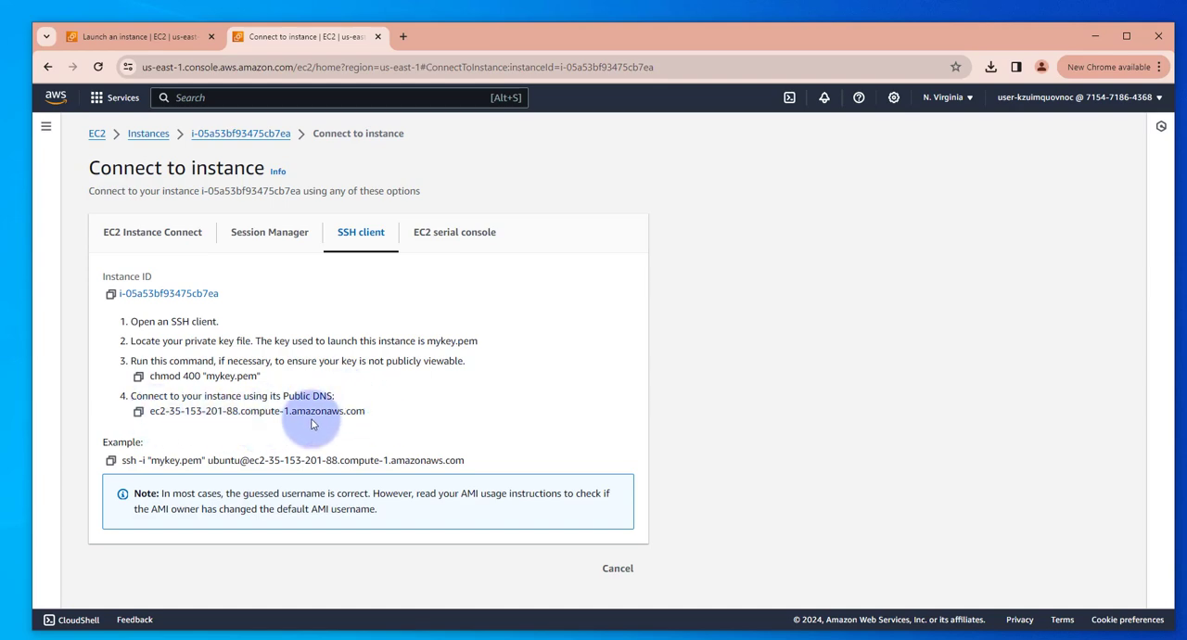
mouse_move(188, 427)
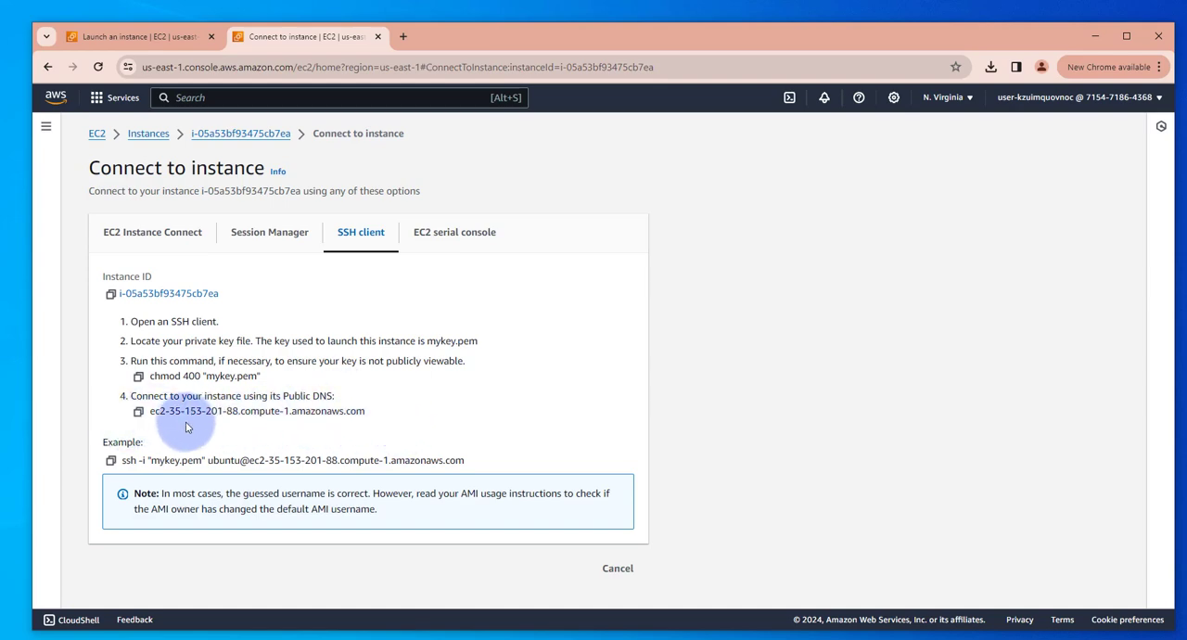
mouse_move(121, 459)
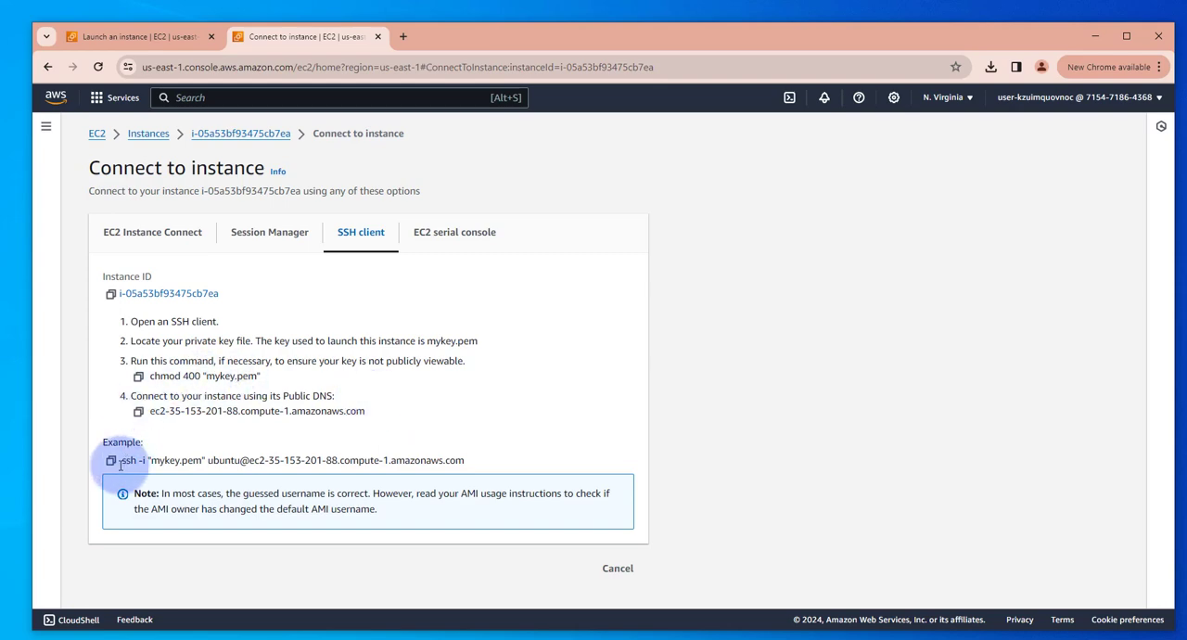
mouse_move(147, 474)
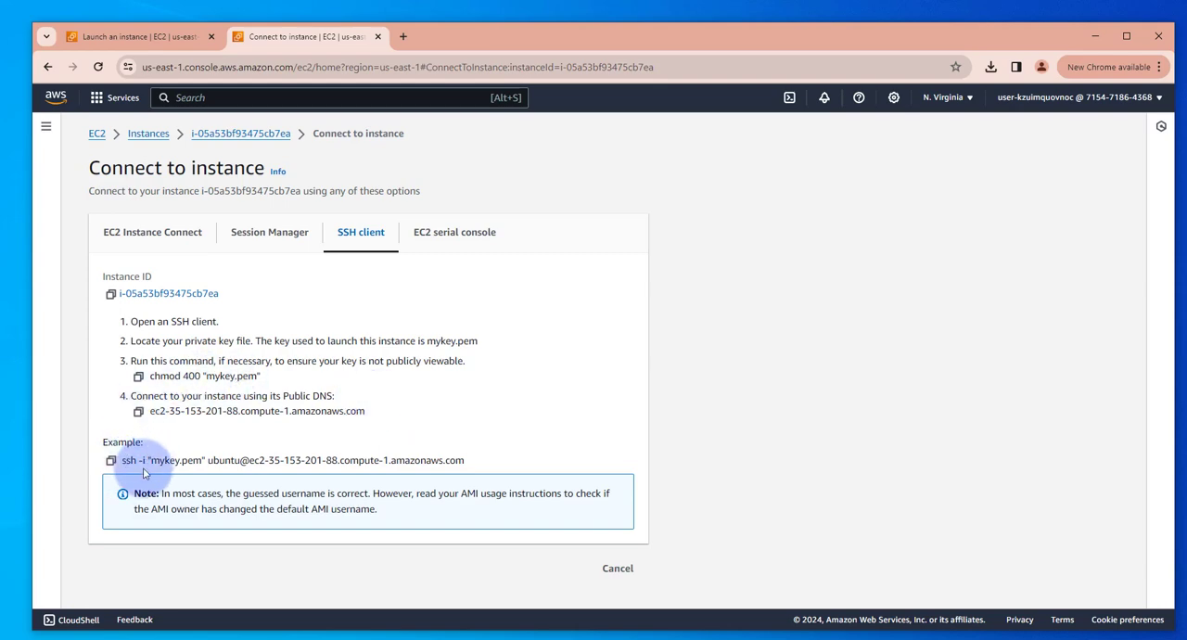
mouse_move(235, 475)
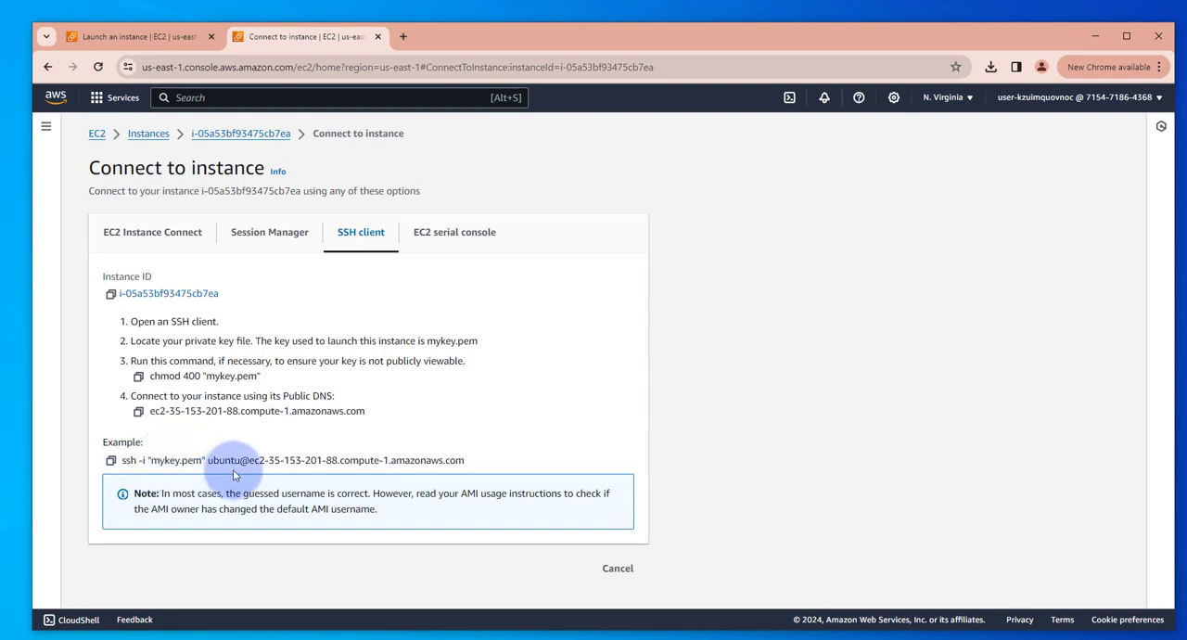
double_click(222, 460)
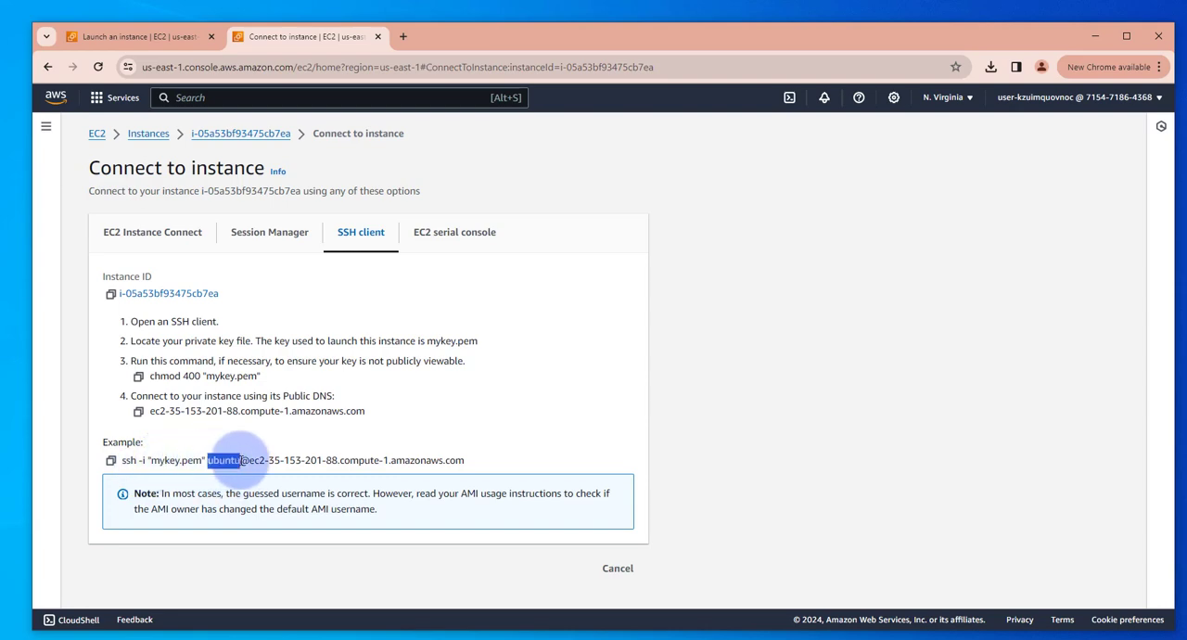
mouse_move(429, 487)
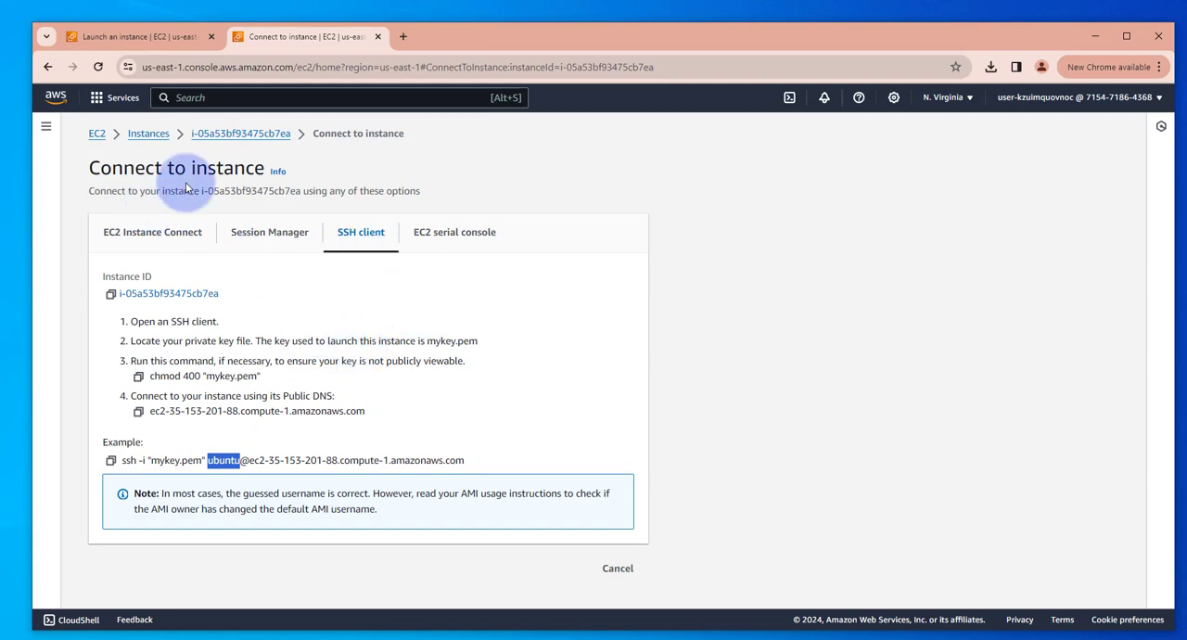
mouse_move(125, 150)
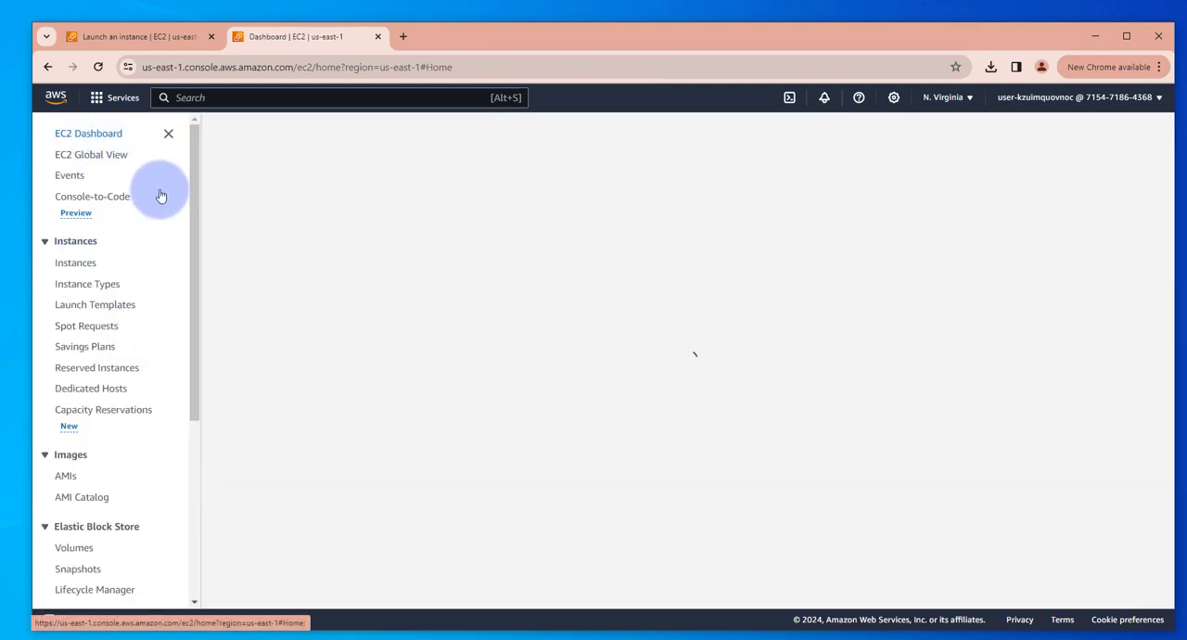
Launch a new instance from the dashboard with Amazon Linux 2023 on t2.micro.
click(88, 133)
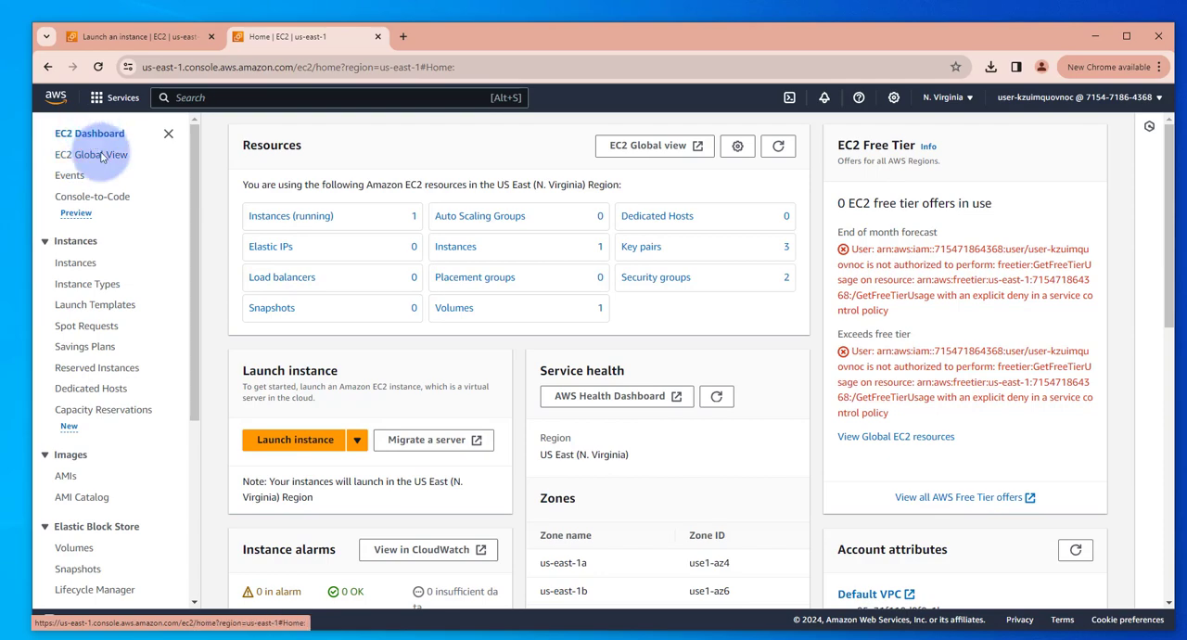
scroll(down, 3)
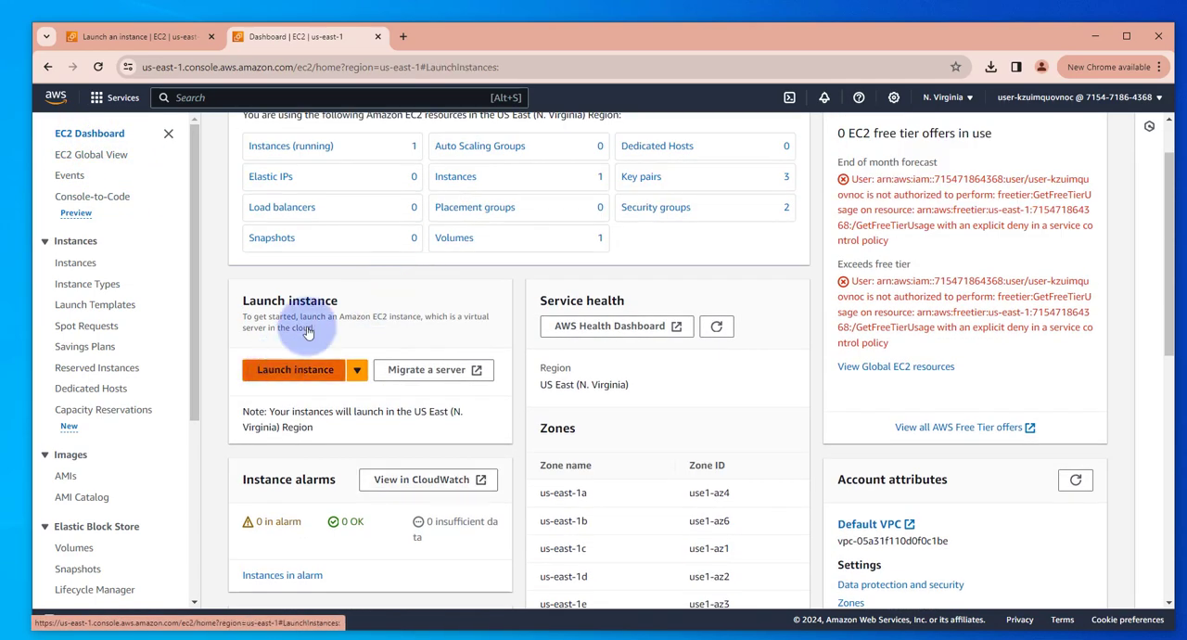
click(294, 369)
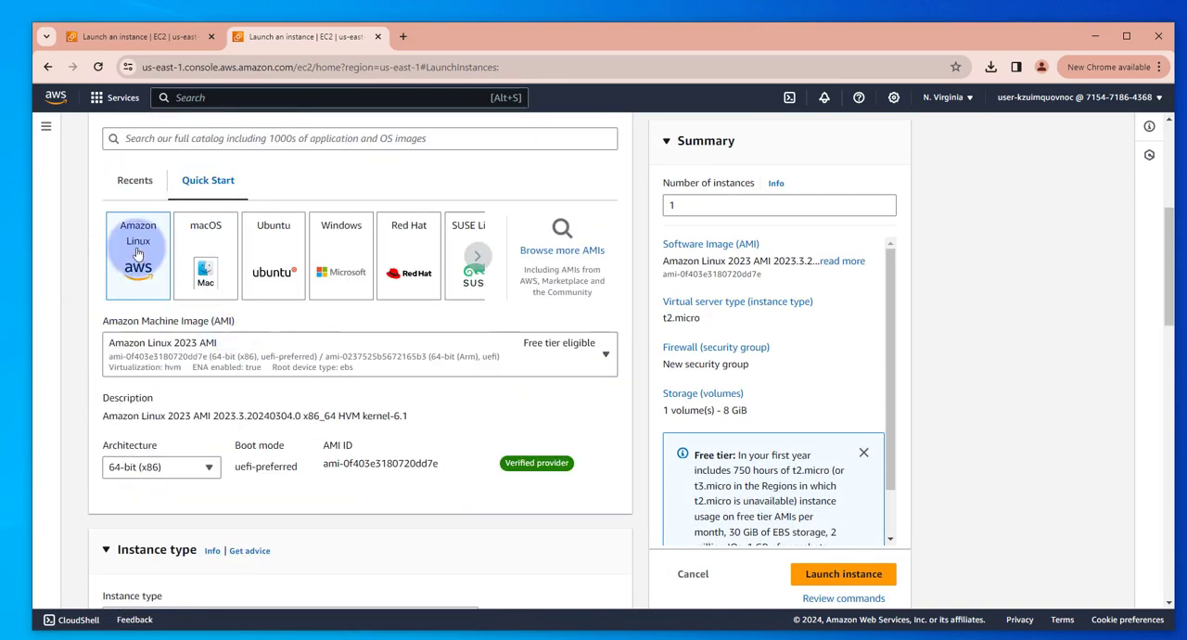
mouse_move(176, 288)
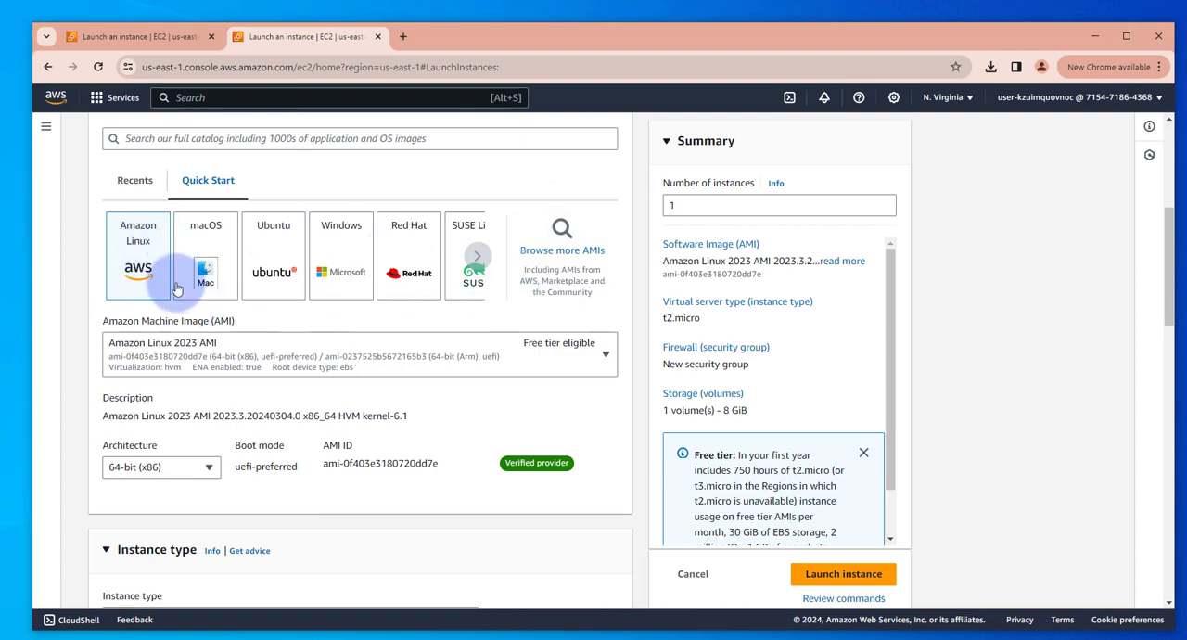
scroll(down, 3)
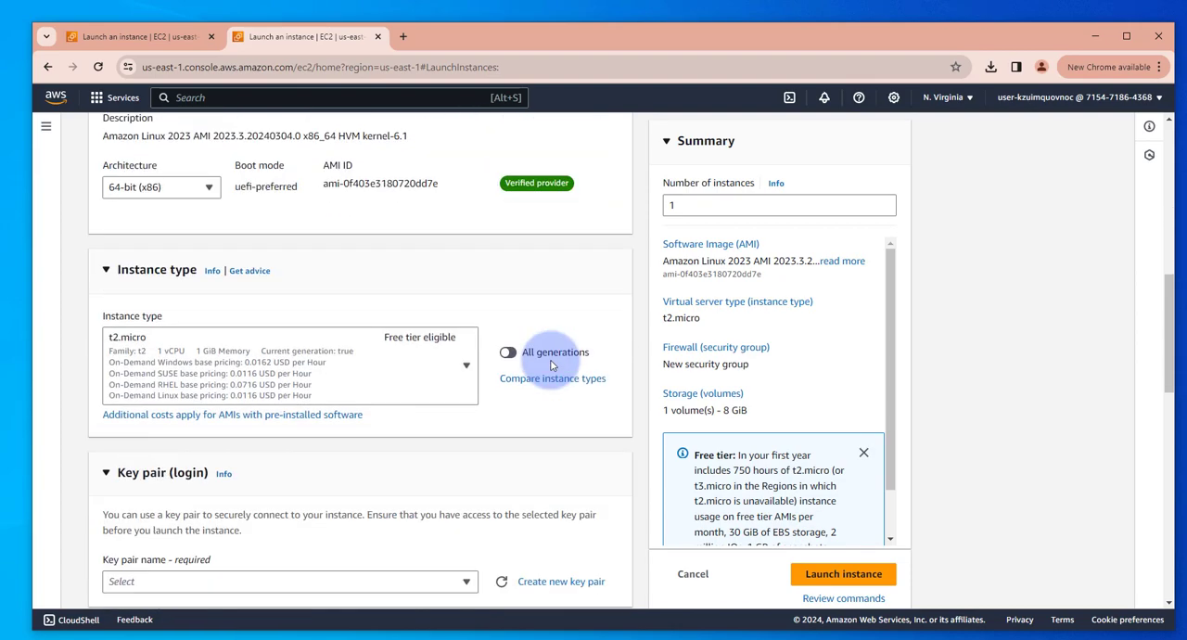
scroll(down, 3)
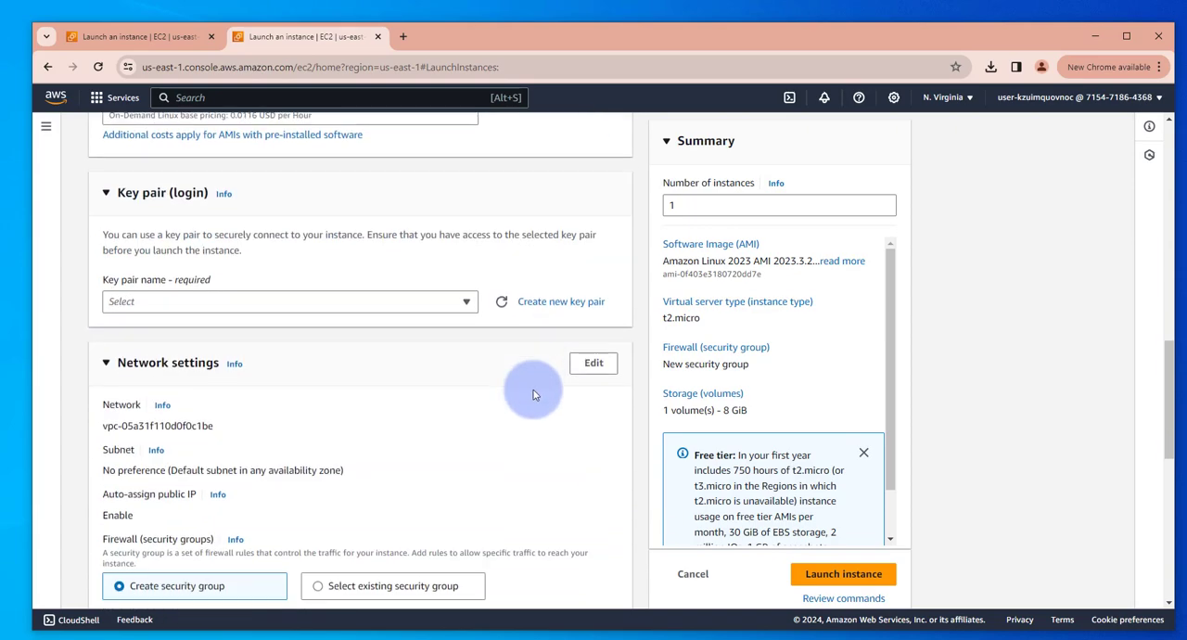
Create and download the RSA .pem key pair key5, then launch the instance with it.
click(561, 300)
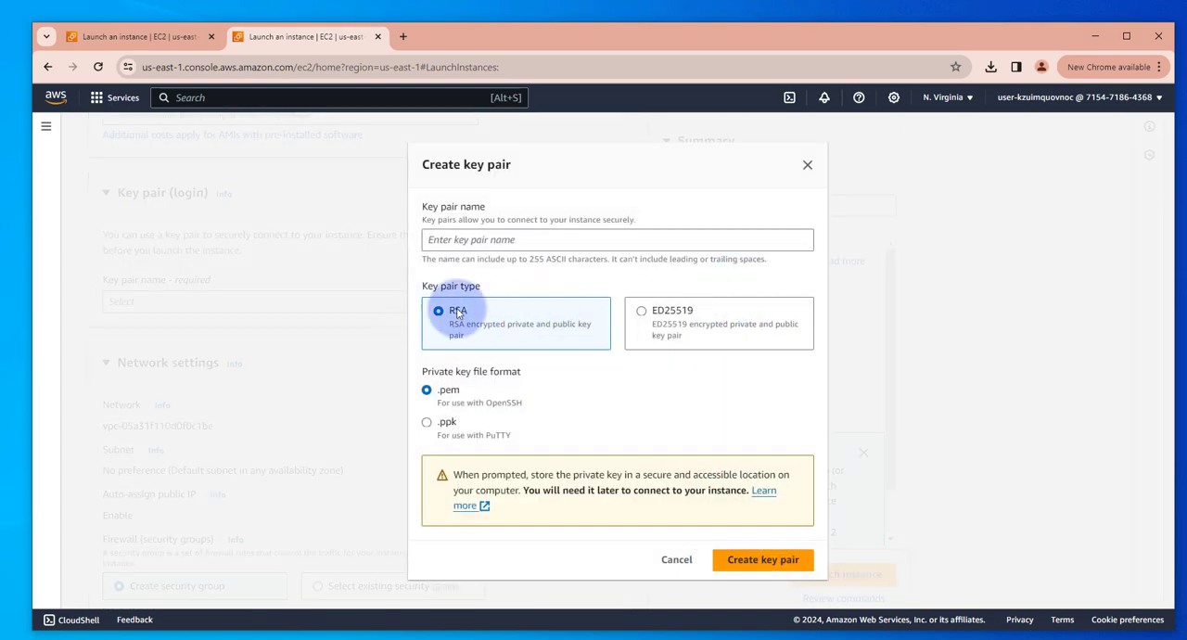
click(617, 239)
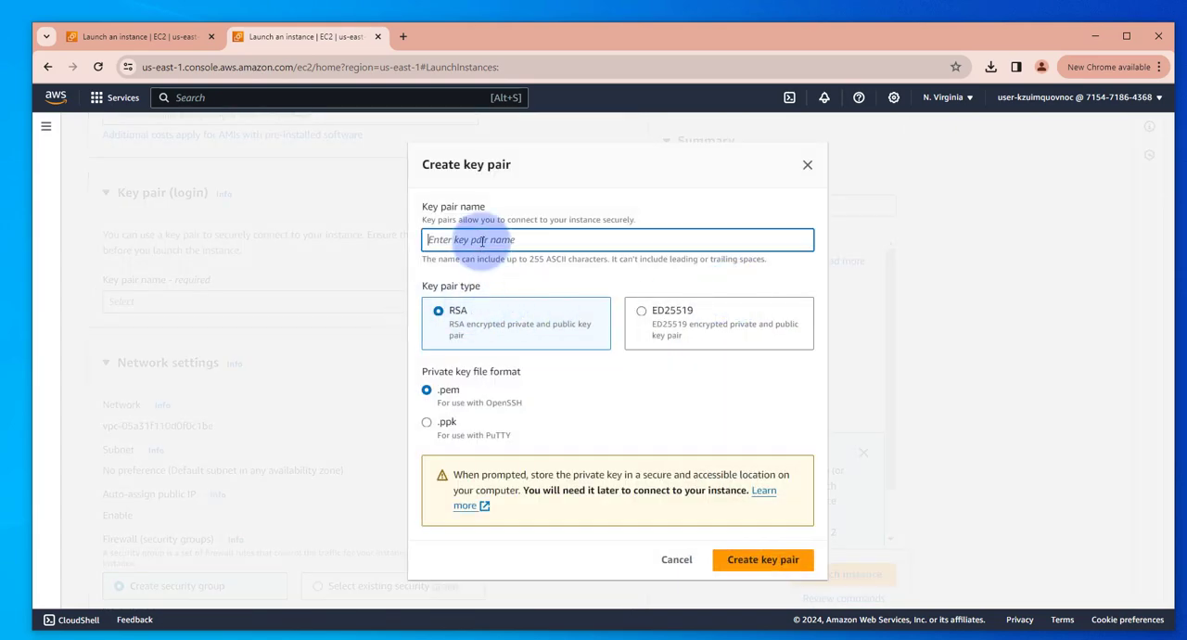
text(key)
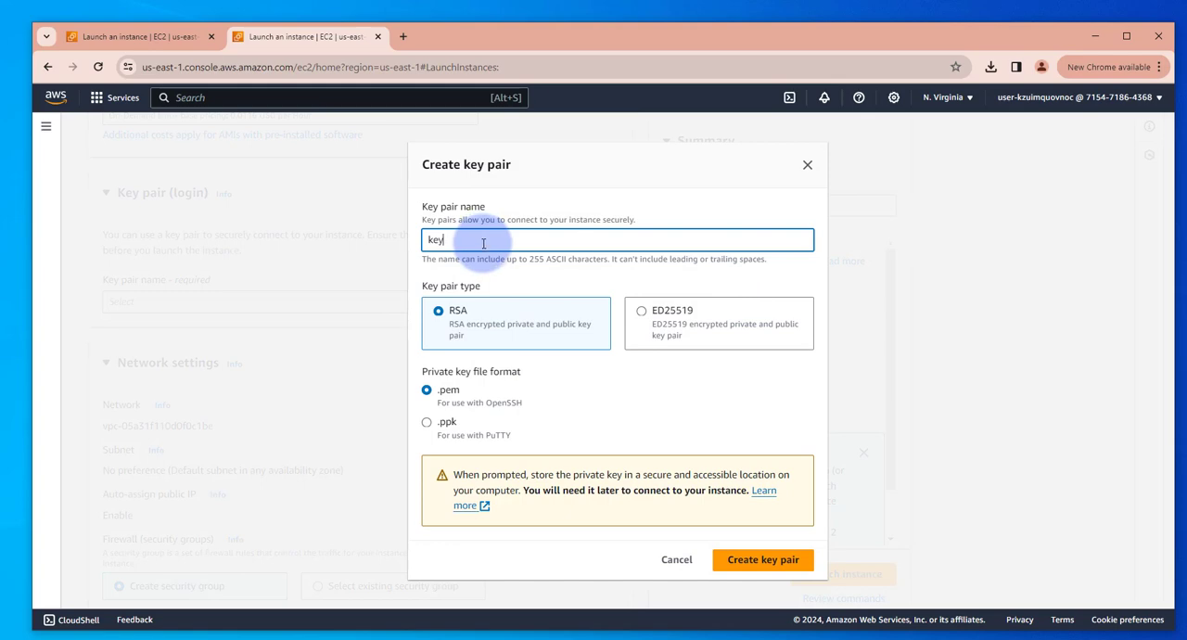
text(5)
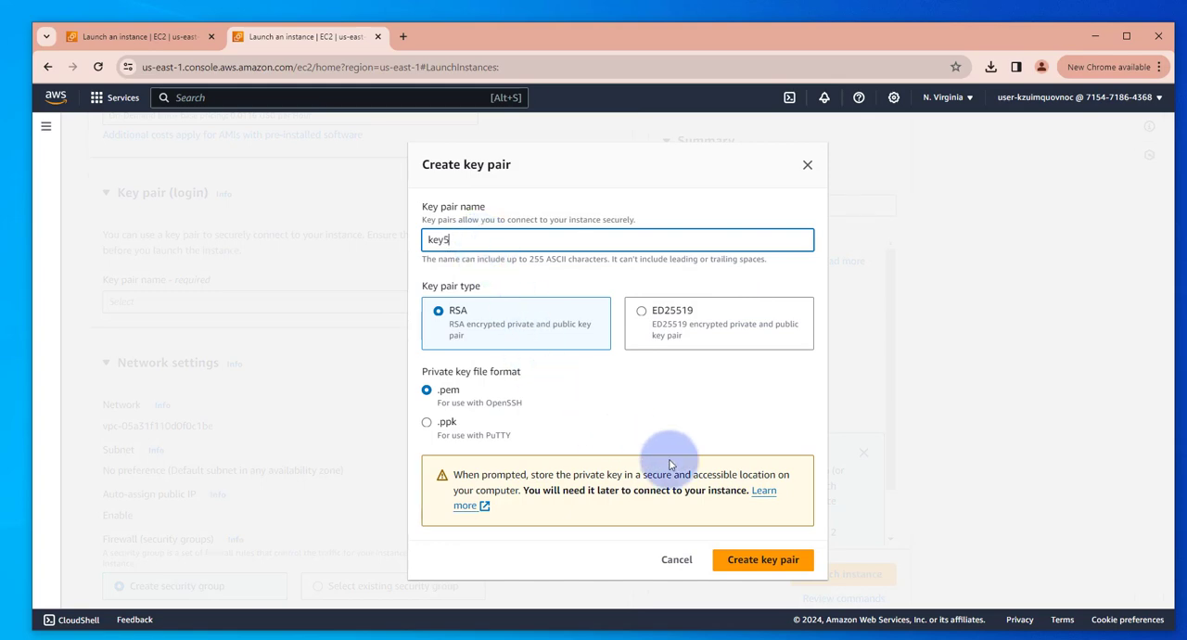
click(761, 560)
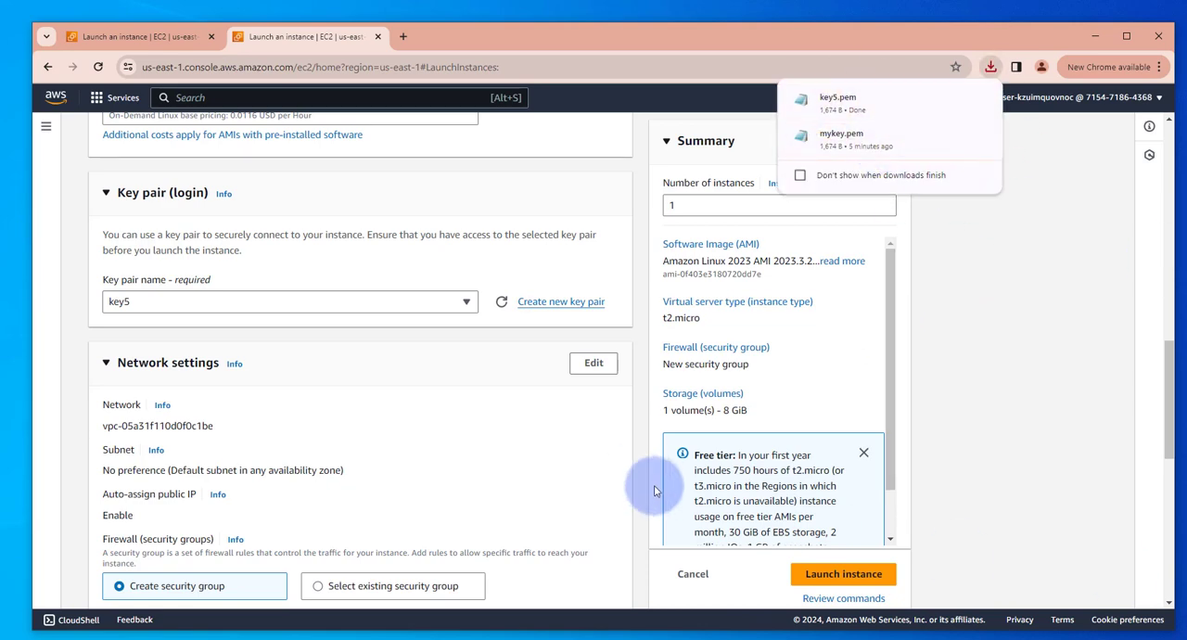
click(843, 573)
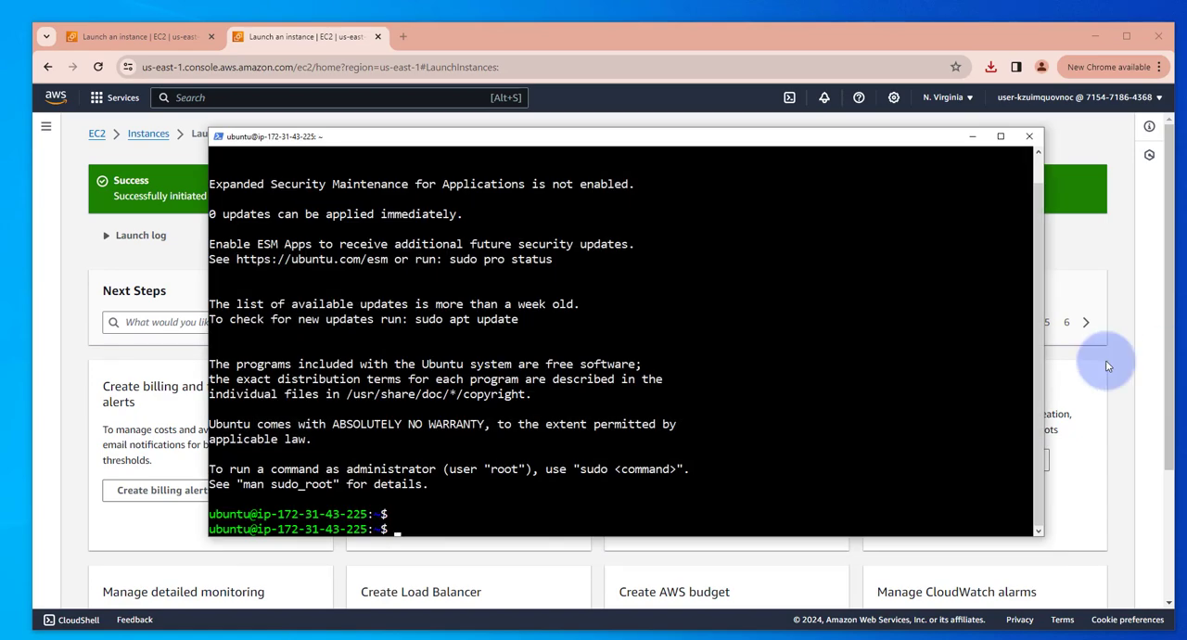
Exit the Ubuntu SSH session and list AWSKeys, showing key5.pem and mykey.pem.
text(exit)
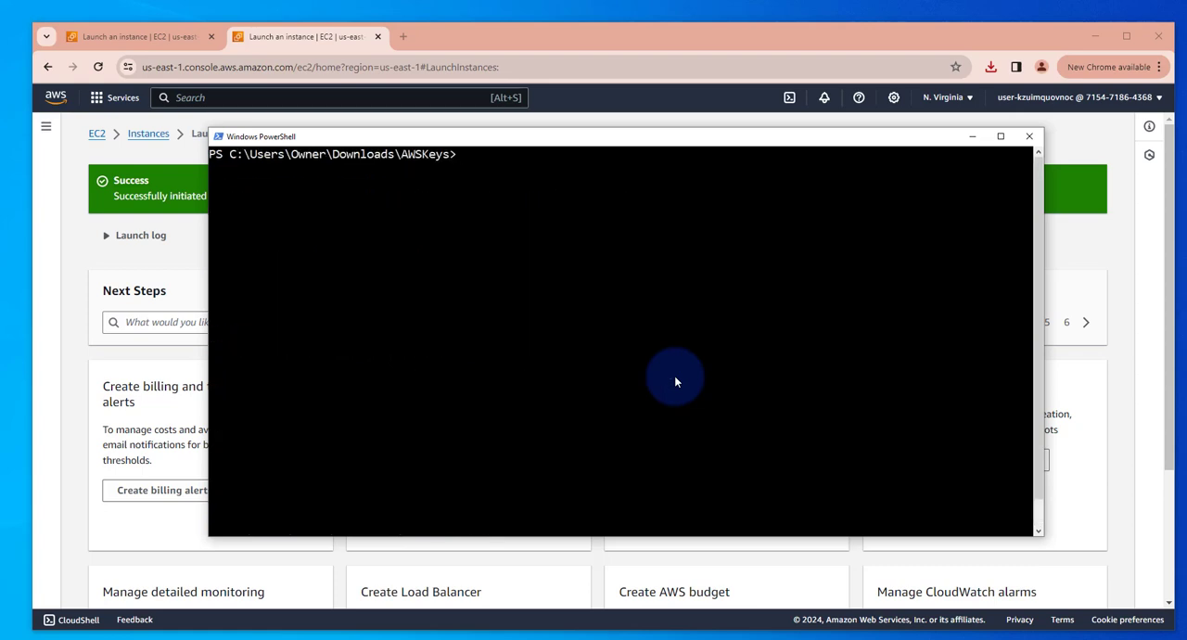
text(ls)
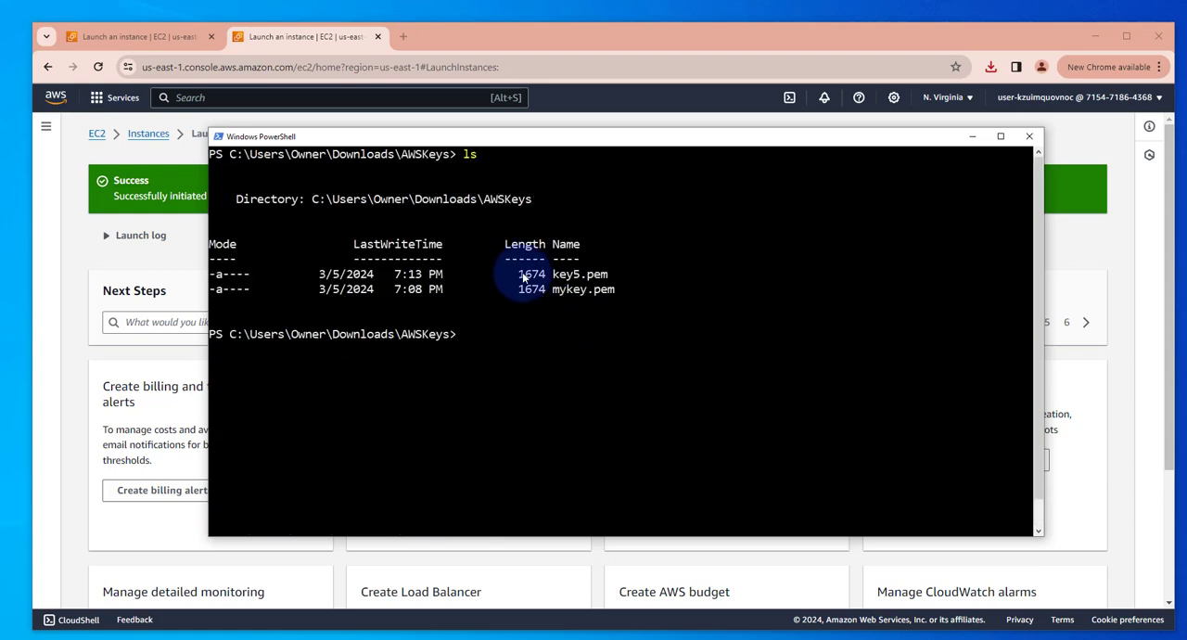
mouse_move(482, 140)
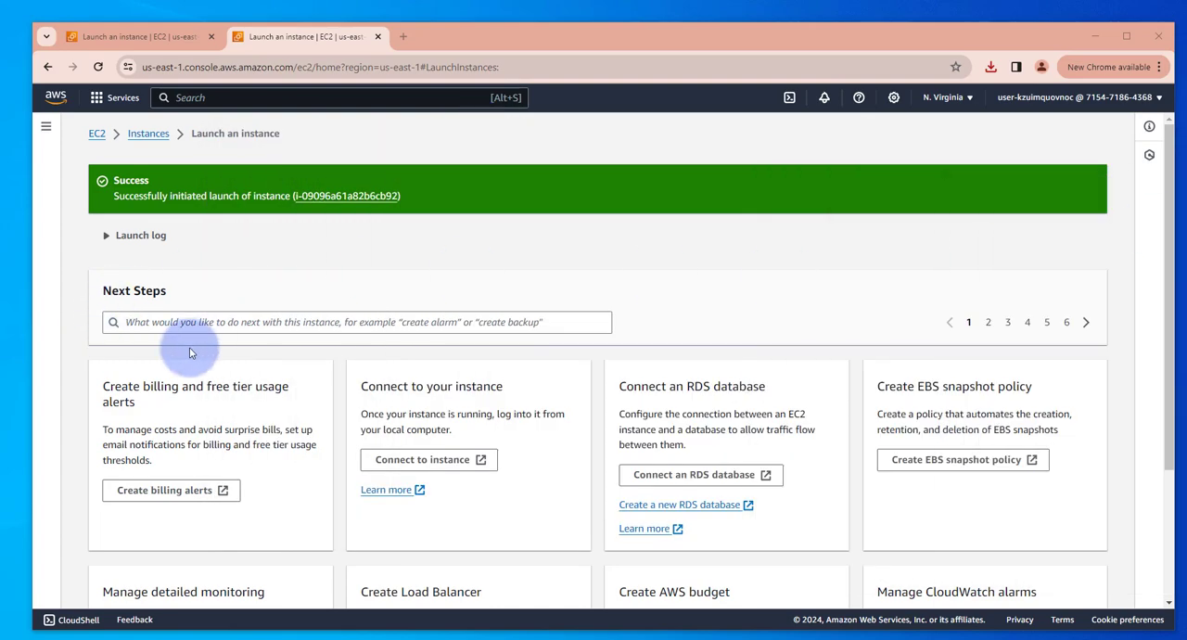
Open instance i-09096a61a82b6cb92's details and copy its public IPv4 3.93.2.160.
click(344, 195)
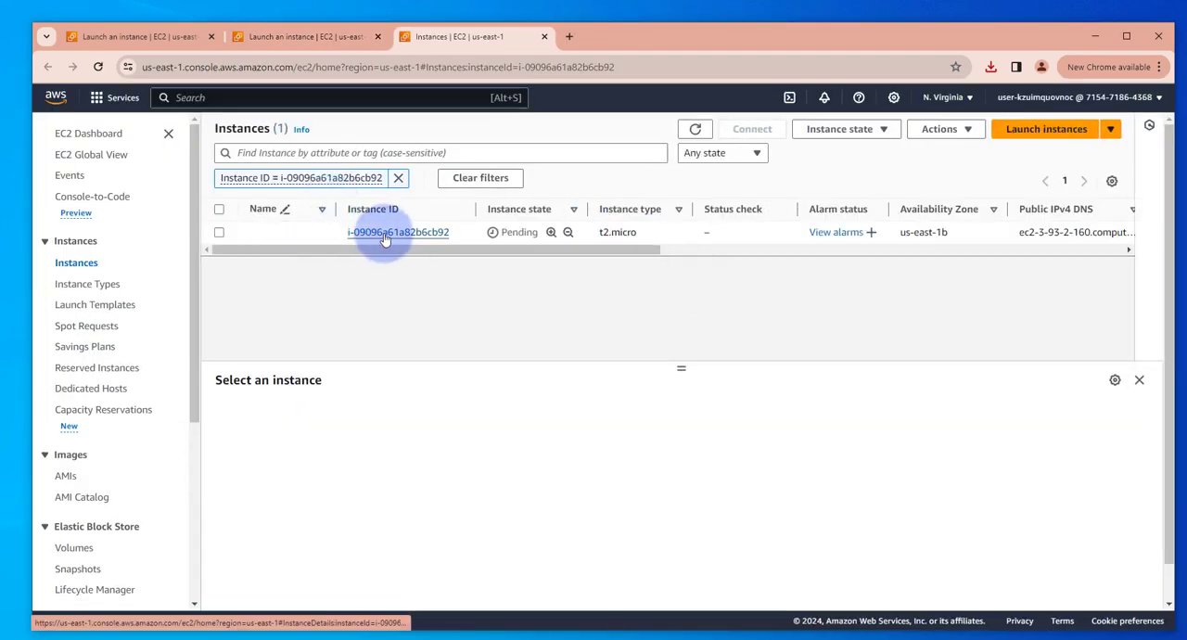
click(397, 231)
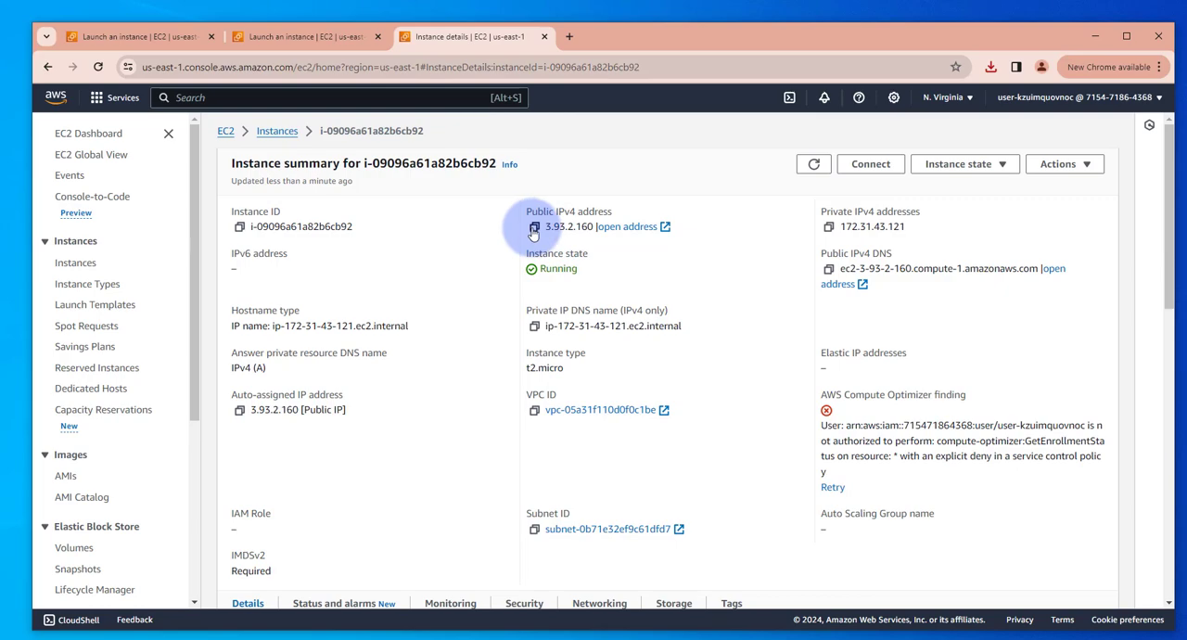
click(533, 227)
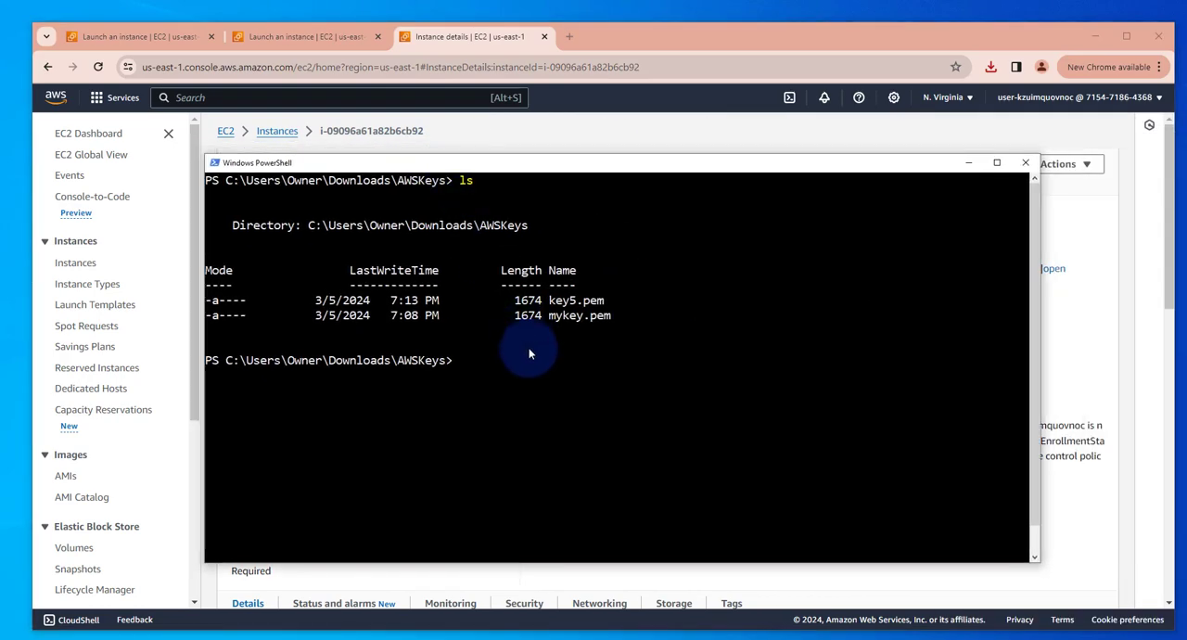
text(ssh)
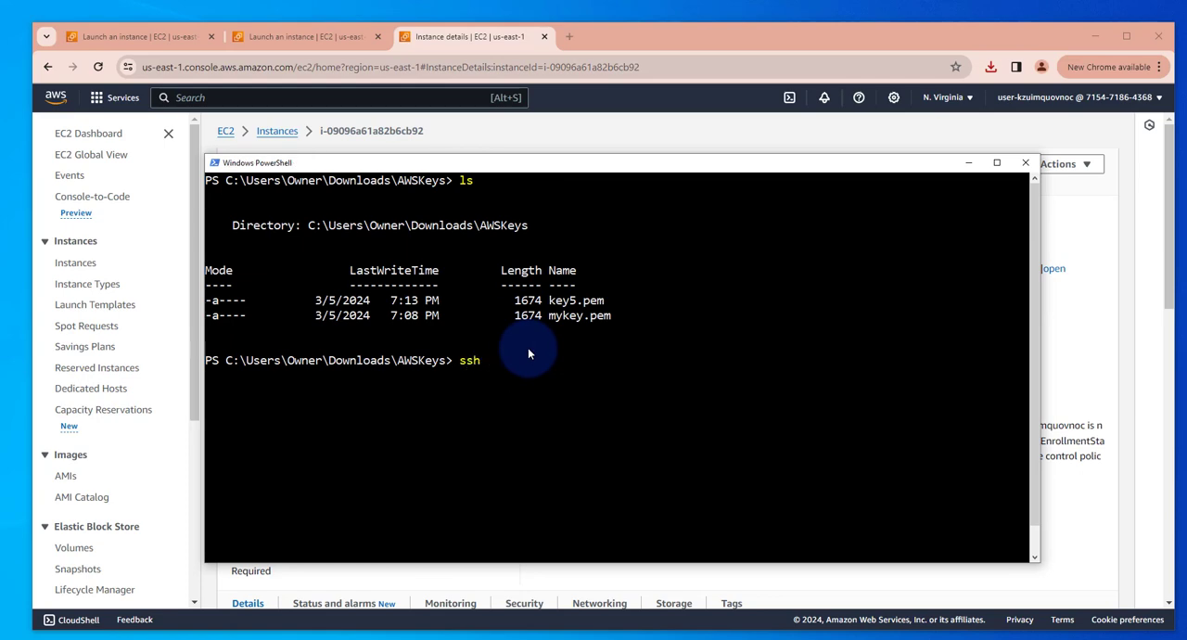
text(-i ")
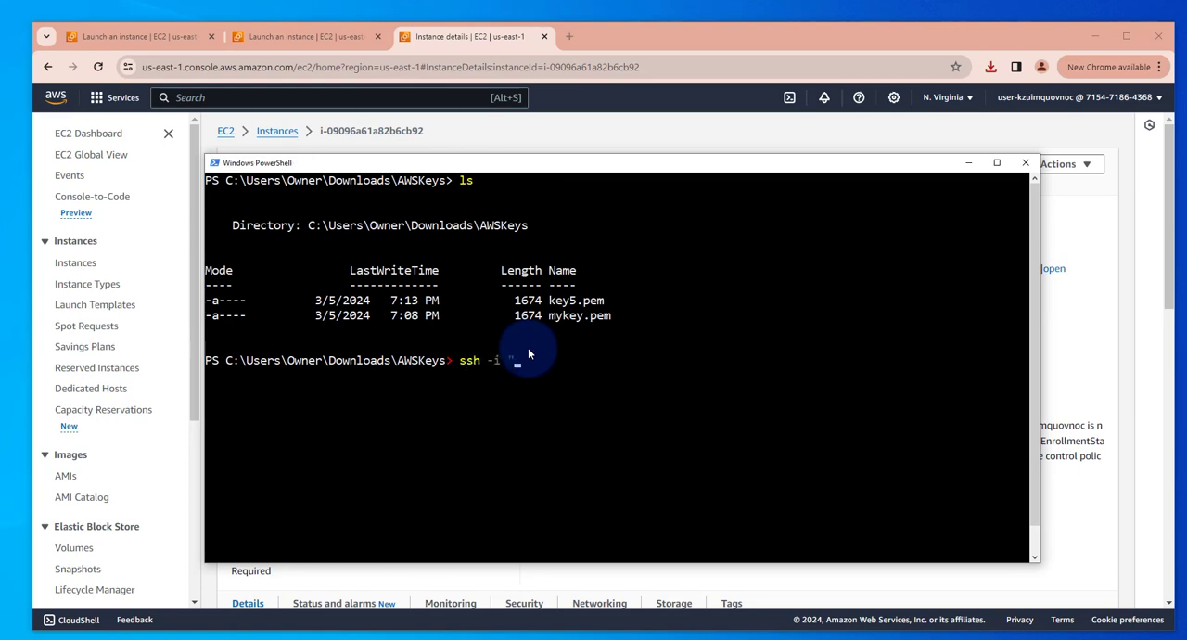
text(key5)
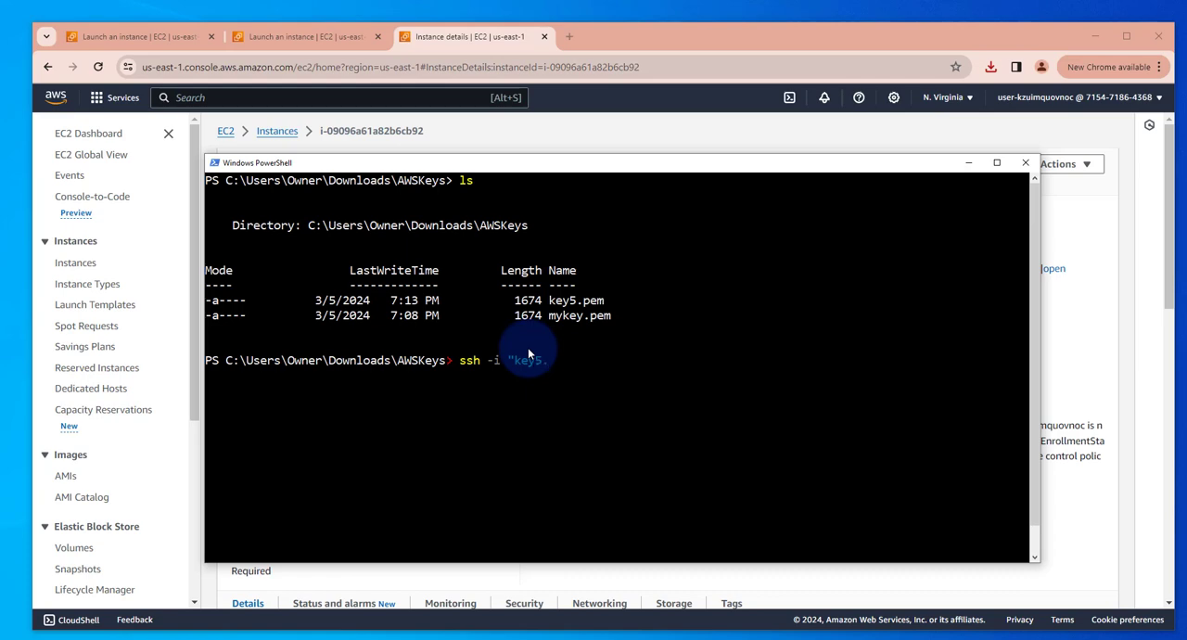
text(.pem)
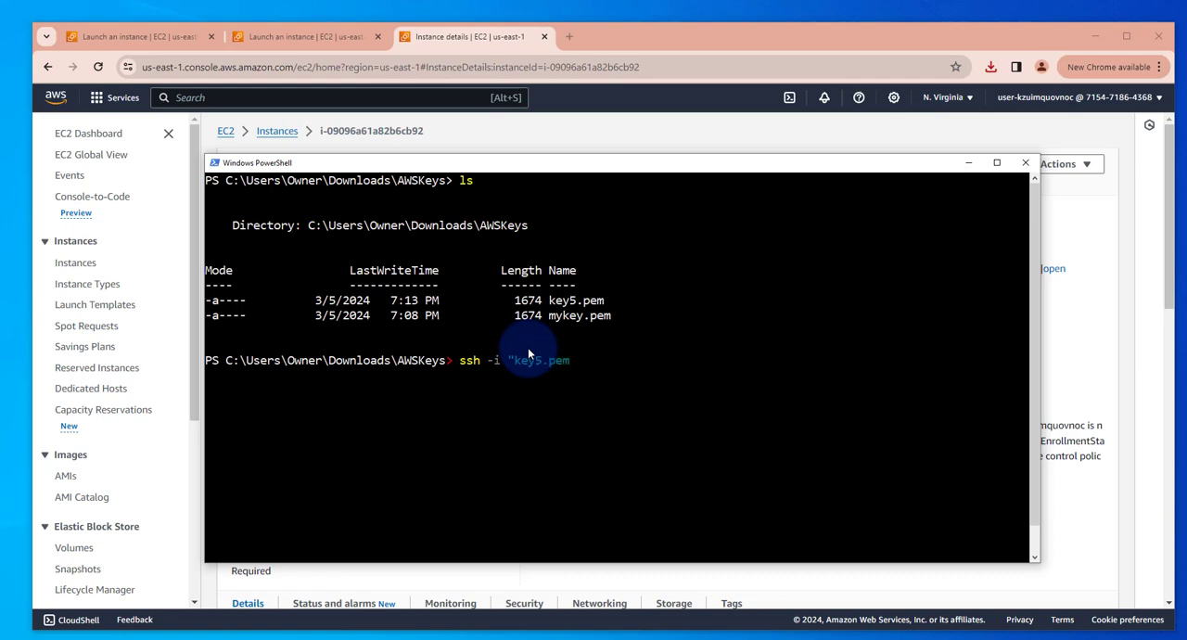
text(")
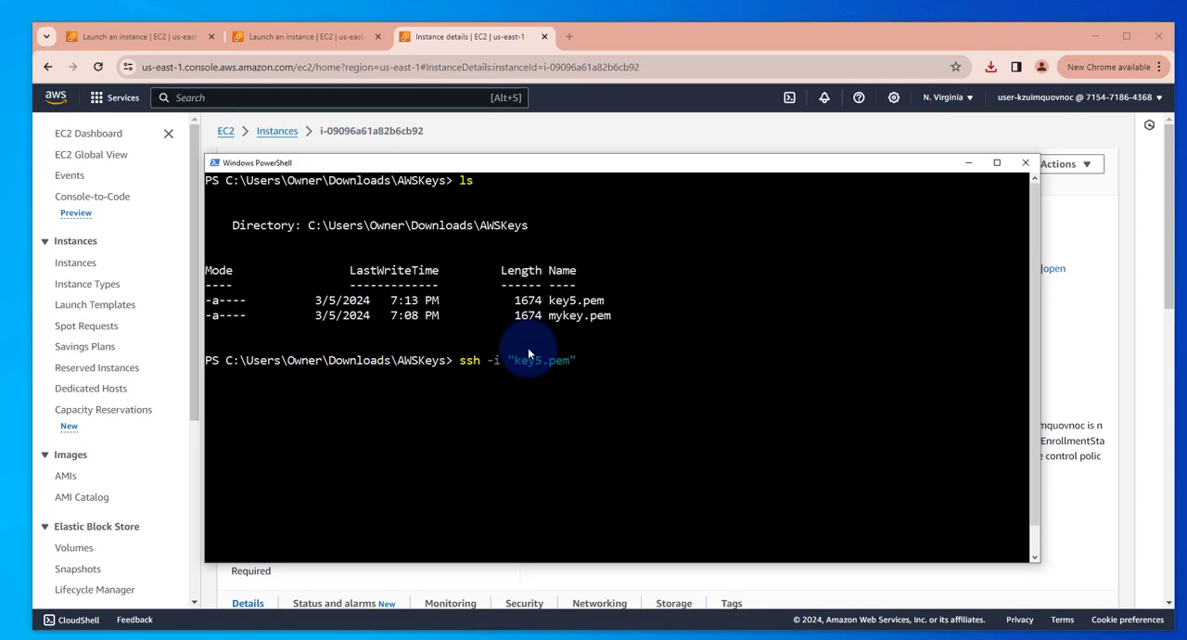
text(root)
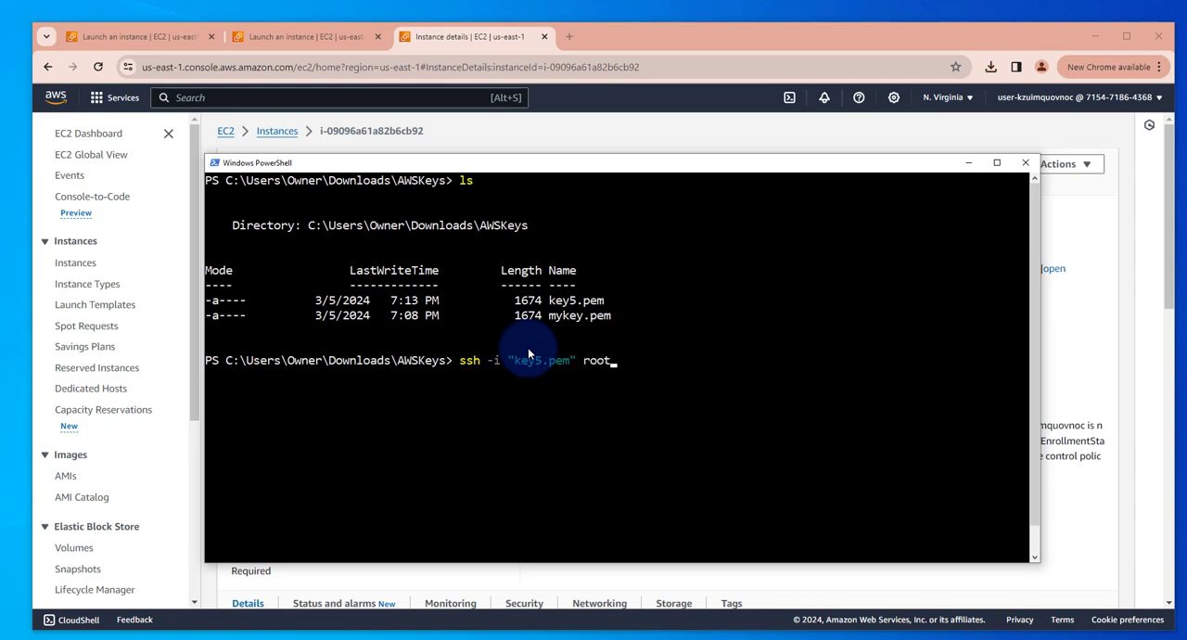
text(@3.93.2.160)
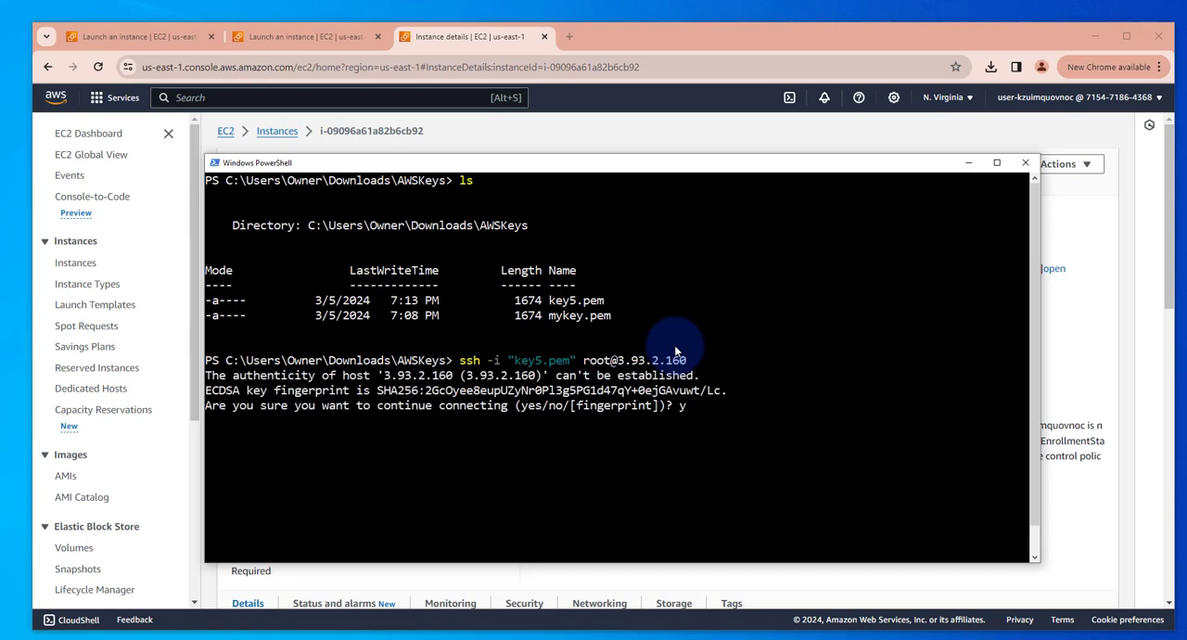
text(yes)
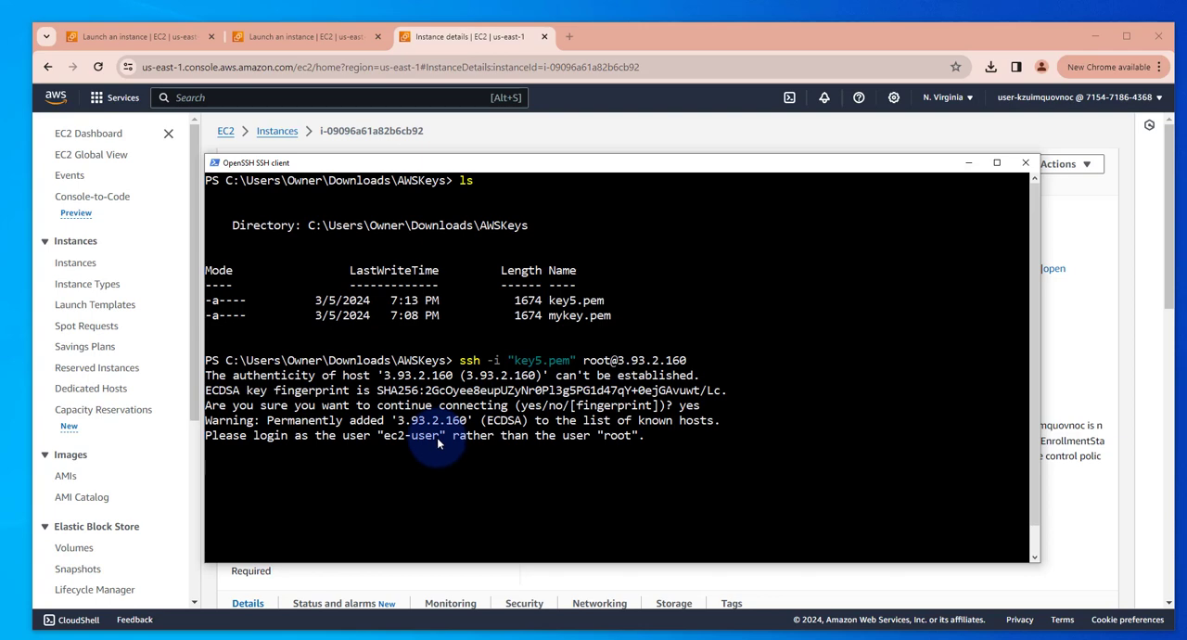
Select the suggested ec2-user name and start typing ec2-user into the command.
double_click(405, 436)
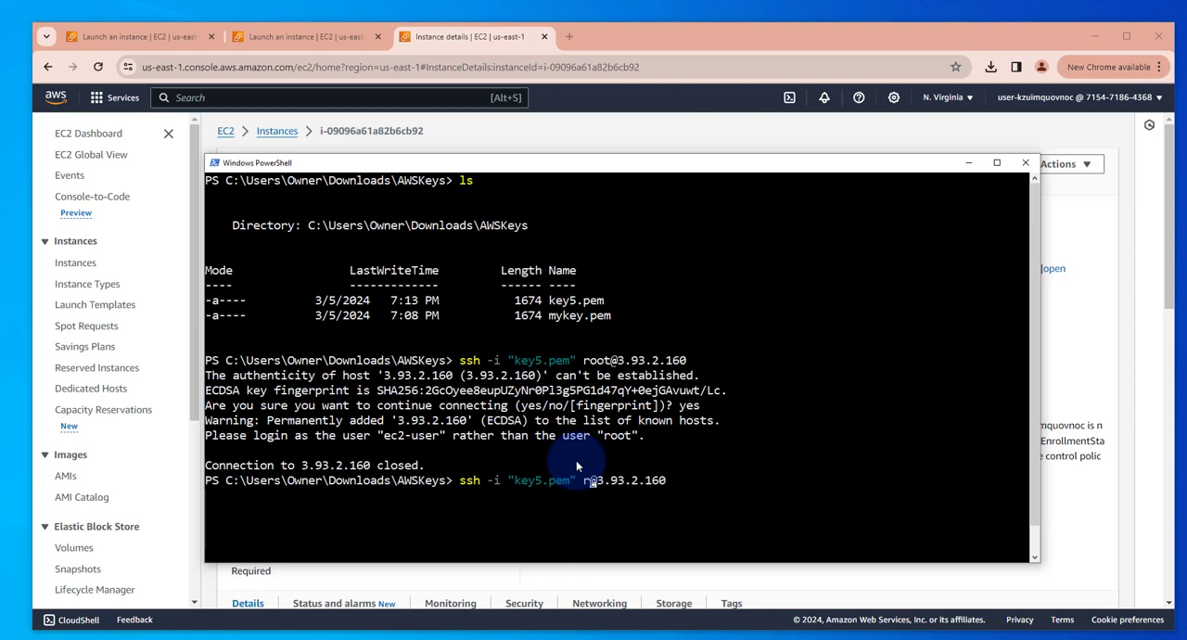
text(ec)
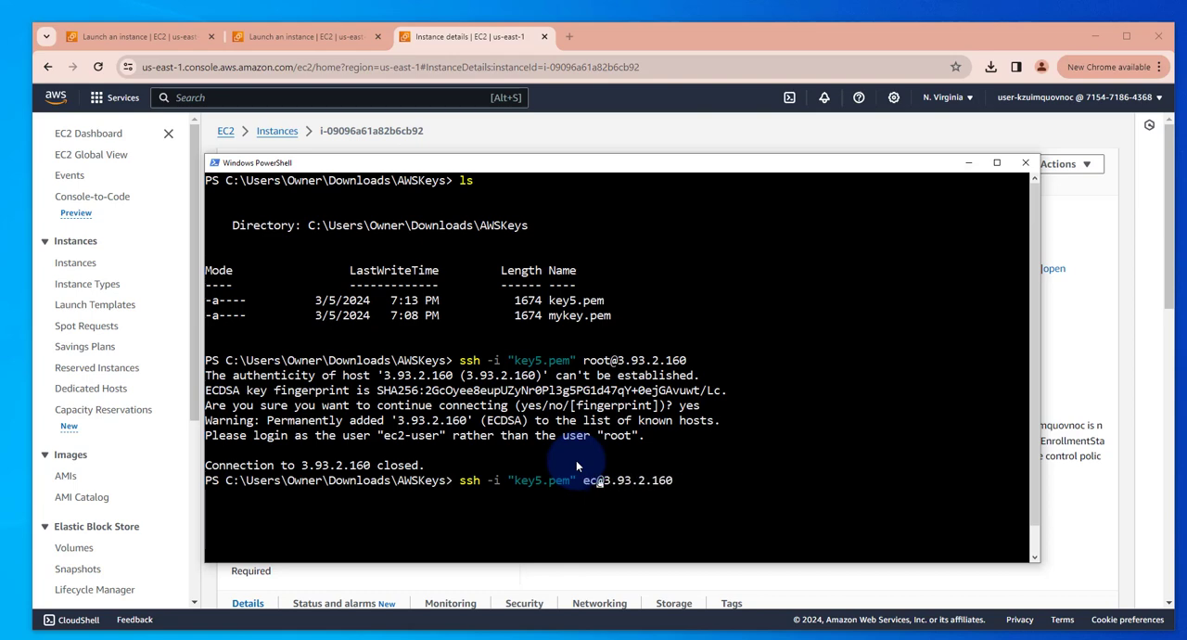
text(2-us)
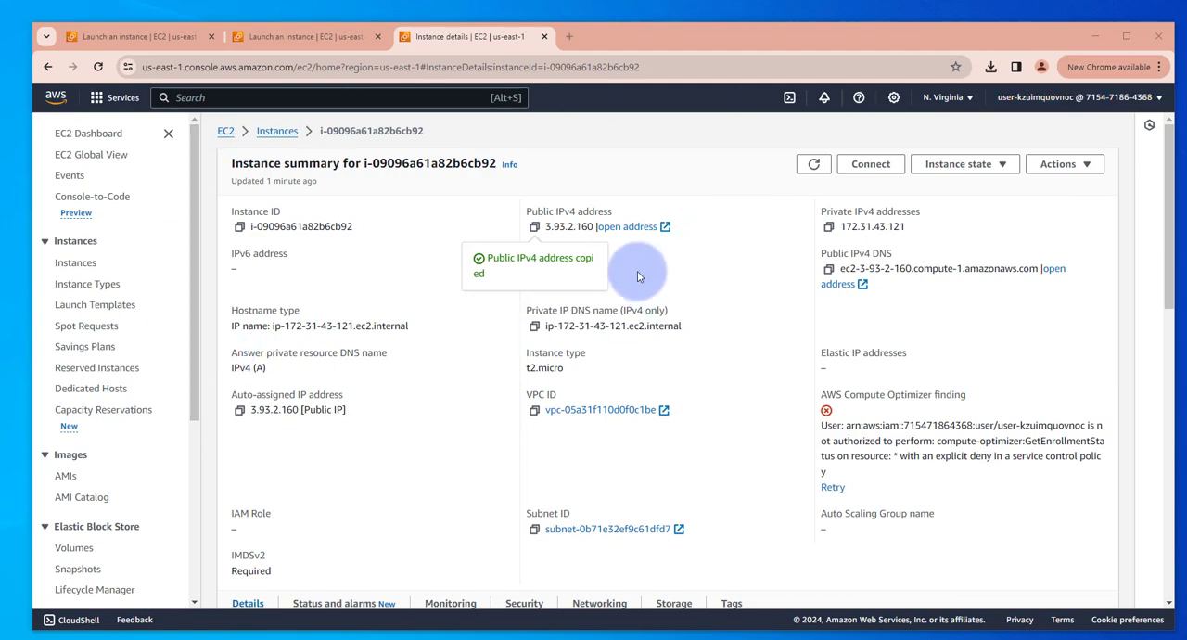
mouse_move(866, 168)
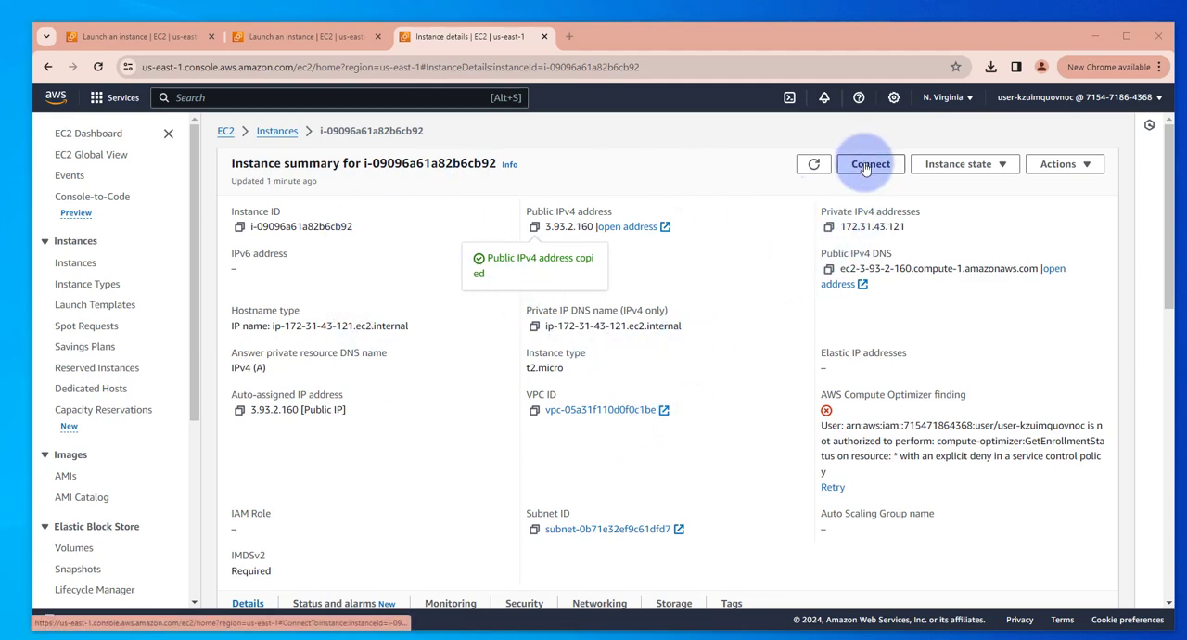
Open the Connect page's SSH client tab for instance i-09096a61a82b6cb92.
click(869, 164)
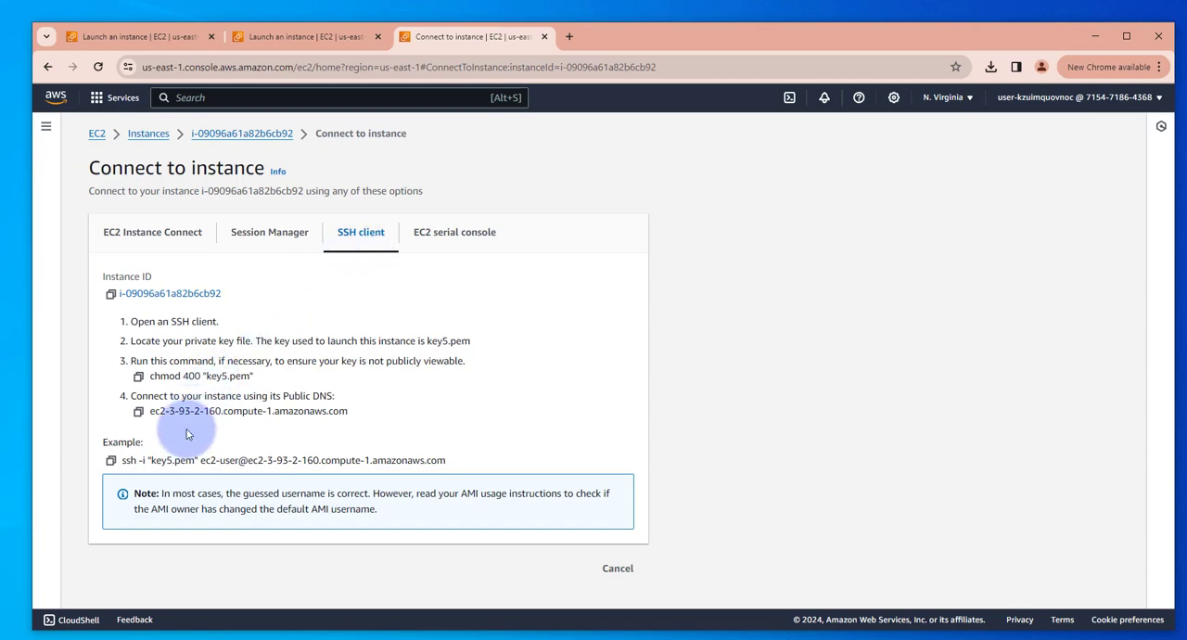
mouse_move(201, 461)
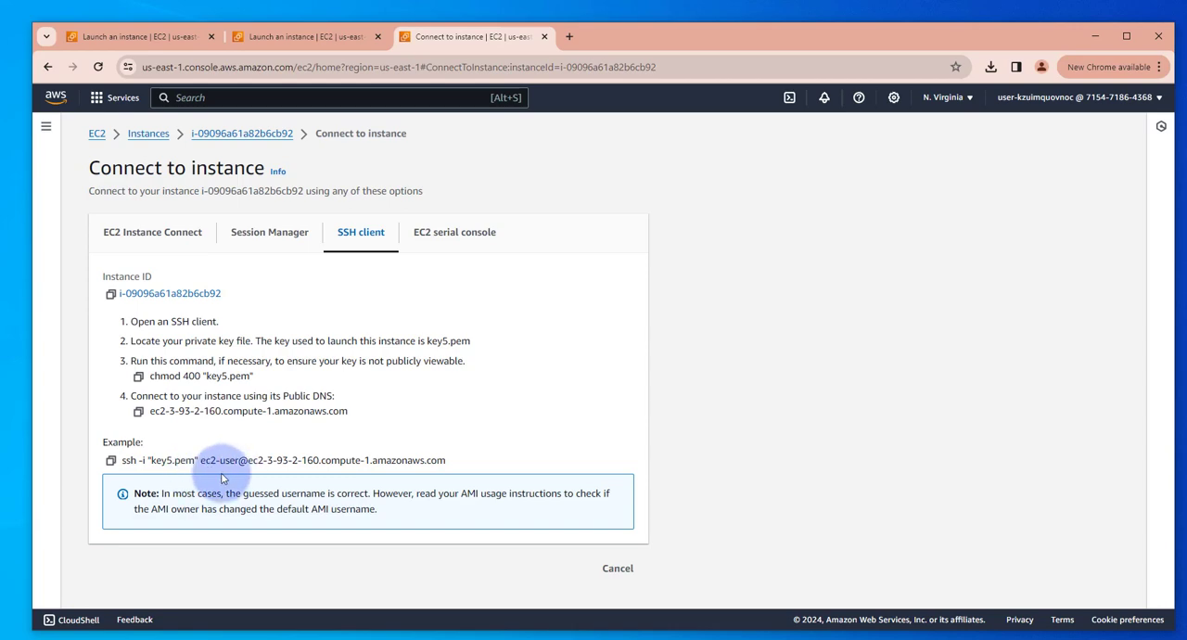
mouse_move(144, 512)
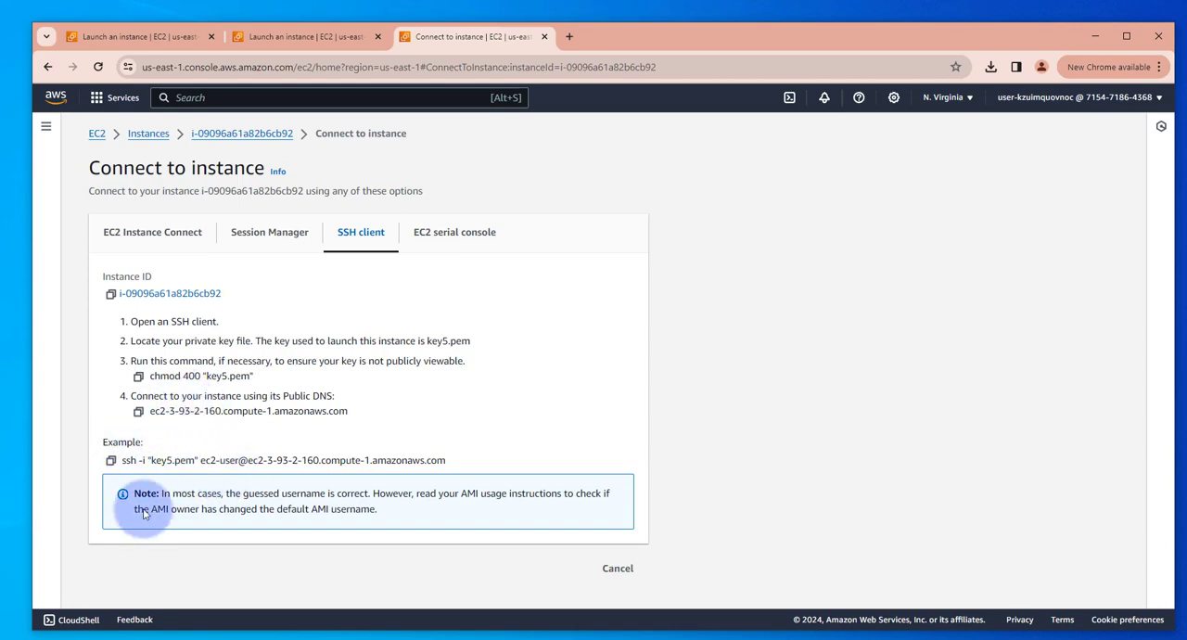
mouse_move(252, 501)
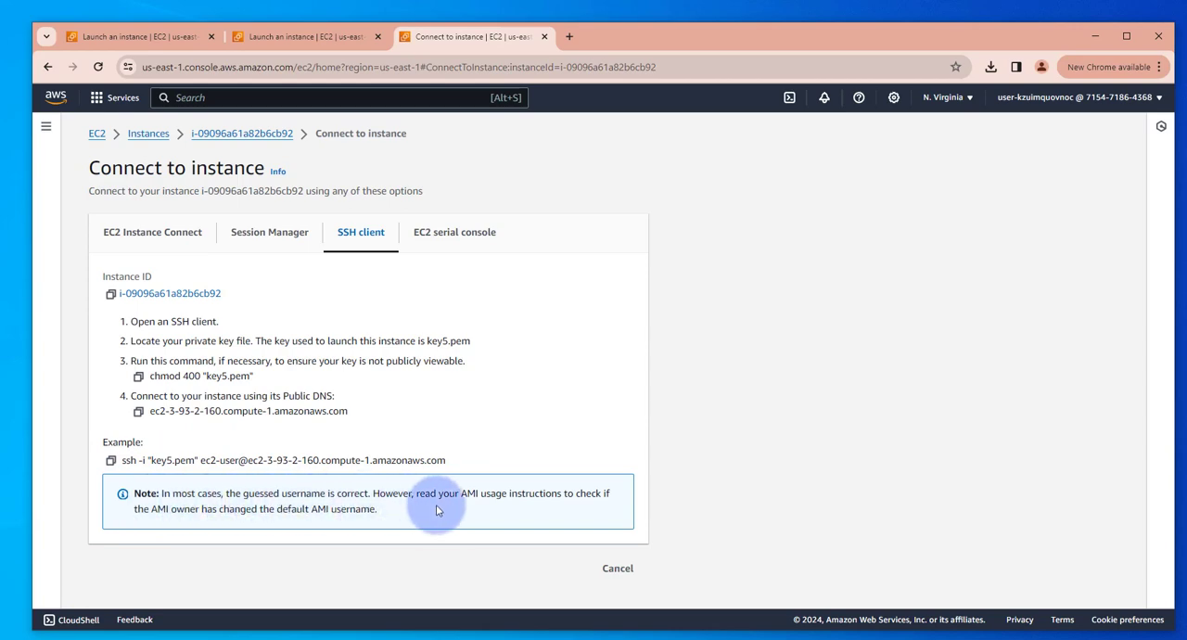
mouse_move(478, 508)
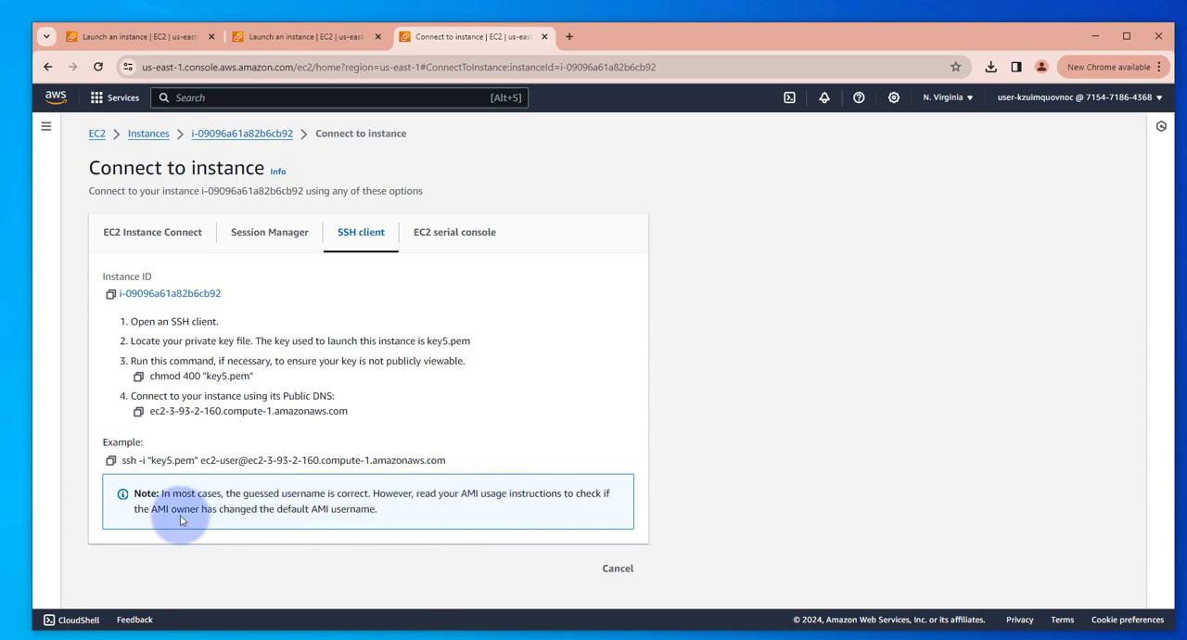
mouse_move(351, 521)
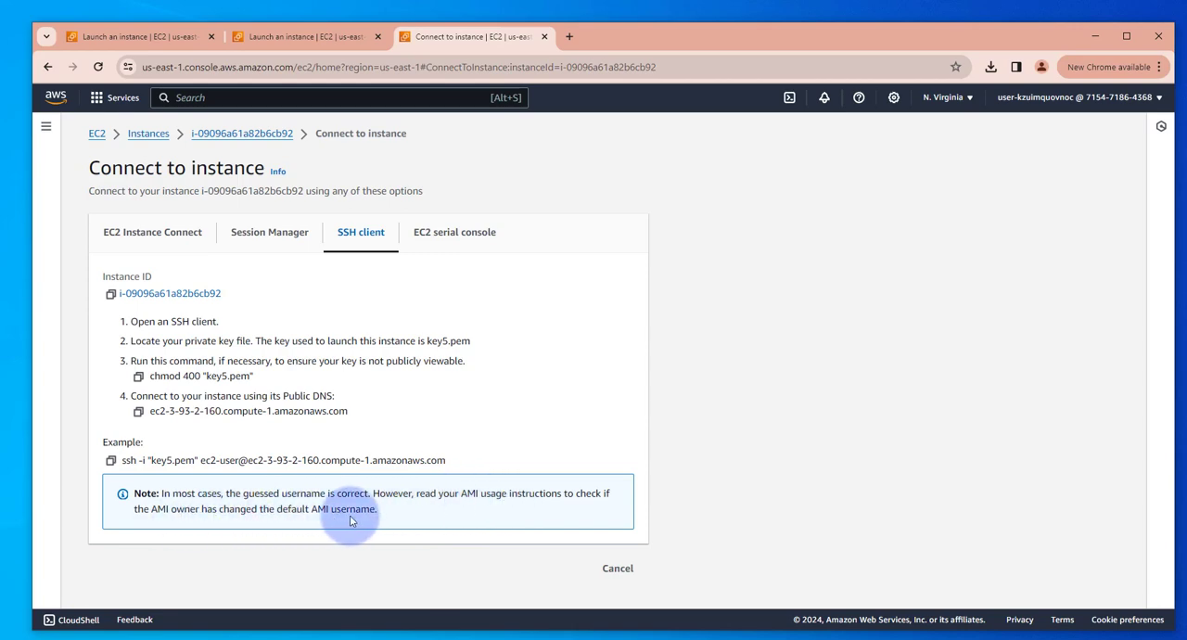
mouse_move(402, 522)
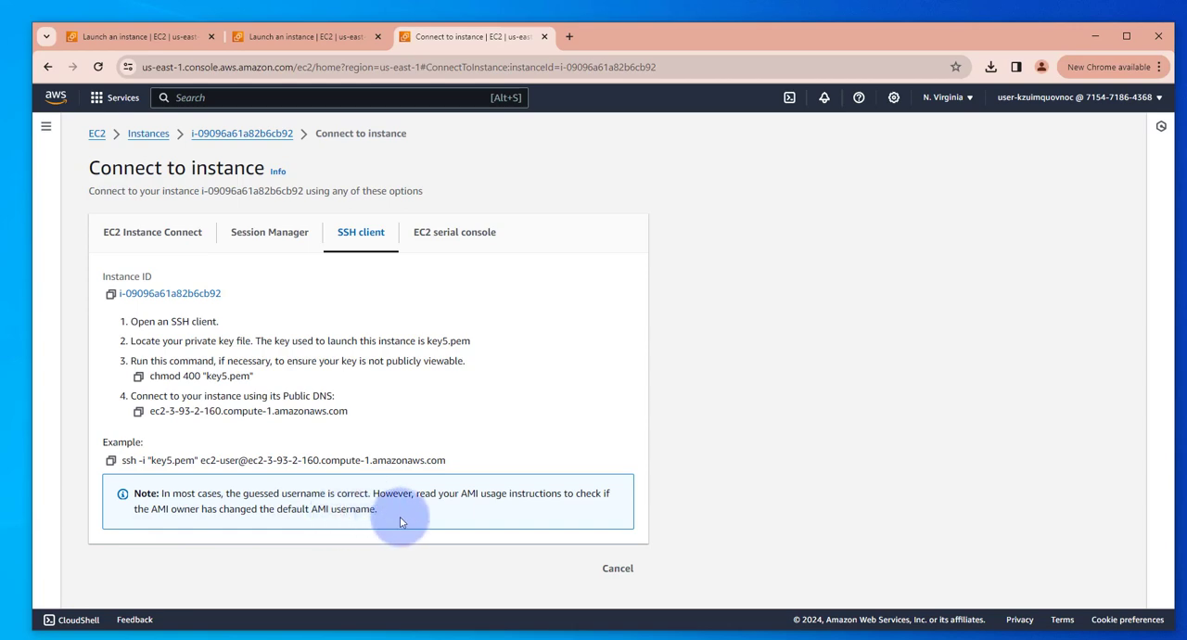
mouse_move(382, 510)
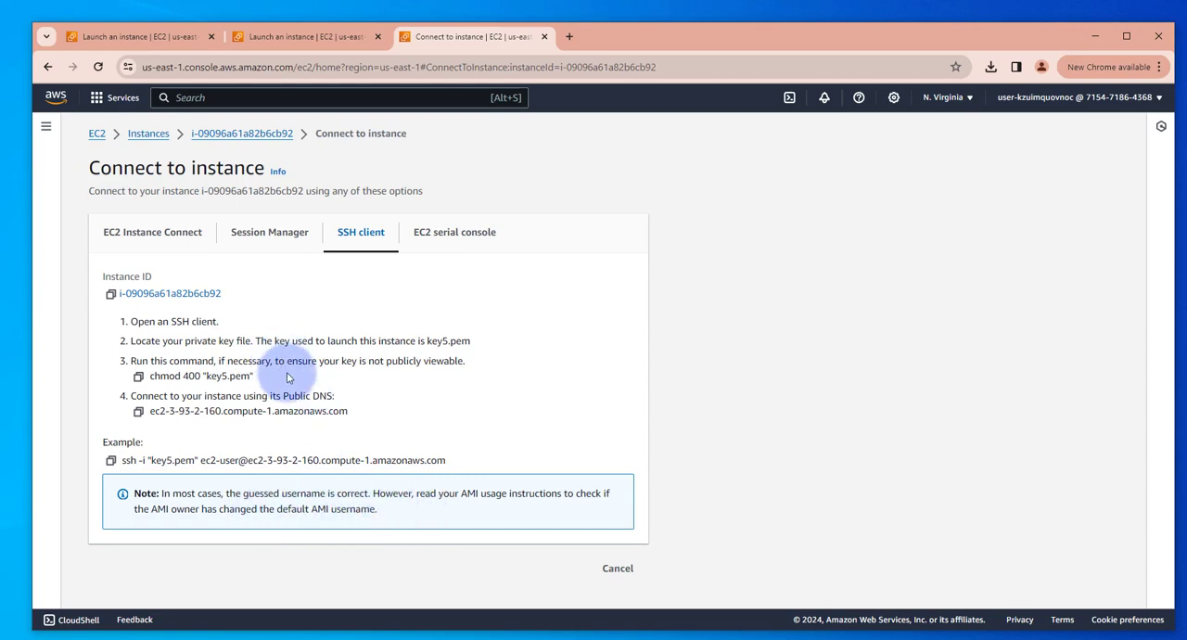
mouse_move(355, 536)
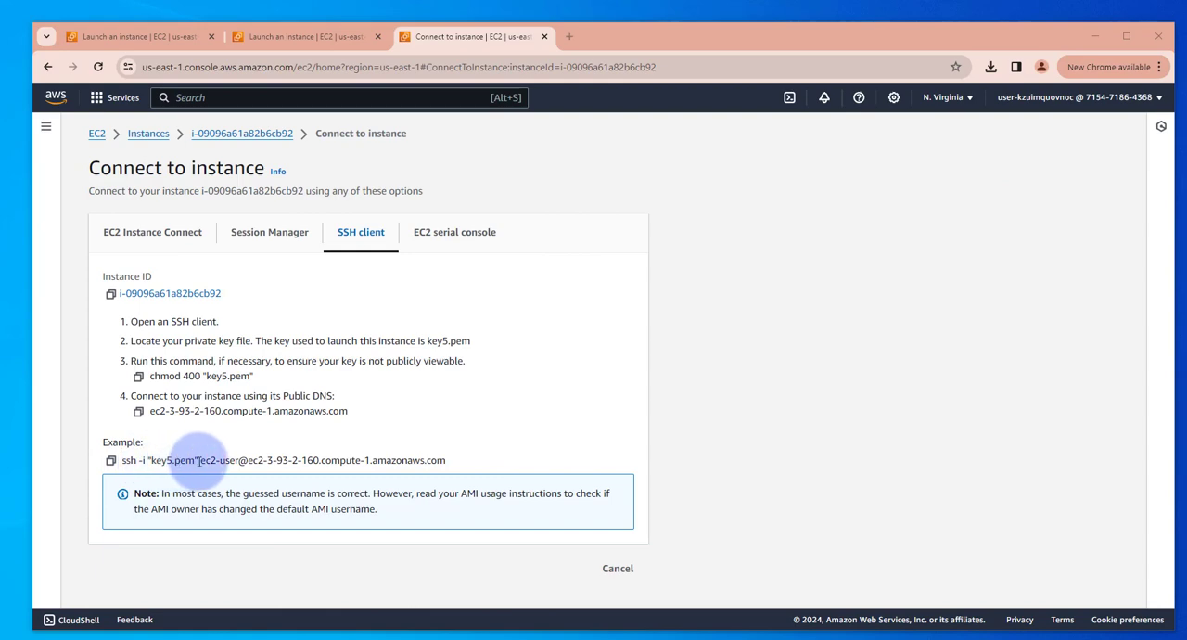
Highlight ec2-user in the example ssh command that uses key5.pem.
double_click(223, 460)
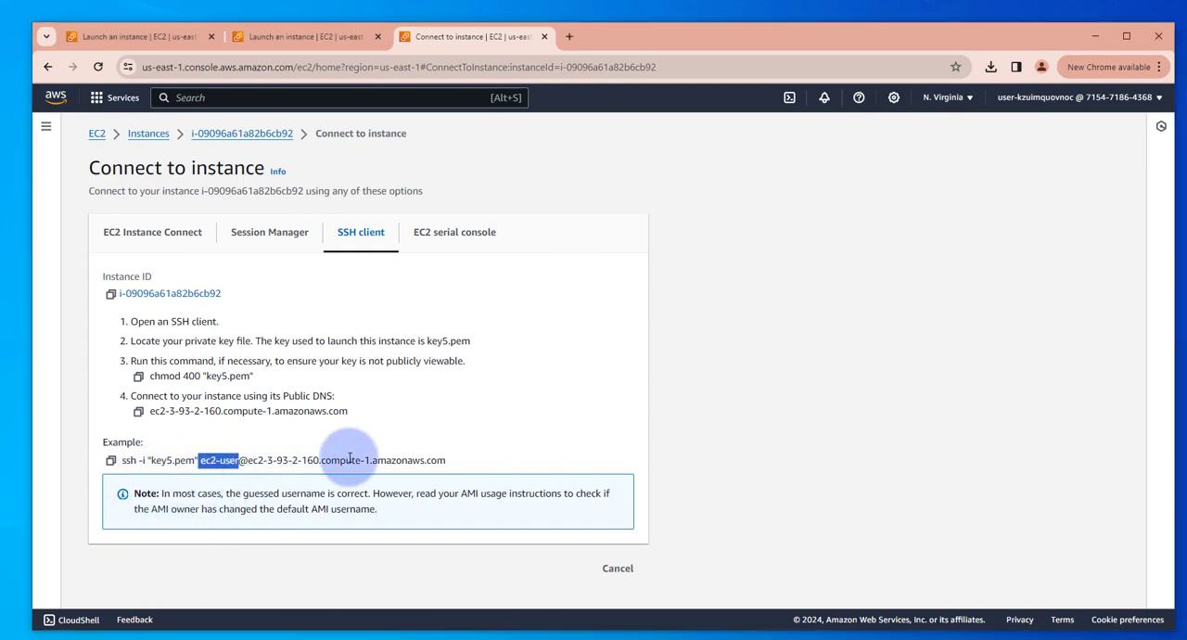
mouse_move(532, 336)
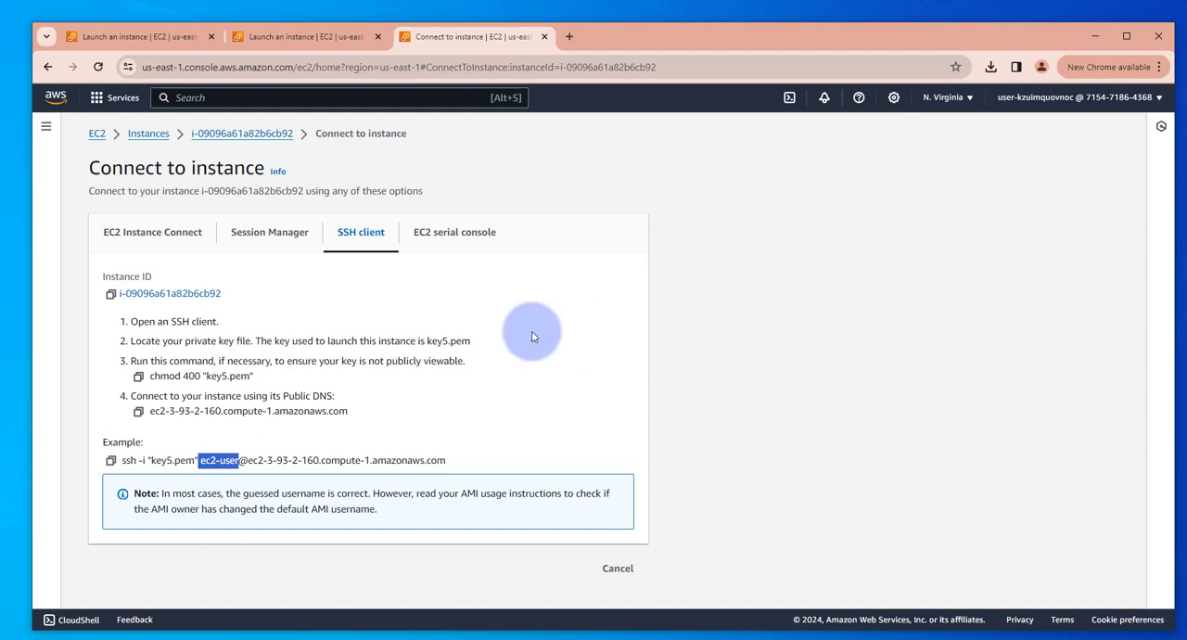
mouse_move(713, 263)
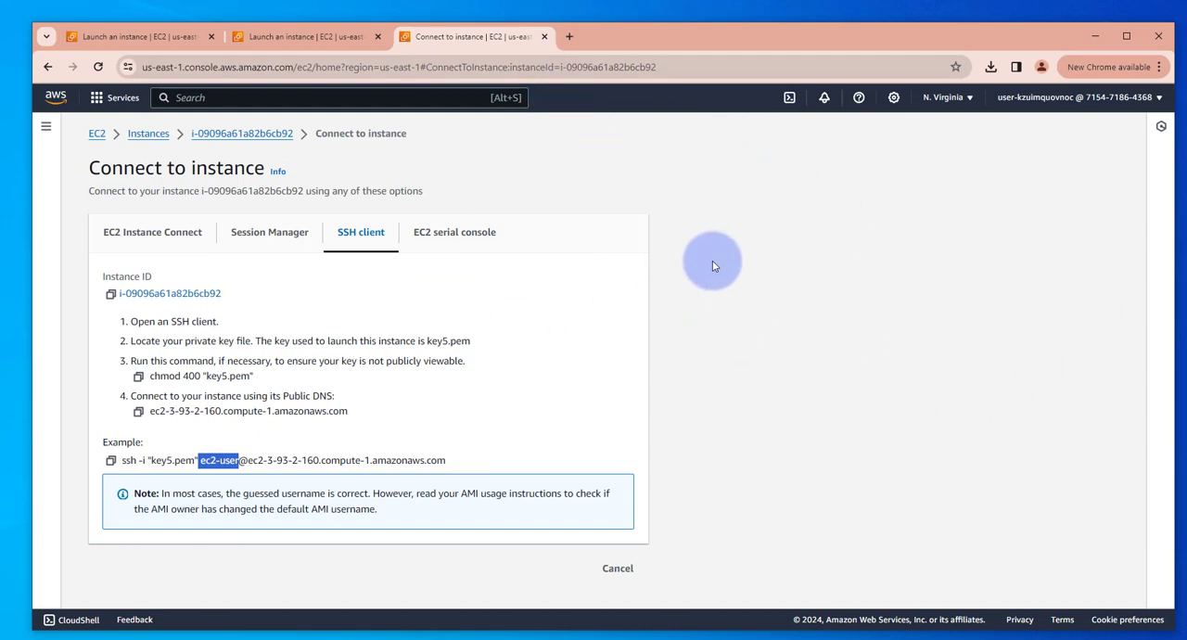
mouse_move(846, 193)
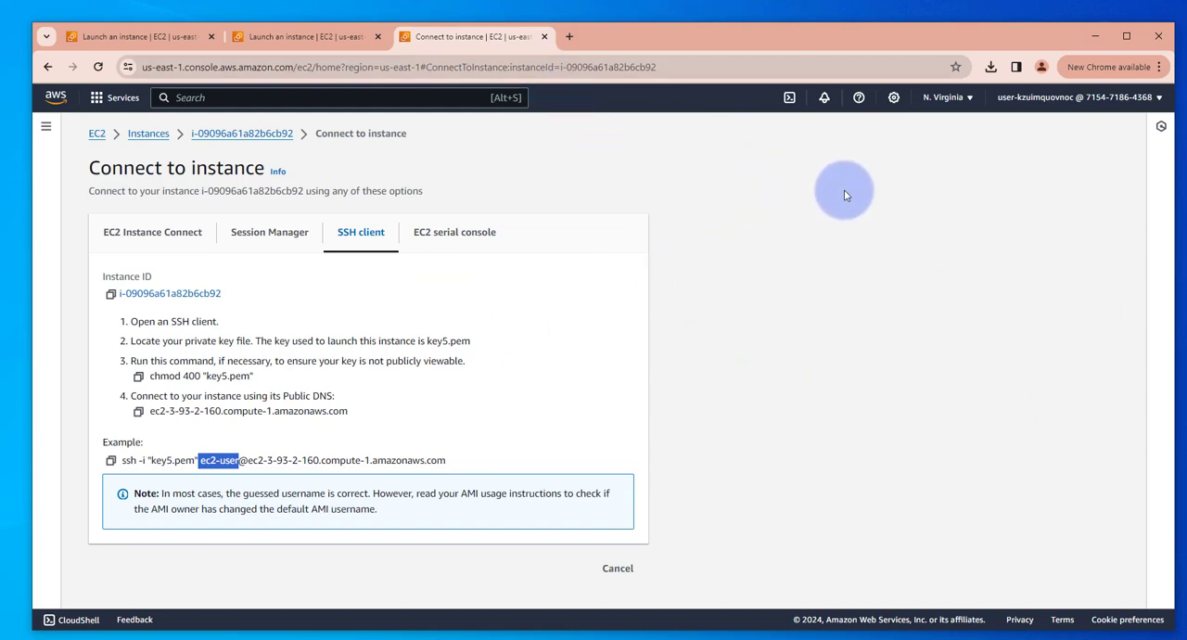